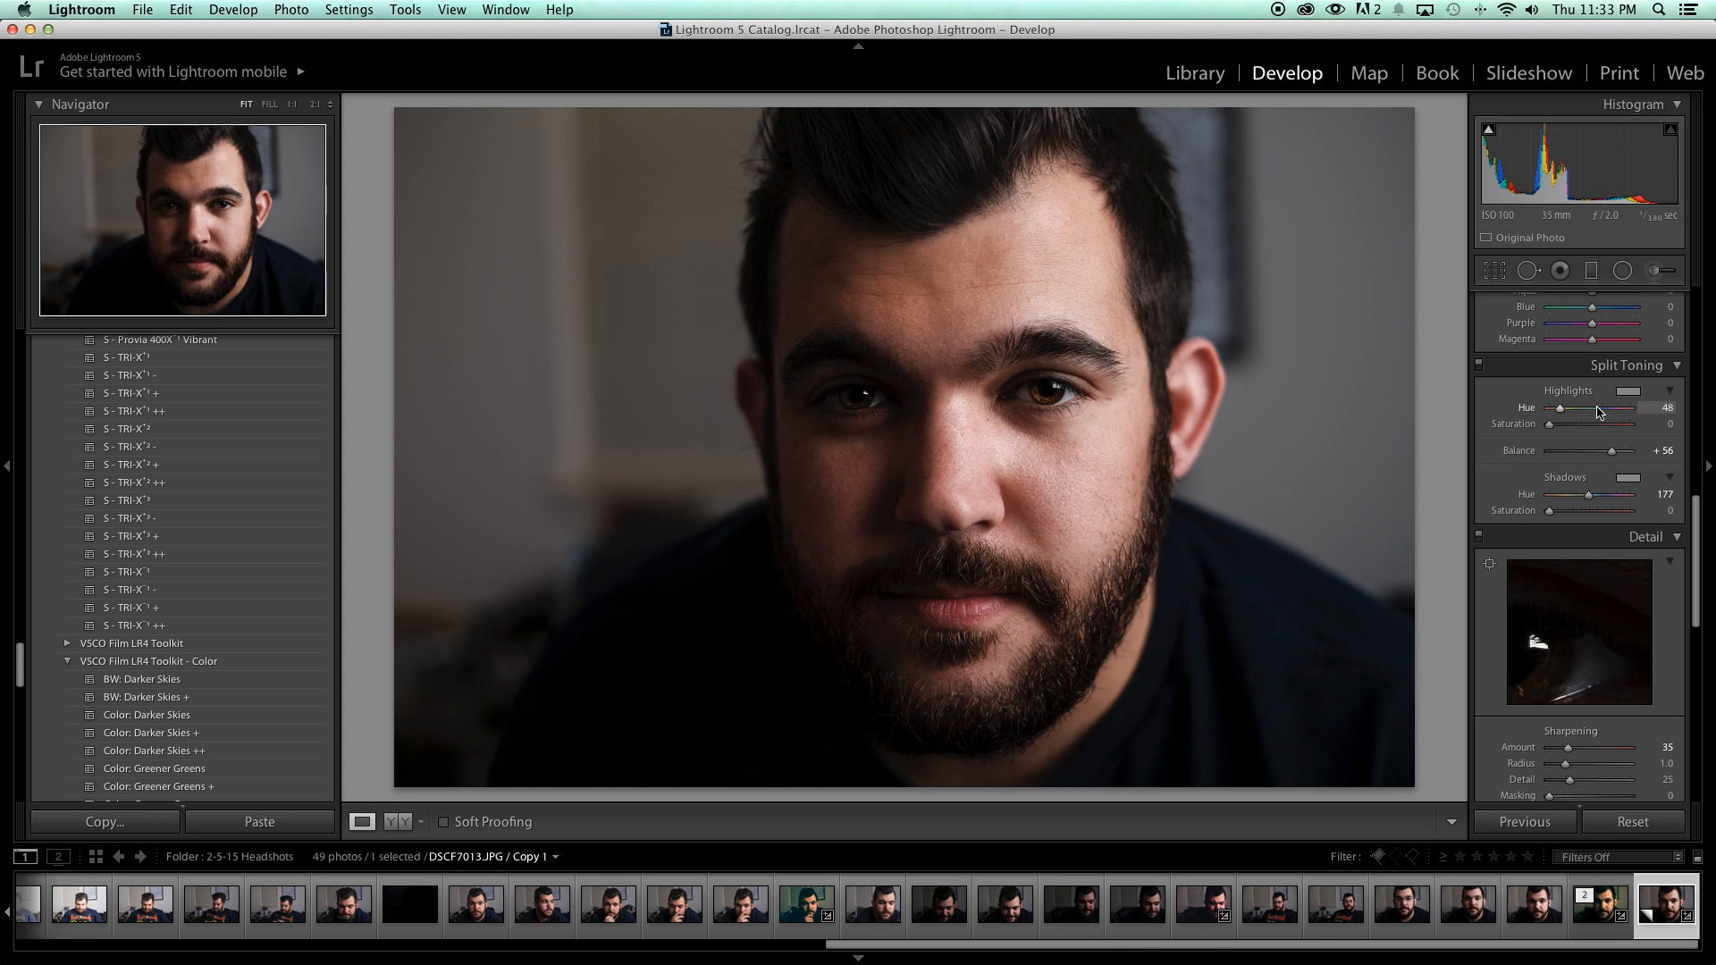
{"action": "mouse_move", "coordinate": [1610, 450]}
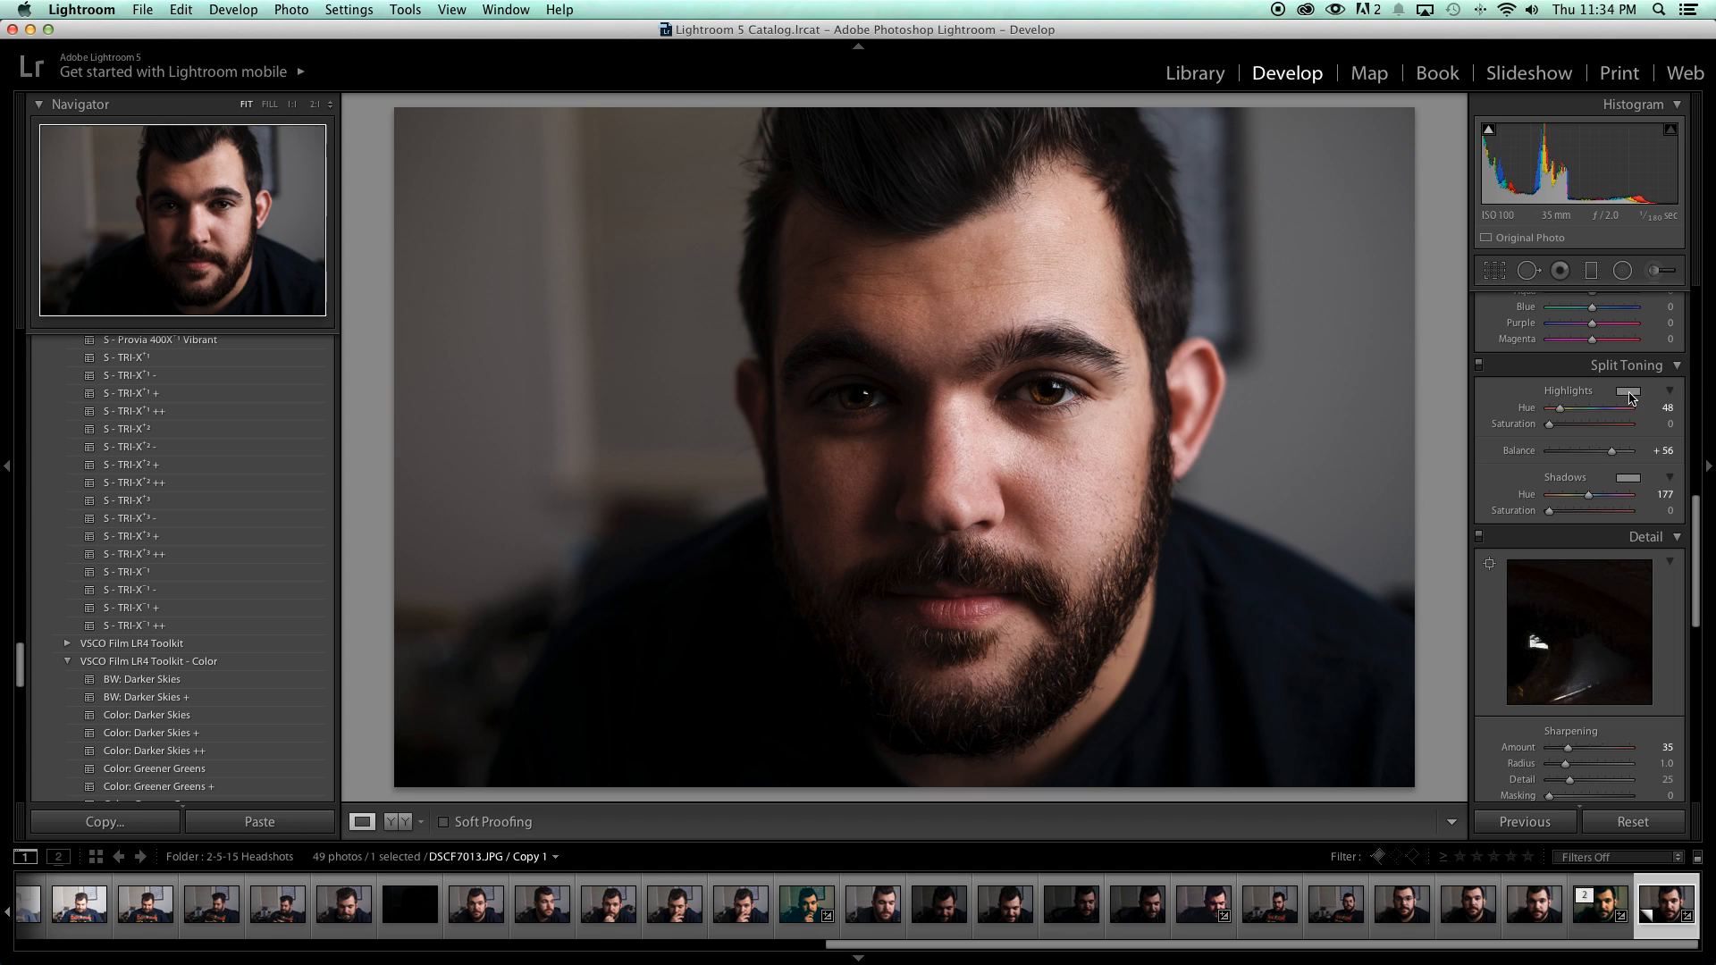
Pick a warm golden highlight tint at hue 40, saturation 45 in Split Toning.
{"action": "left_click", "coordinate": [1628, 392]}
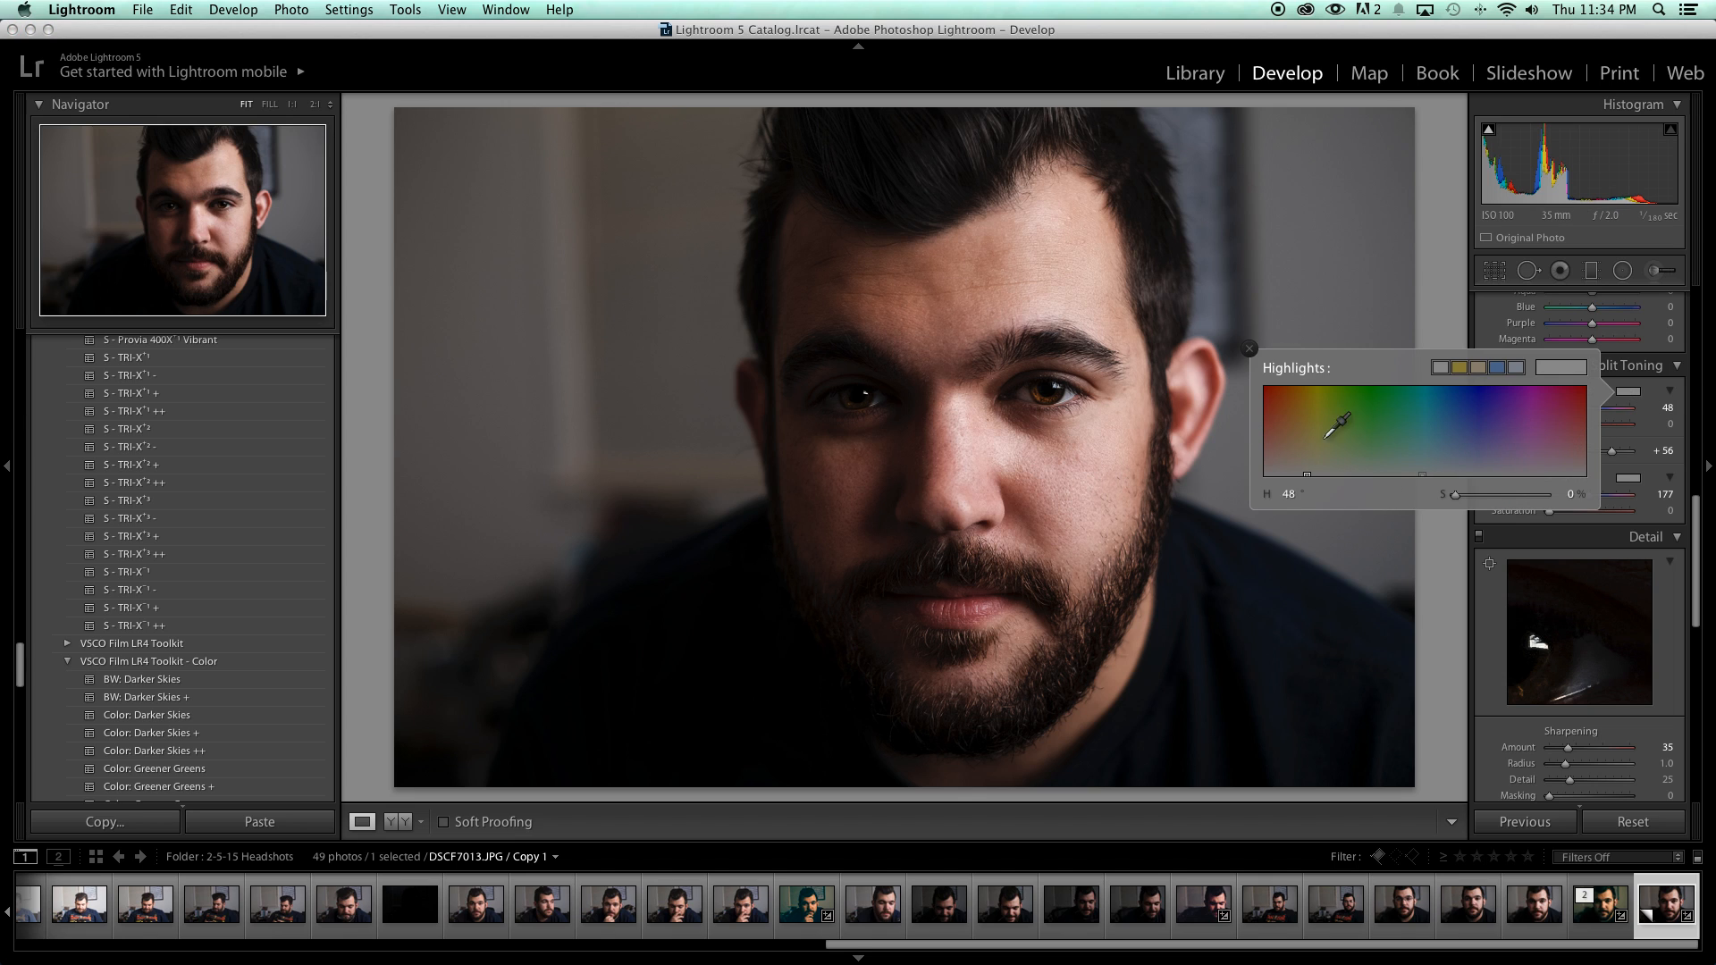
{"action": "left_click_drag", "start_coordinate": [1341, 425], "coordinate": [1315, 447]}
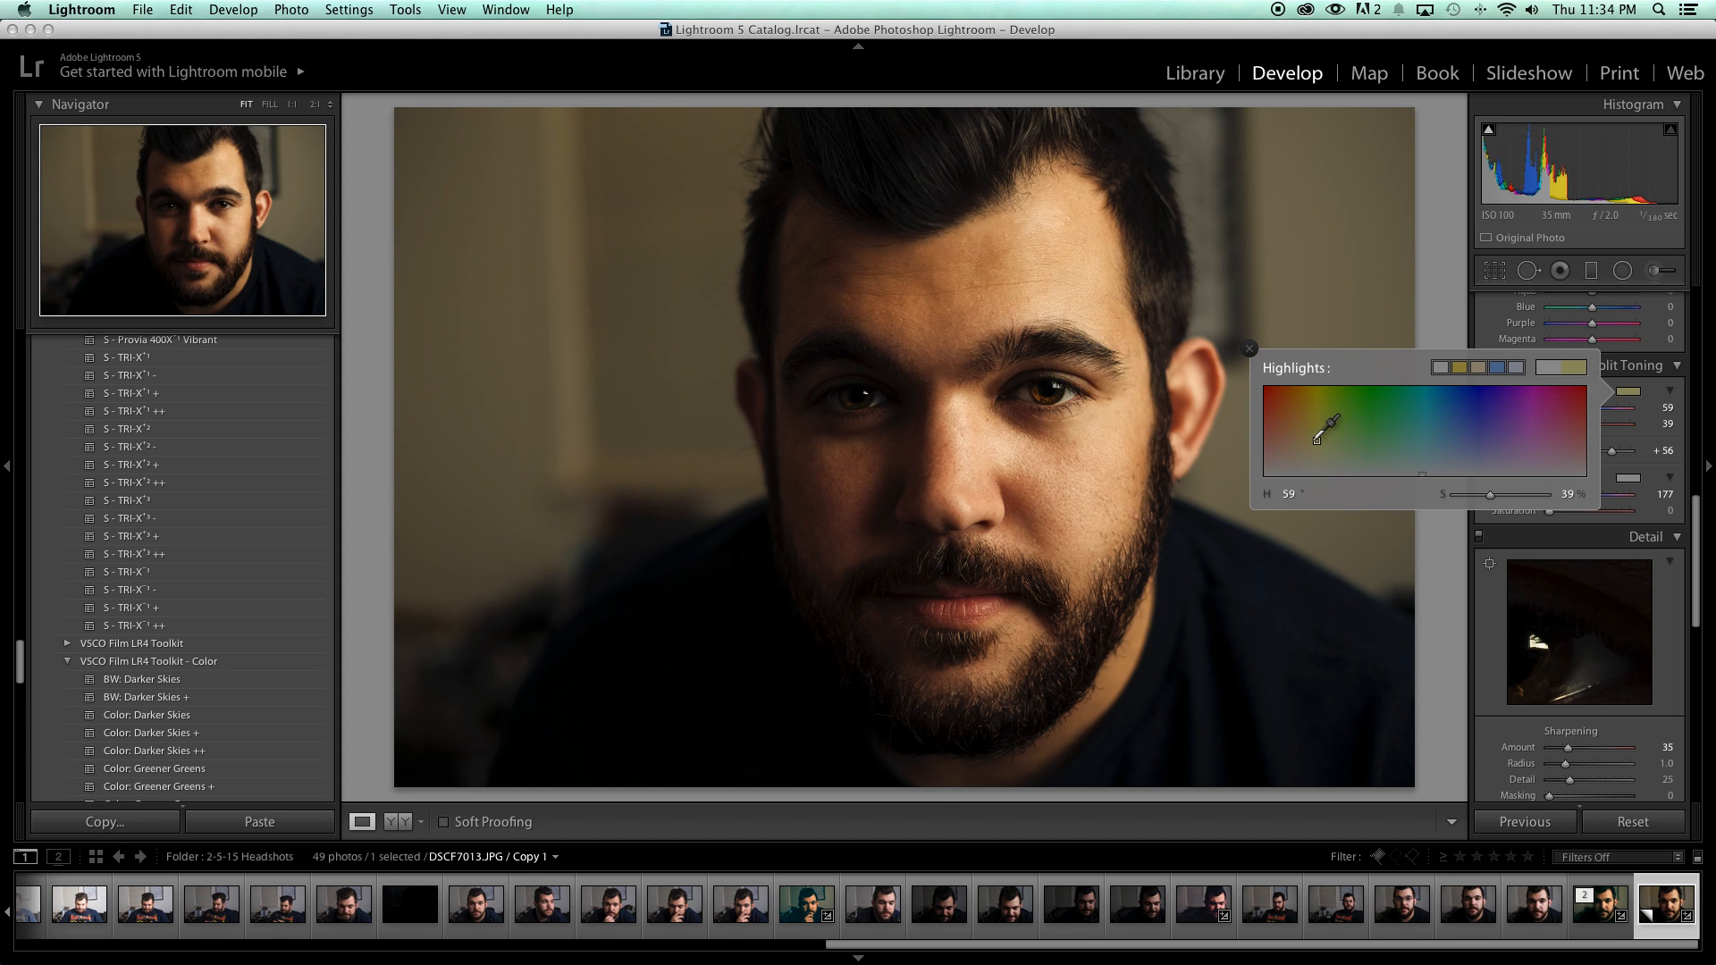
{"action": "left_click_drag", "start_coordinate": [1327, 427], "coordinate": [1309, 435]}
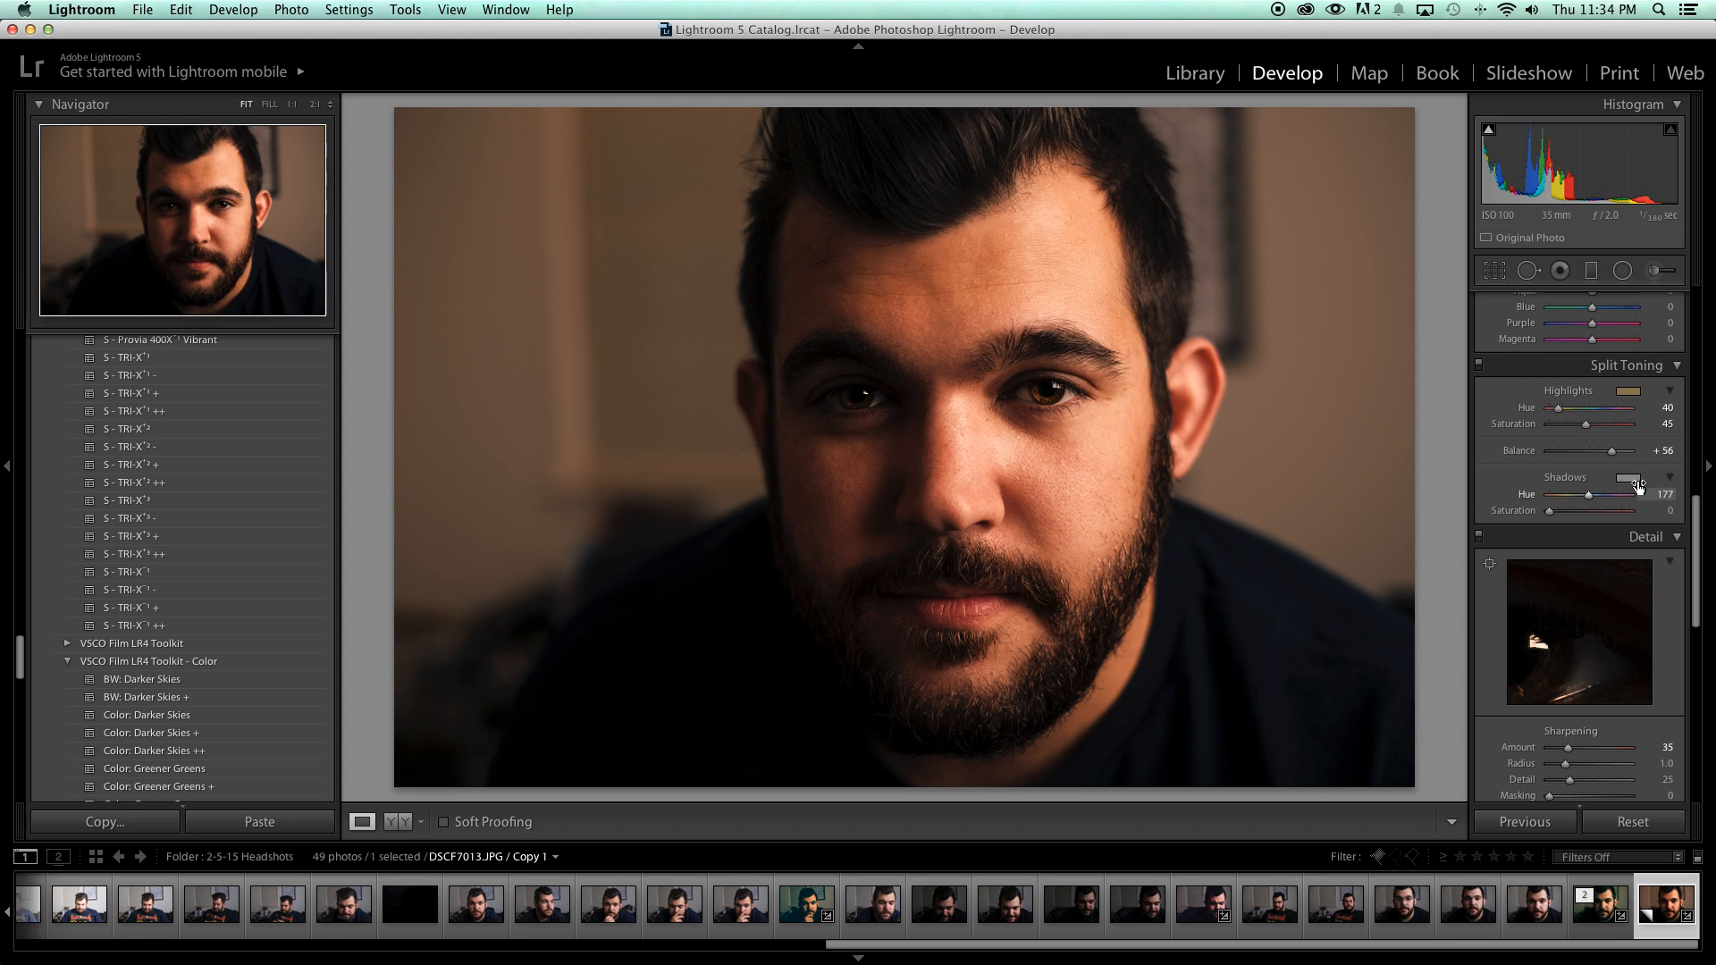
Choose a teal shadow tint at hue 157, saturation 61 in Split Toning.
{"action": "left_click", "coordinate": [1628, 476]}
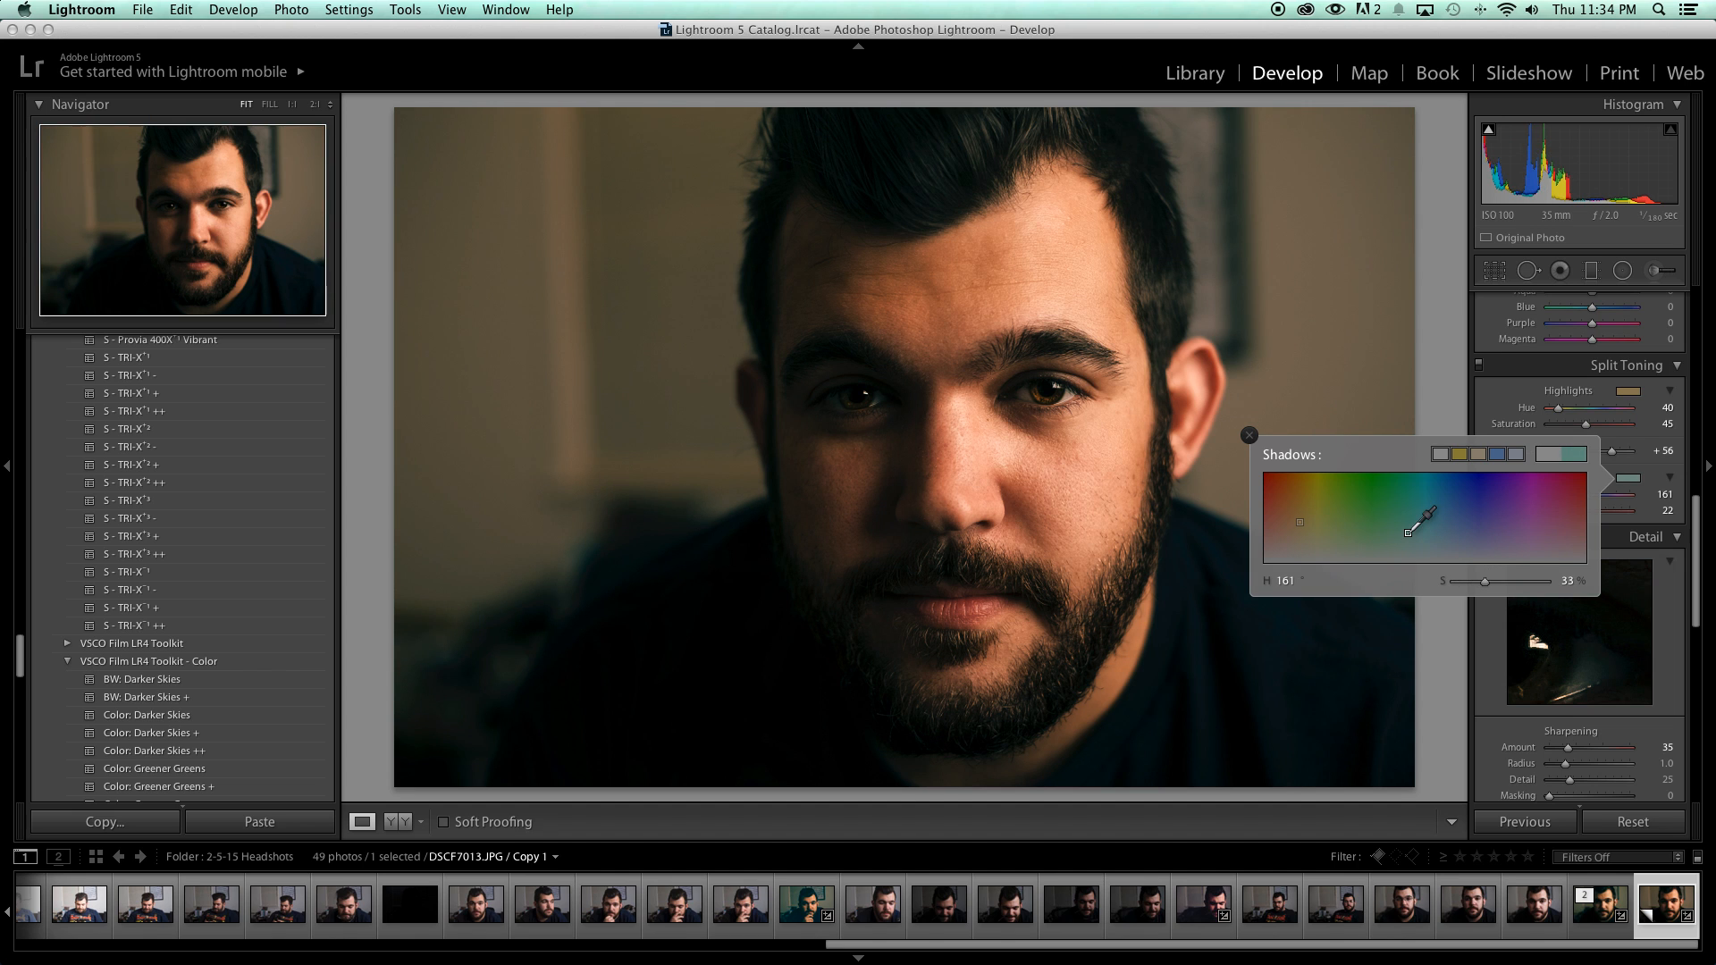
{"action": "left_click_drag", "start_coordinate": [1425, 528], "coordinate": [1415, 501]}
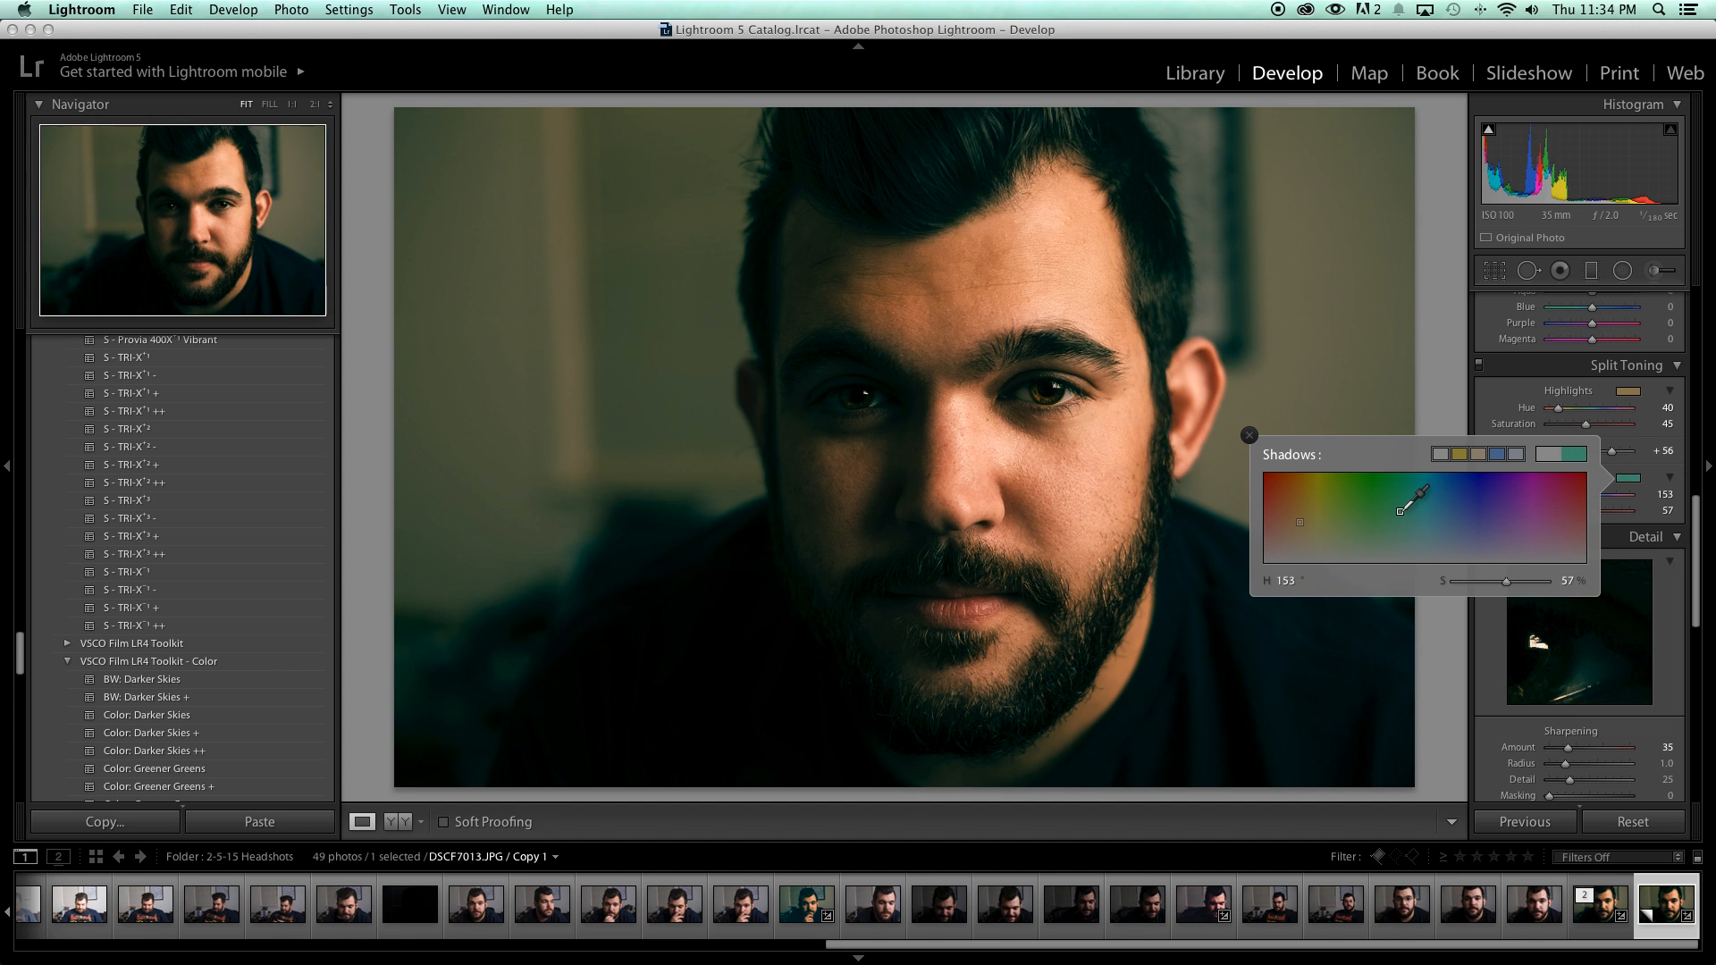
{"action": "left_click_drag", "start_coordinate": [1415, 500], "coordinate": [1405, 511]}
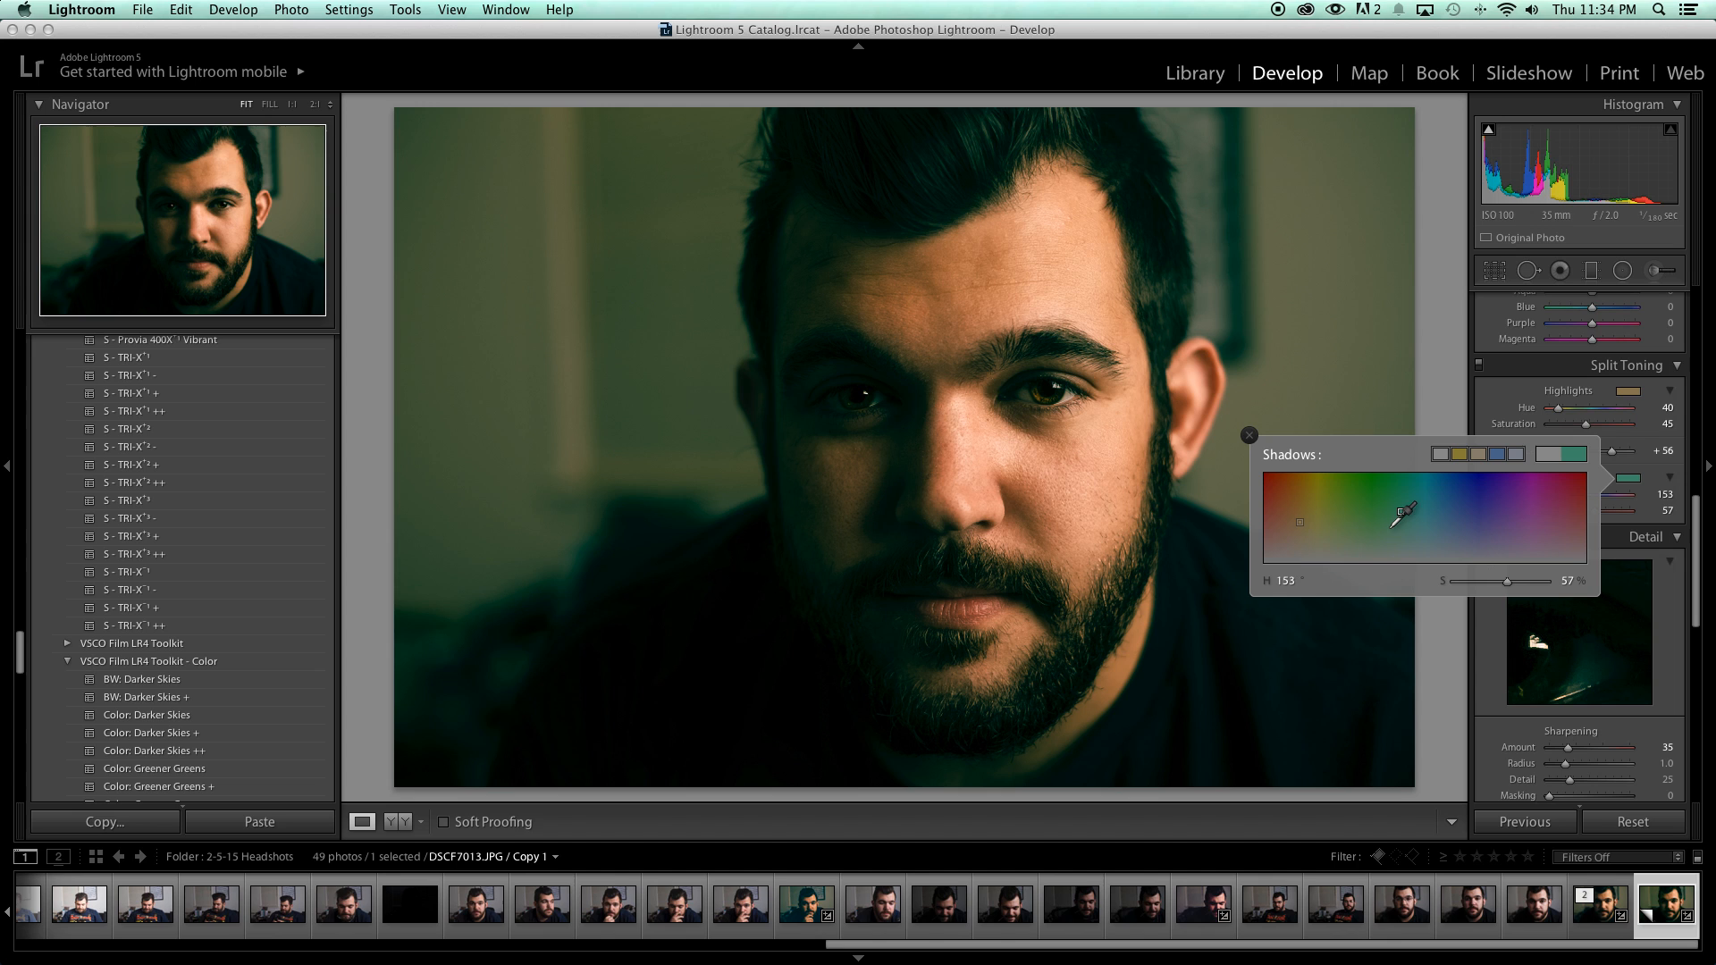
{"action": "left_click_drag", "start_coordinate": [1409, 510], "coordinate": [1432, 525]}
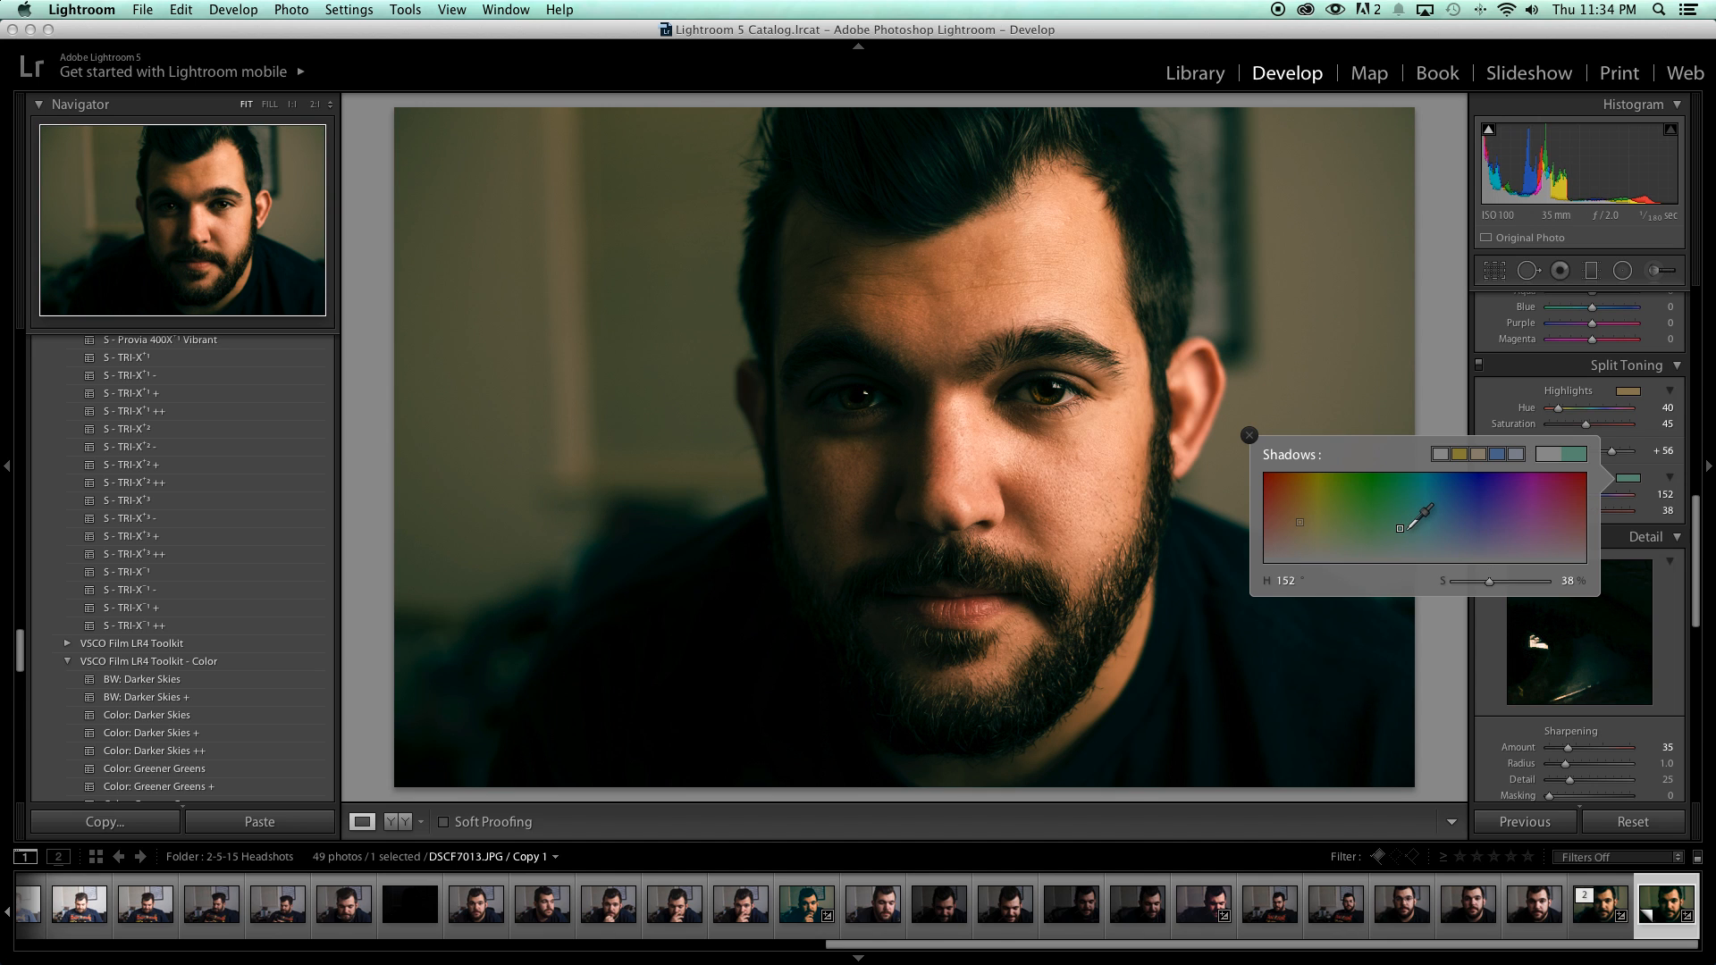
{"action": "left_click_drag", "start_coordinate": [1427, 531], "coordinate": [1412, 492]}
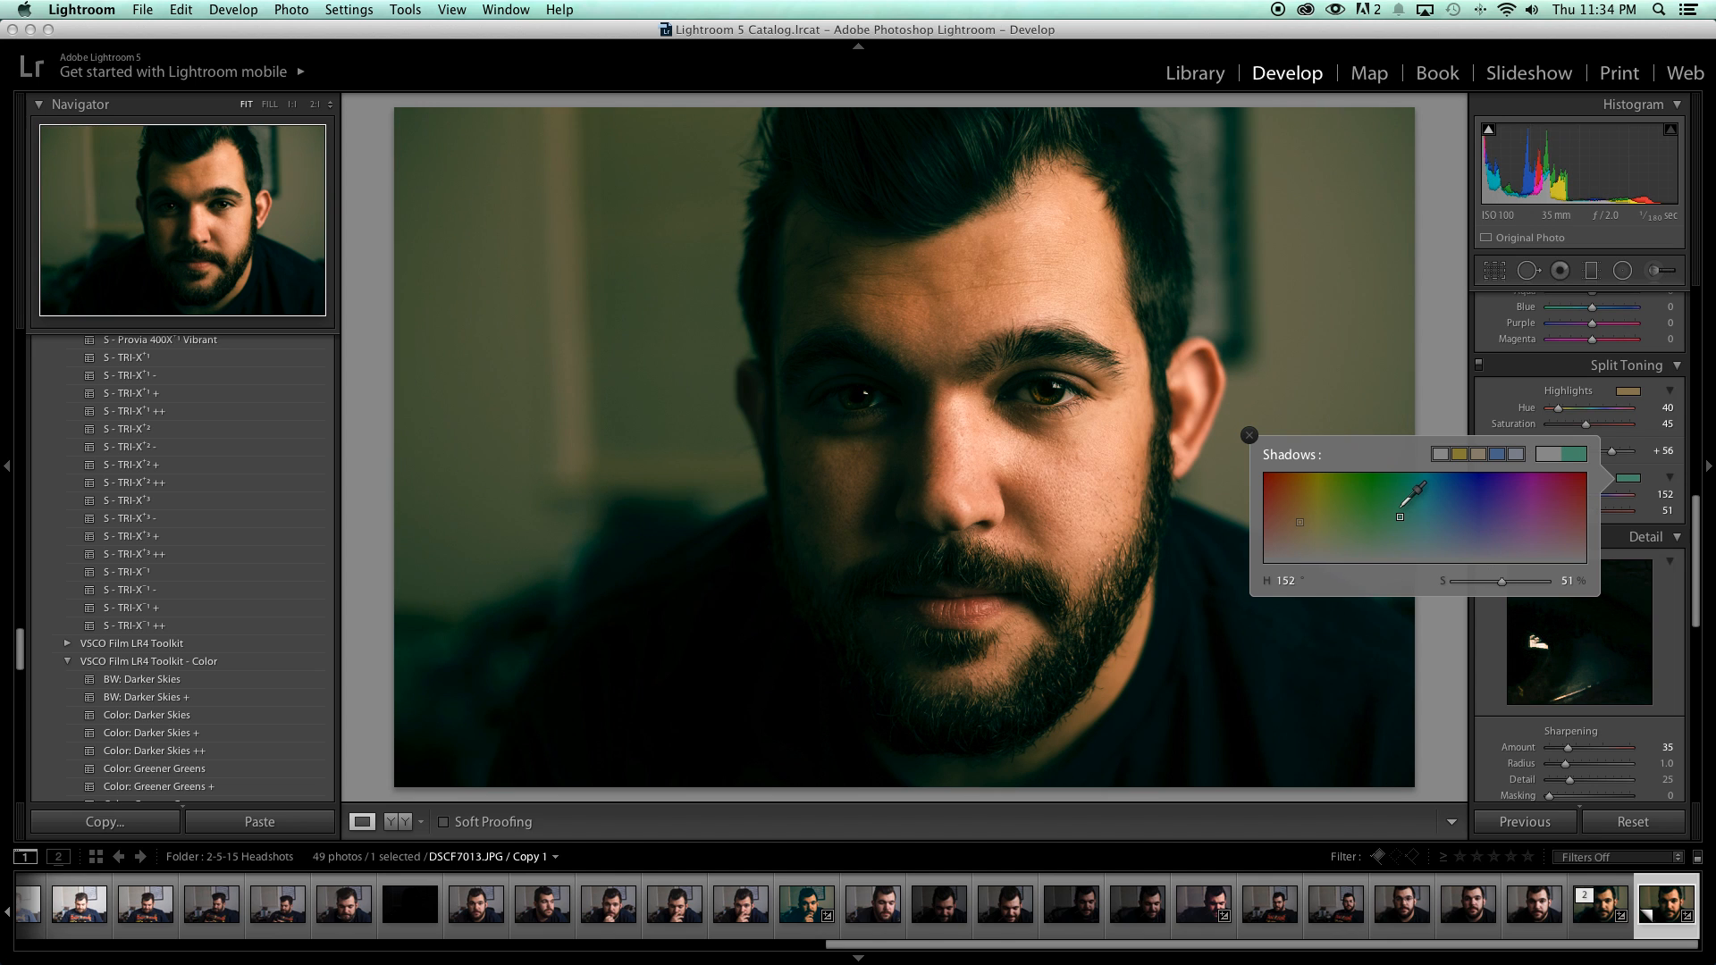
{"action": "left_click_drag", "start_coordinate": [1404, 503], "coordinate": [1427, 498]}
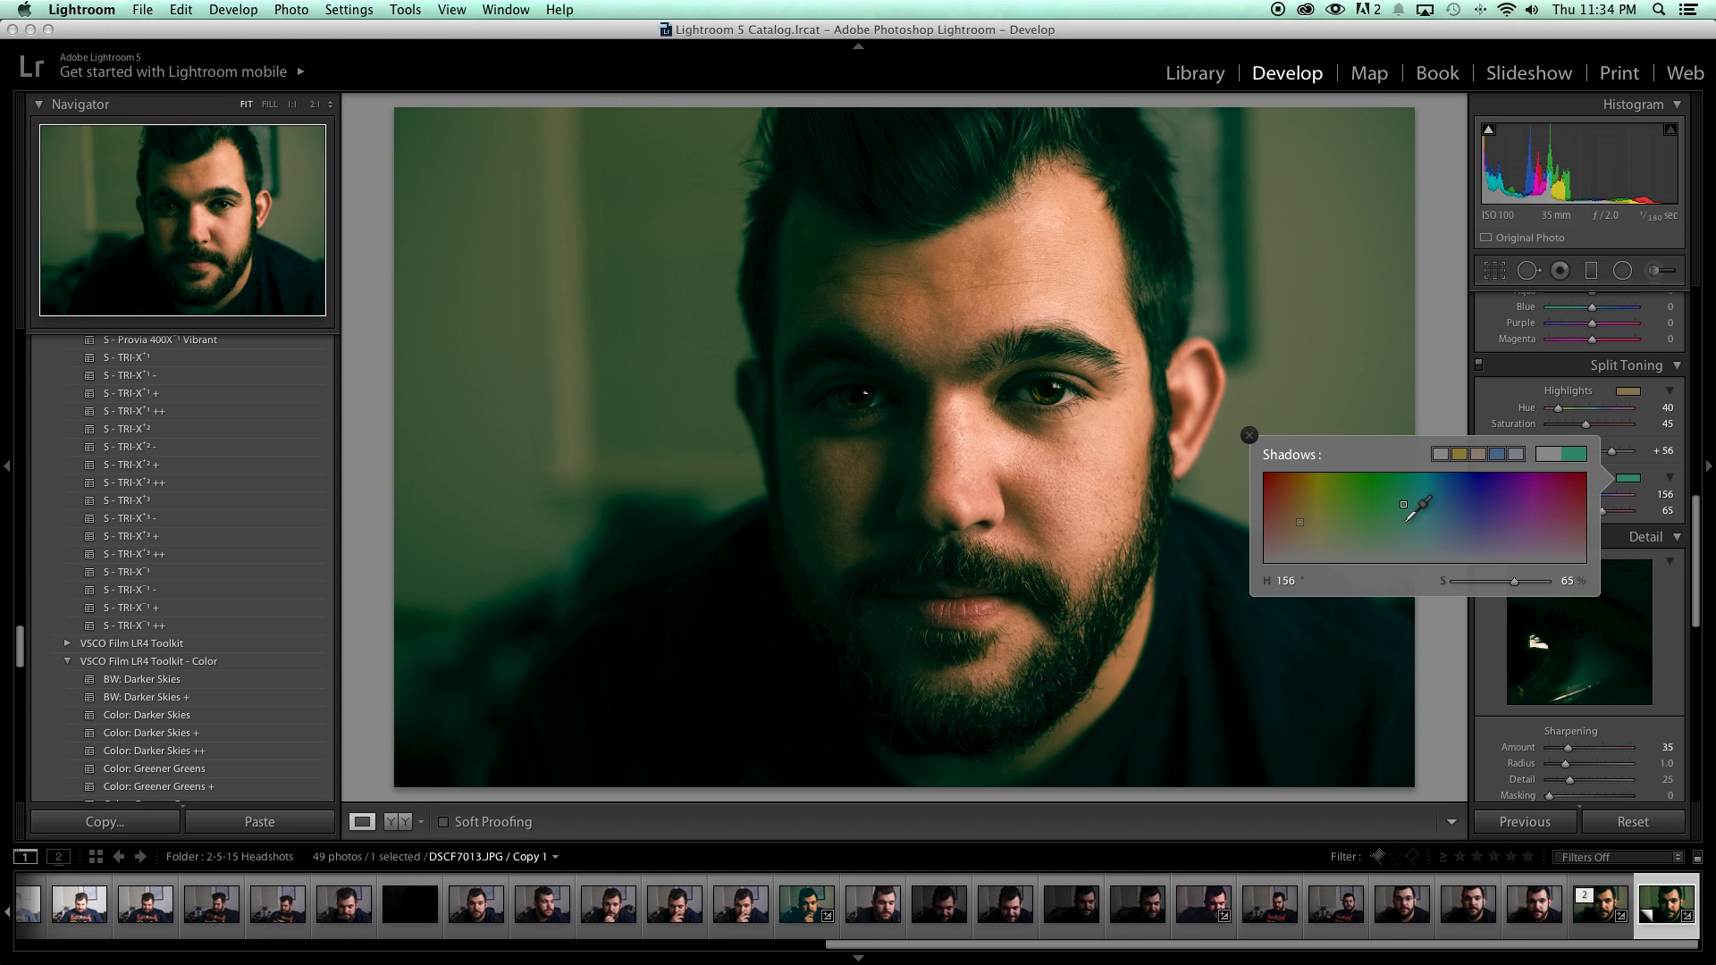
{"action": "left_click_drag", "start_coordinate": [1403, 504], "coordinate": [1418, 502]}
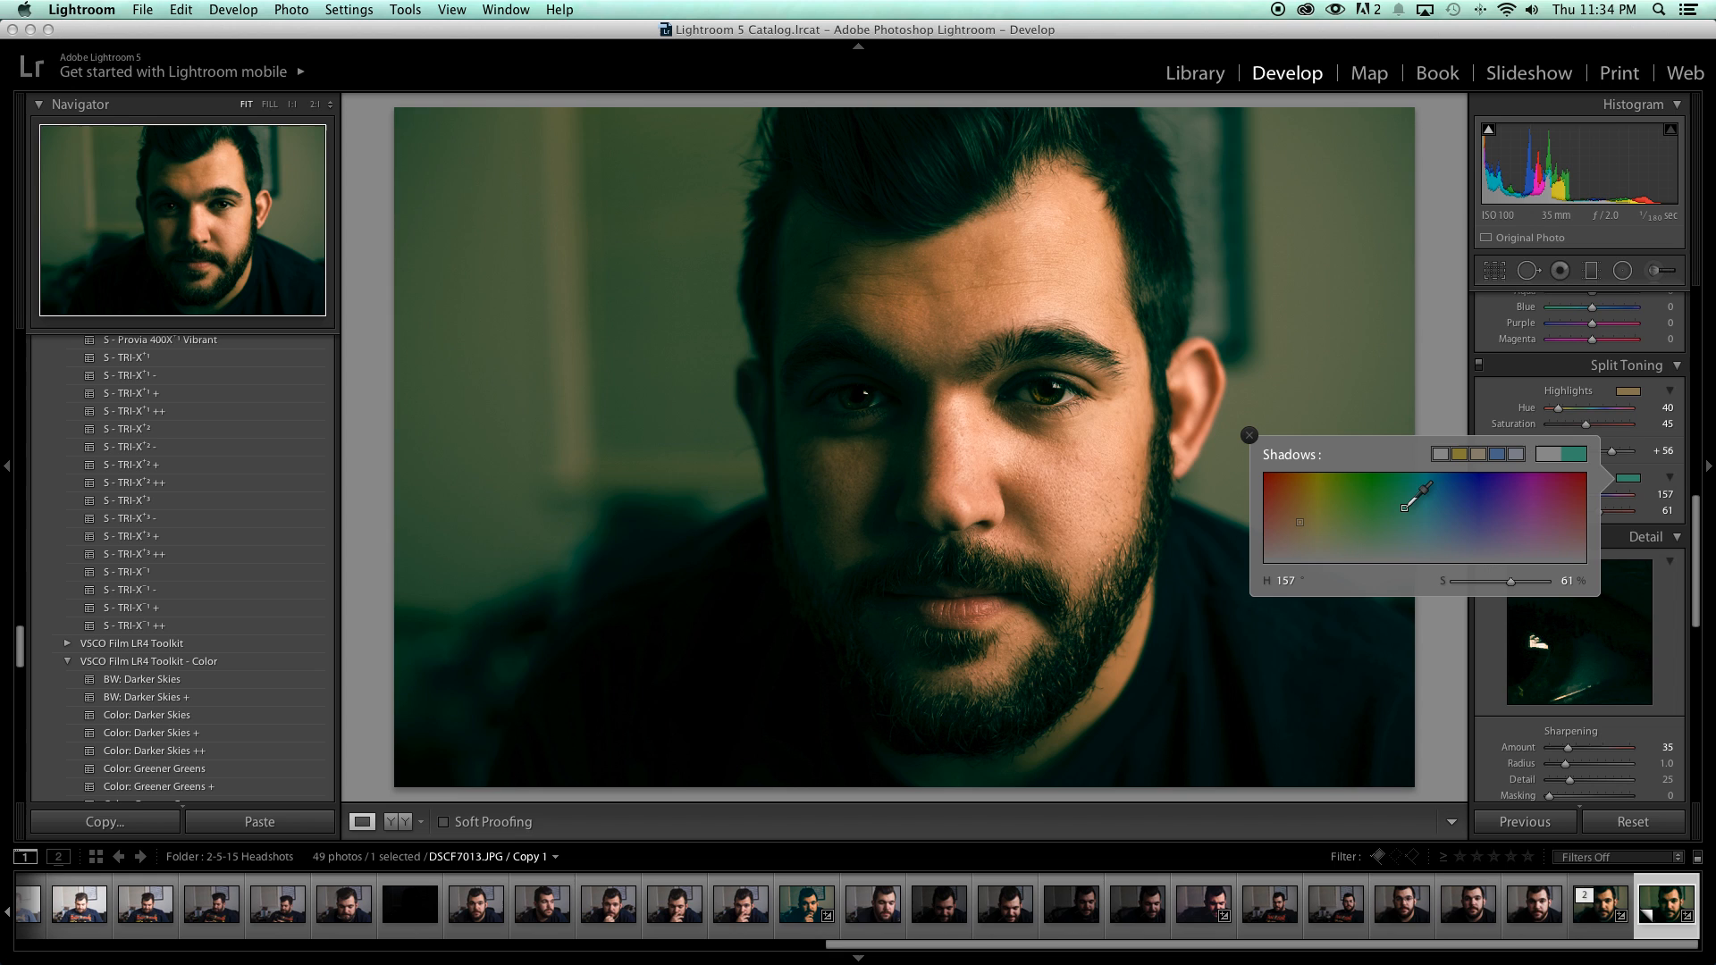
{"action": "left_click", "coordinate": [1248, 435]}
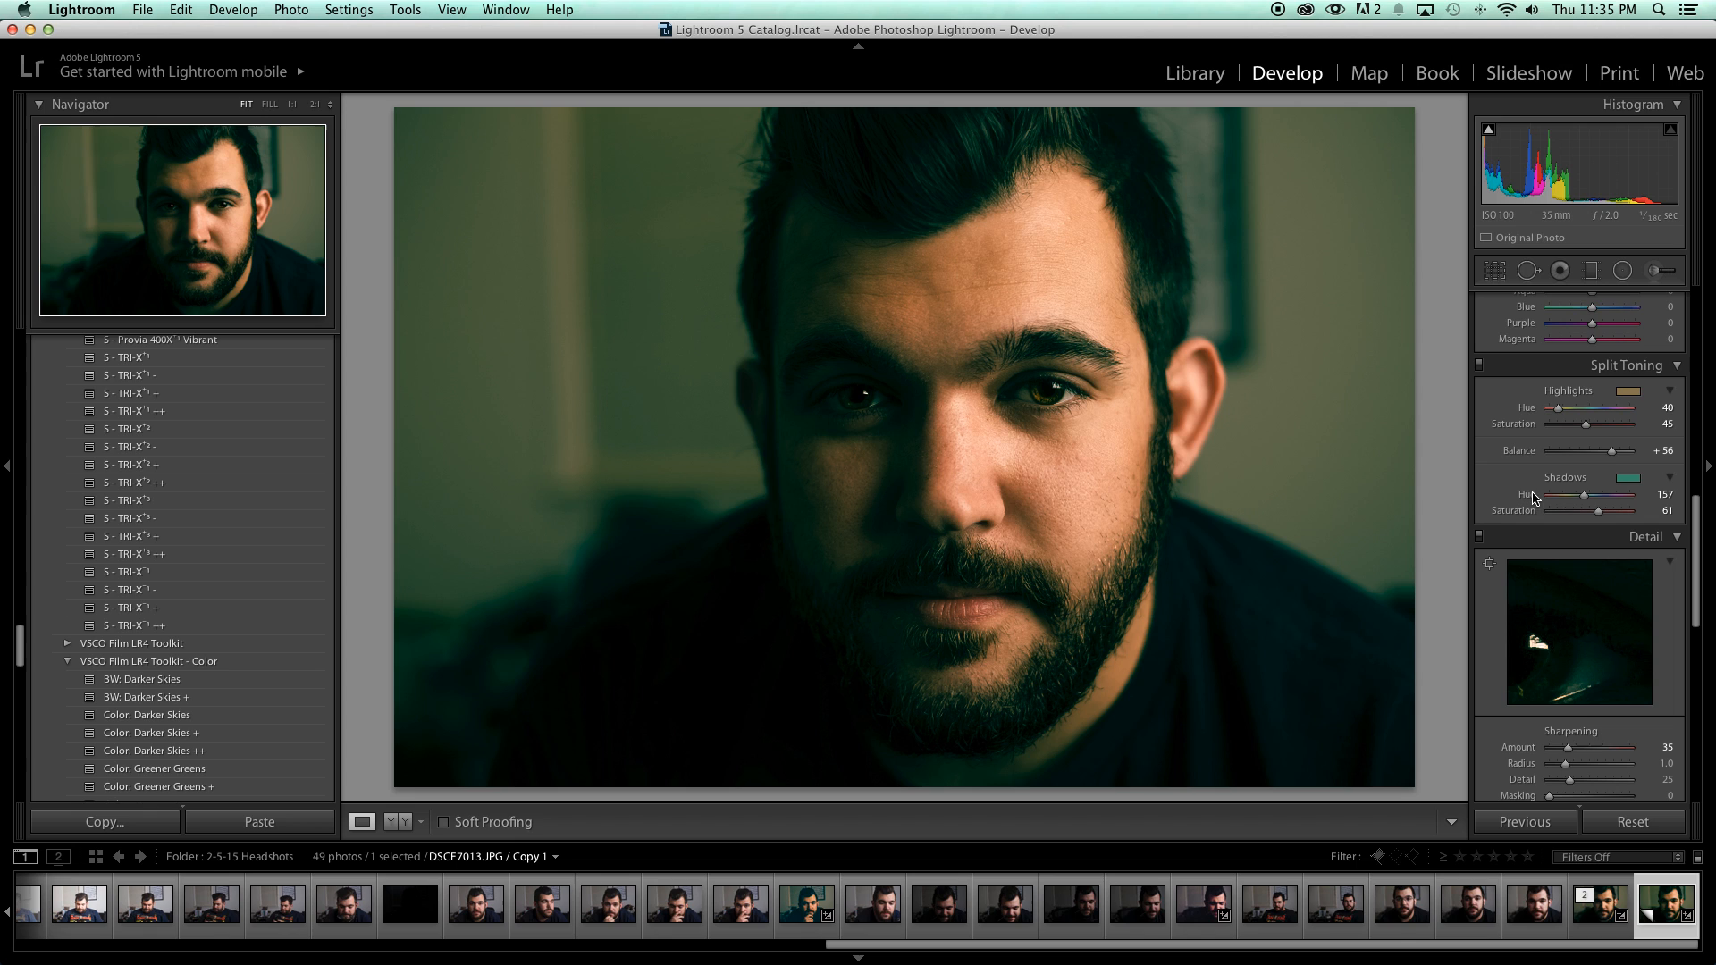
{"action": "mouse_move", "coordinate": [1620, 481]}
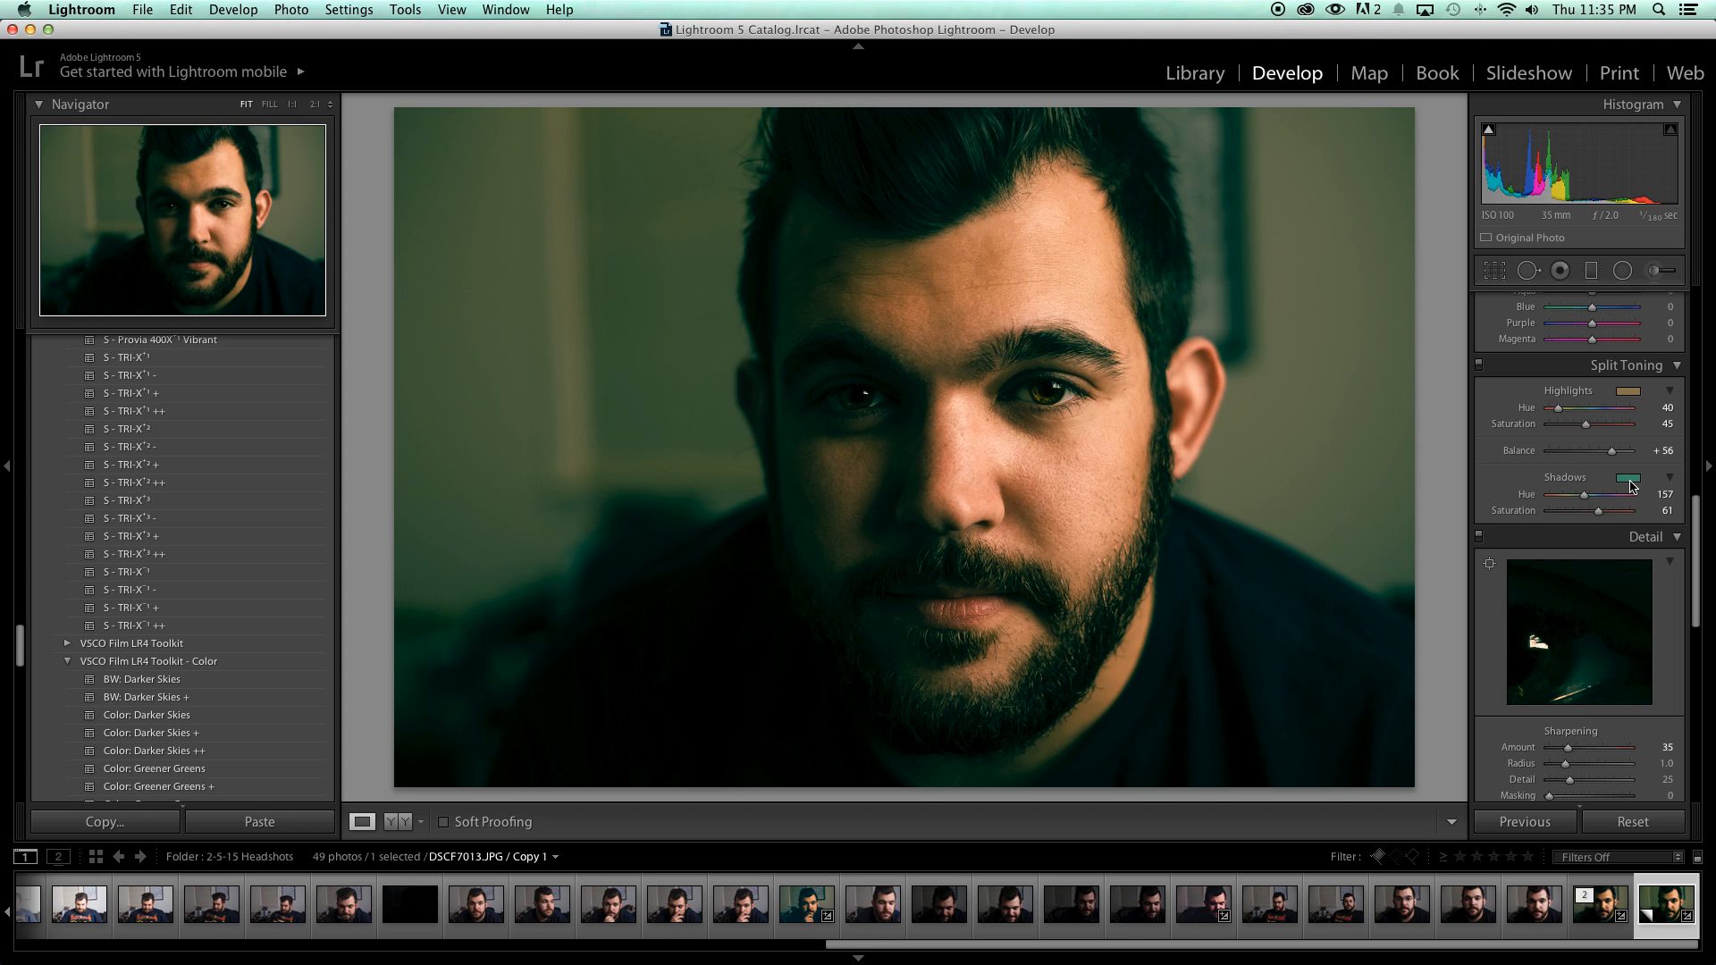
Lower the Shadows Saturation from 61 to 50, keeping hue 157.
{"action": "left_click", "coordinate": [1629, 477]}
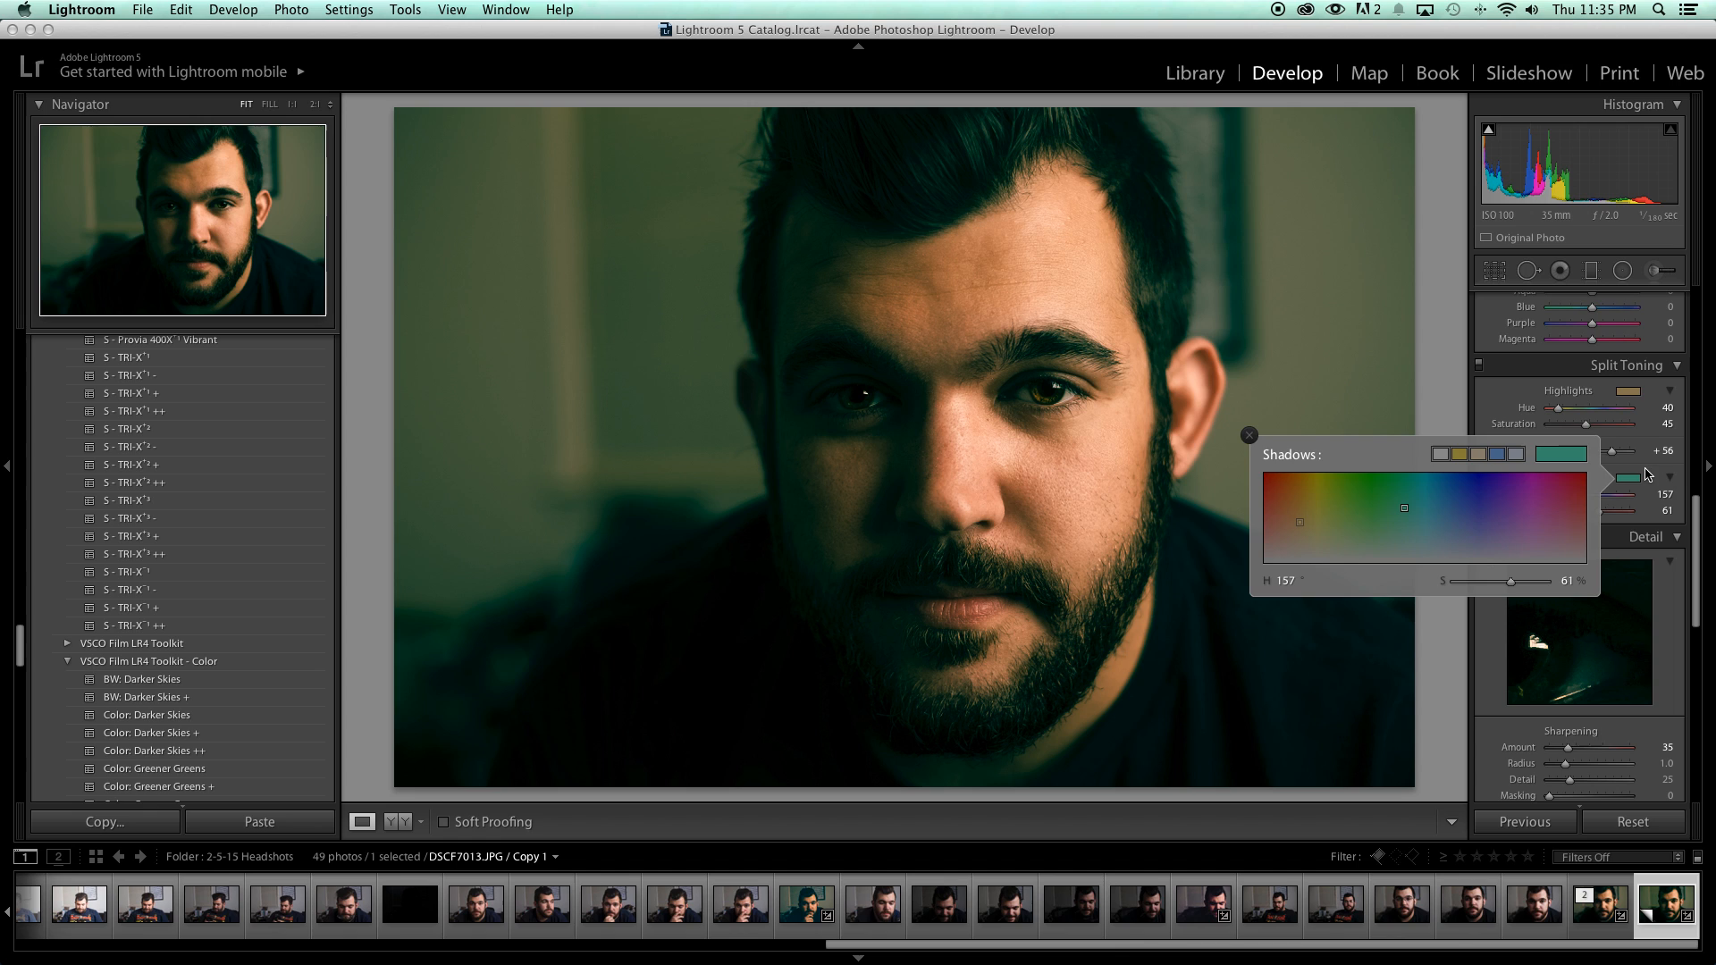
{"action": "left_click", "coordinate": [1248, 435]}
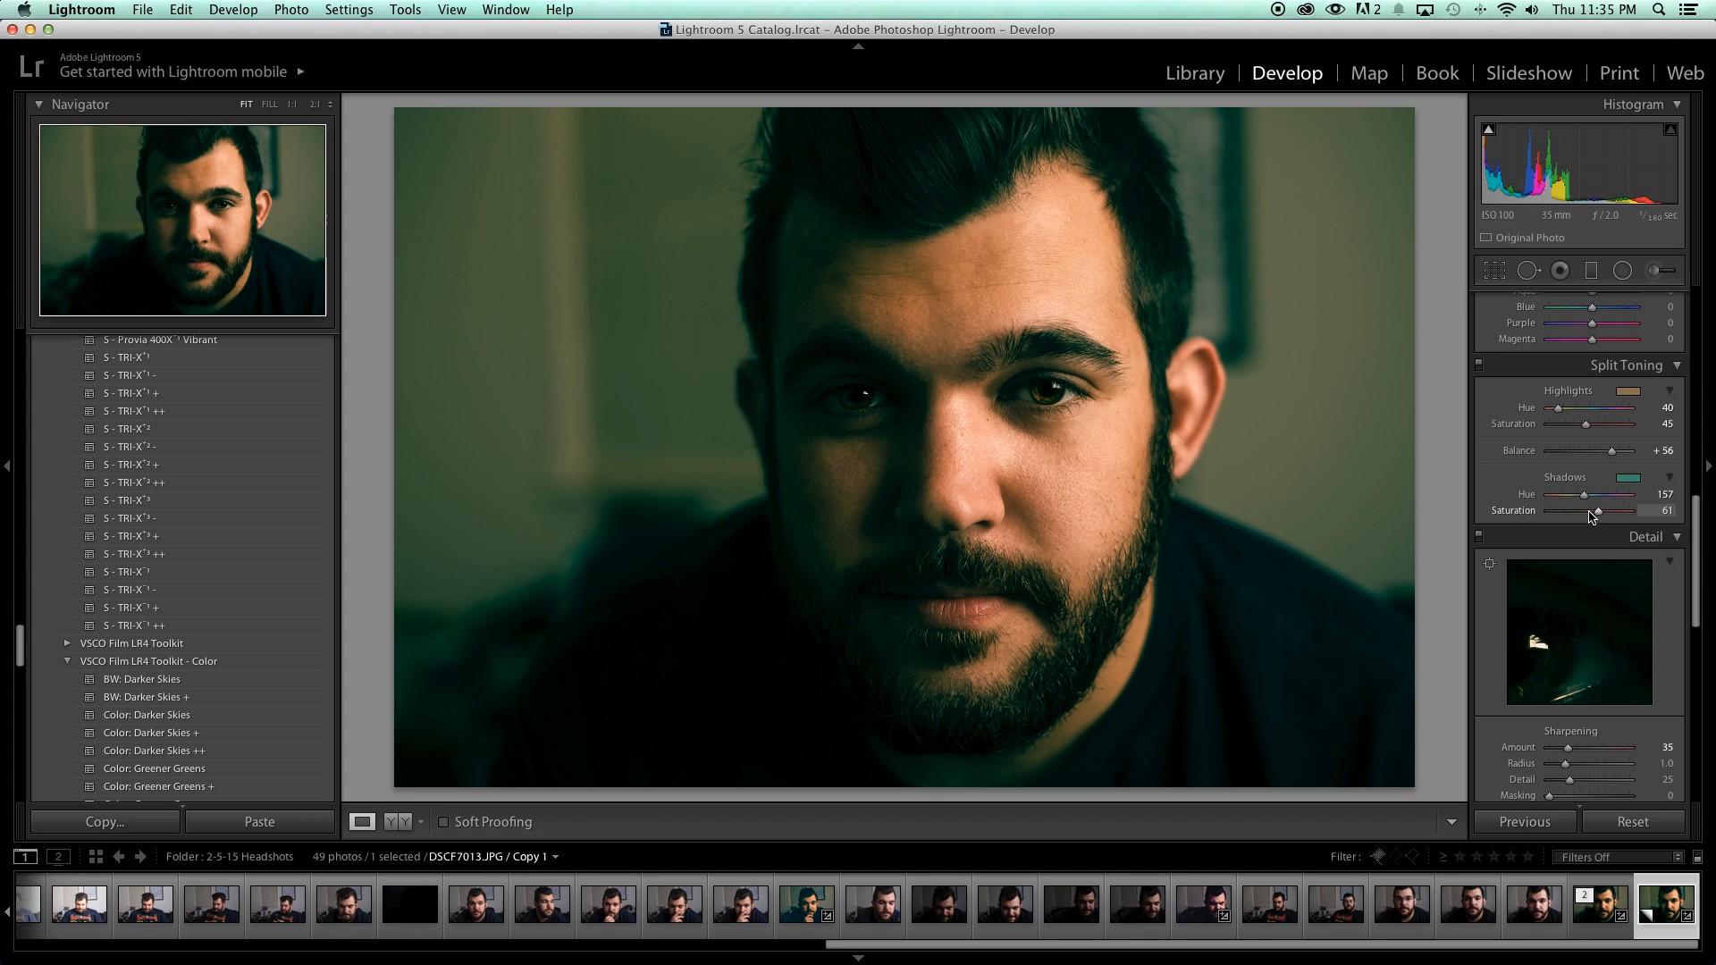
{"action": "left_click_drag", "start_coordinate": [1594, 511], "coordinate": [1573, 511]}
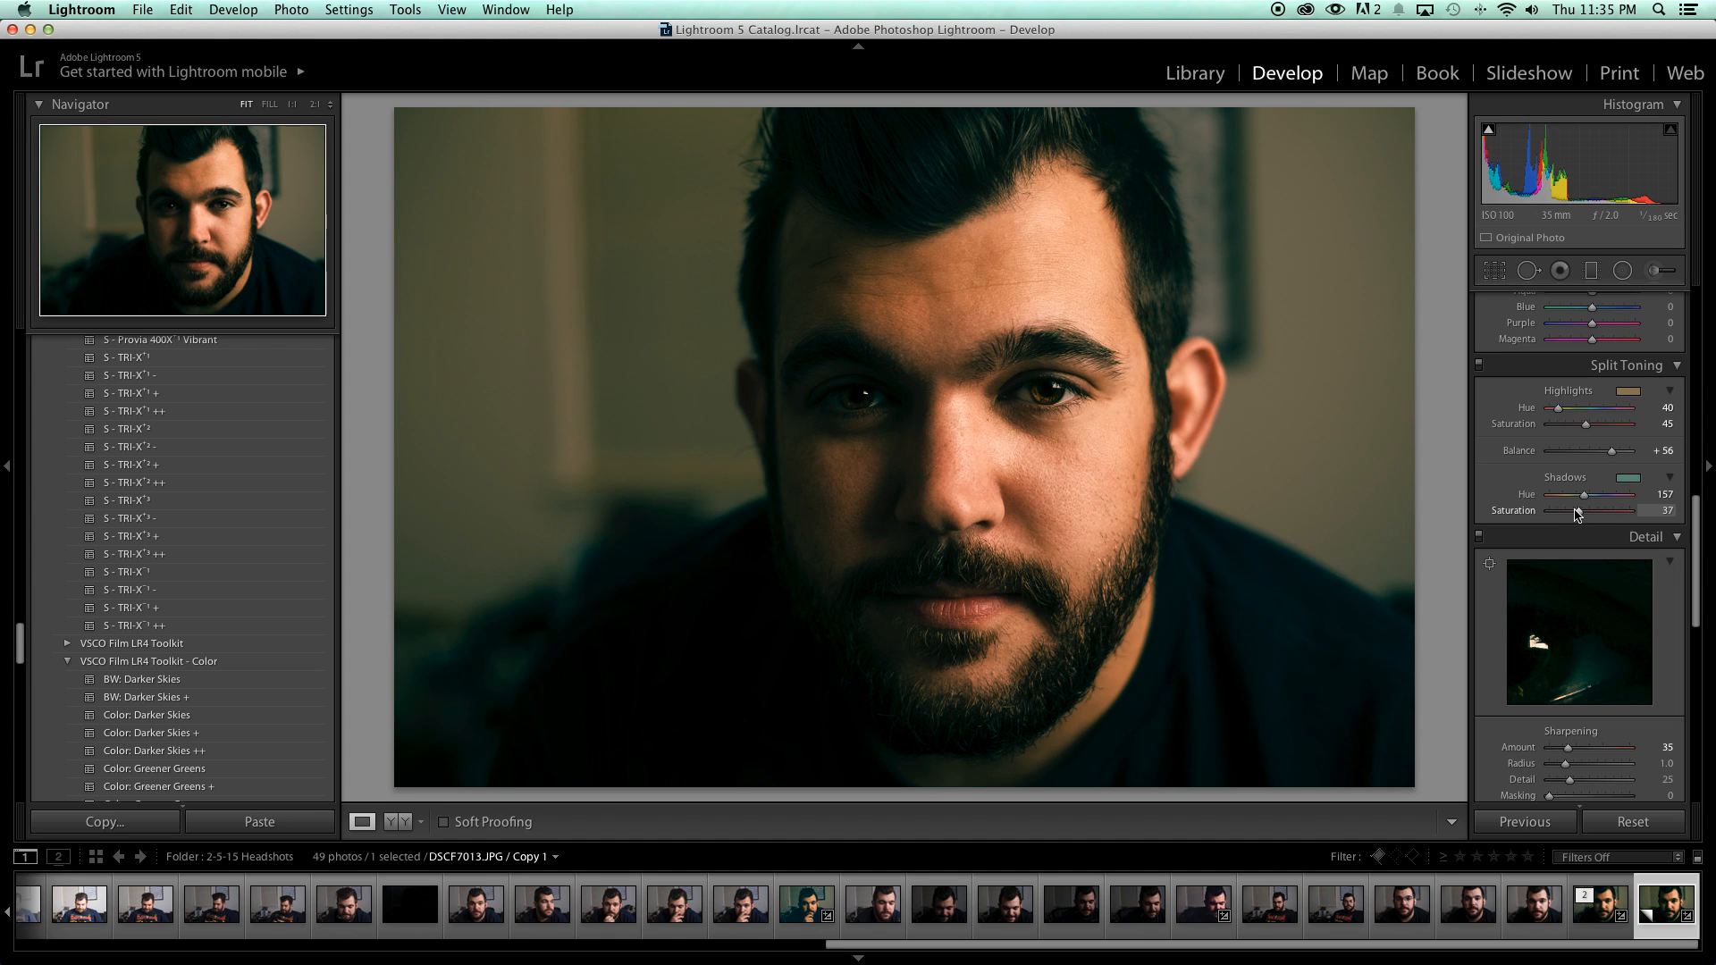
{"action": "left_click_drag", "start_coordinate": [1608, 511], "coordinate": [1580, 511]}
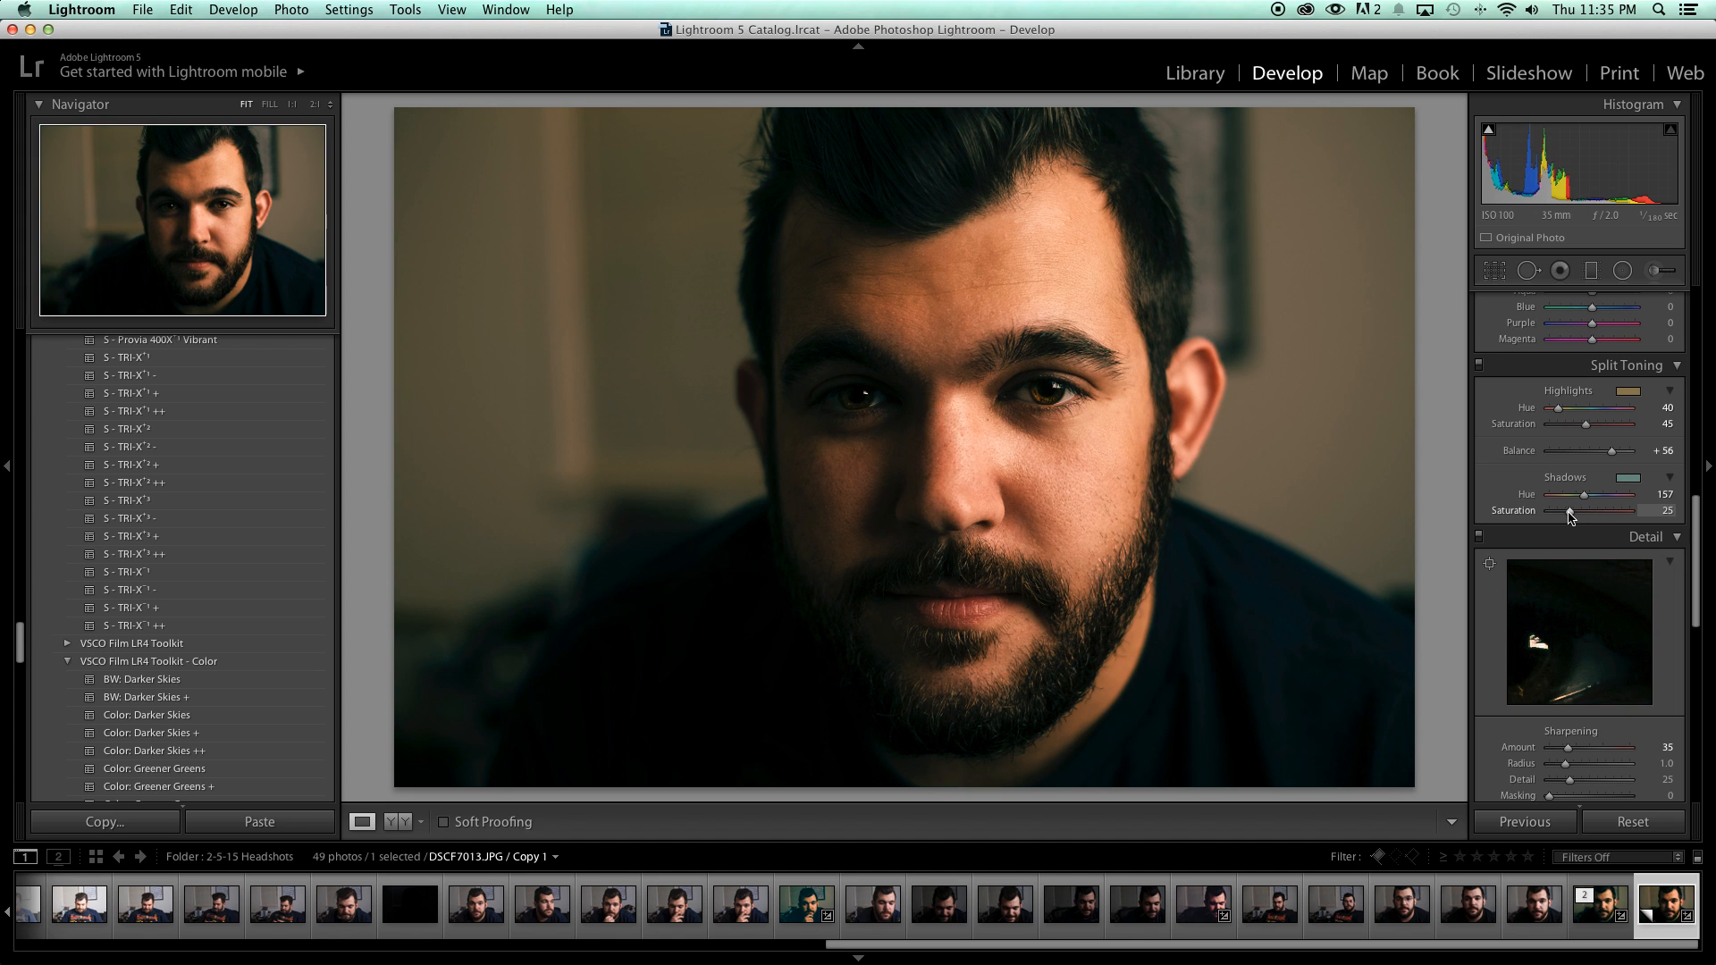
{"action": "left_click_drag", "start_coordinate": [1608, 511], "coordinate": [1619, 511]}
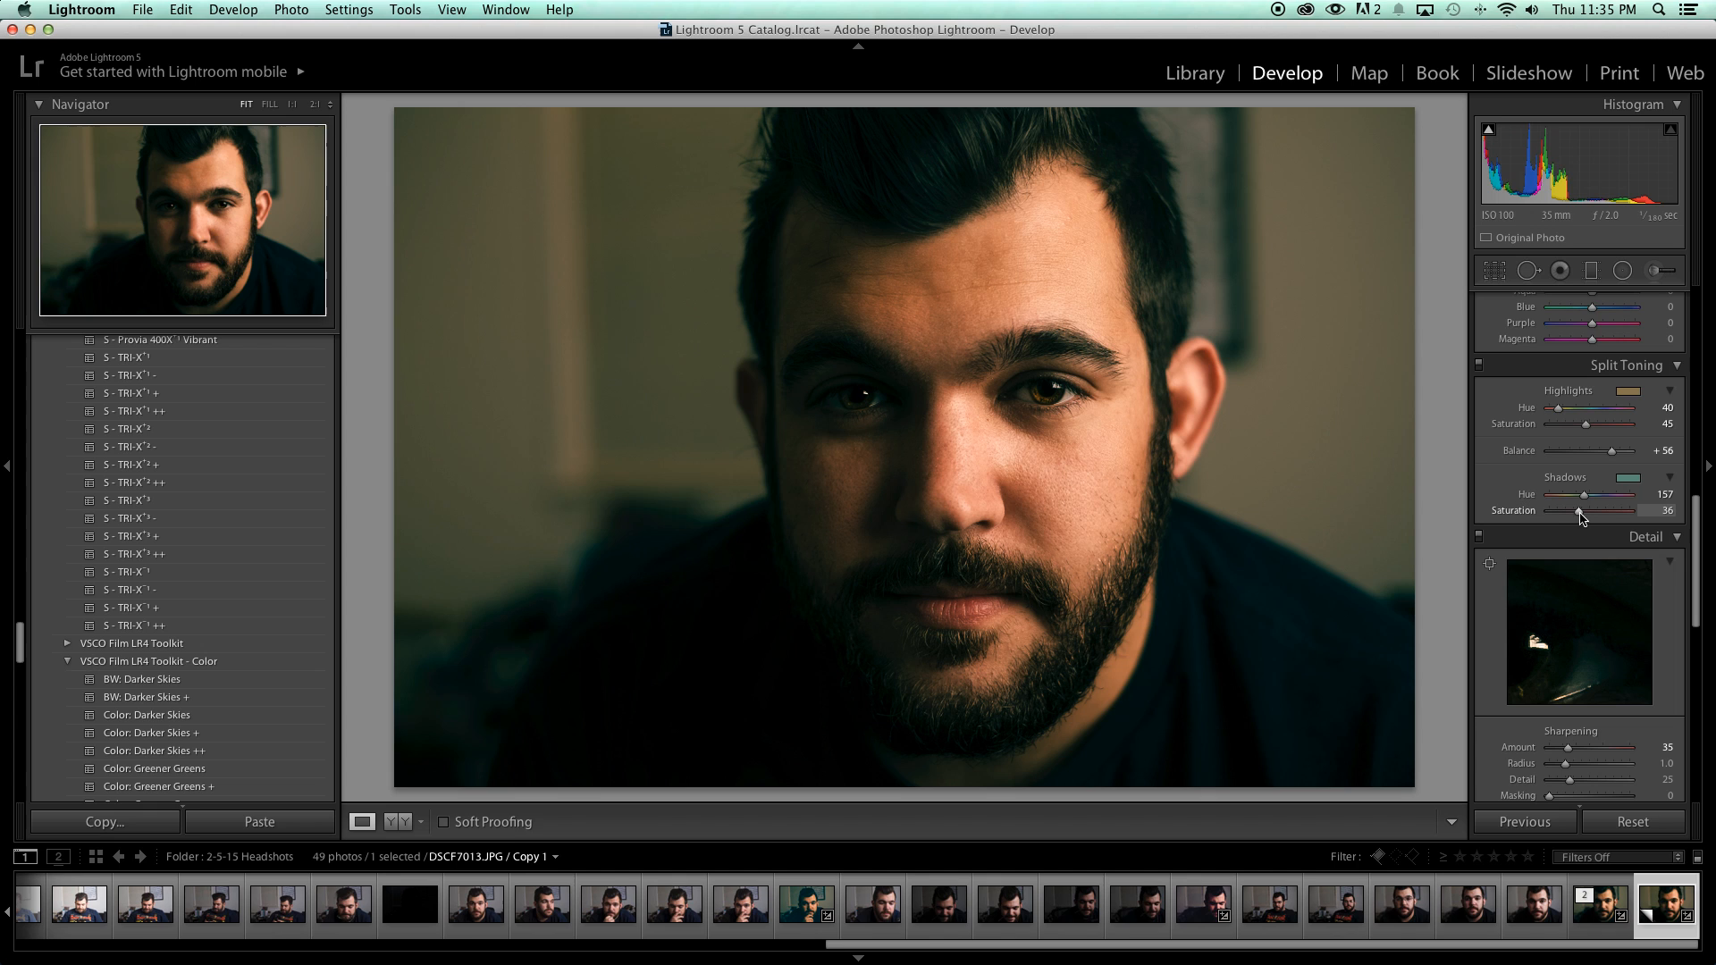
{"action": "left_click_drag", "start_coordinate": [1609, 510], "coordinate": [1618, 510]}
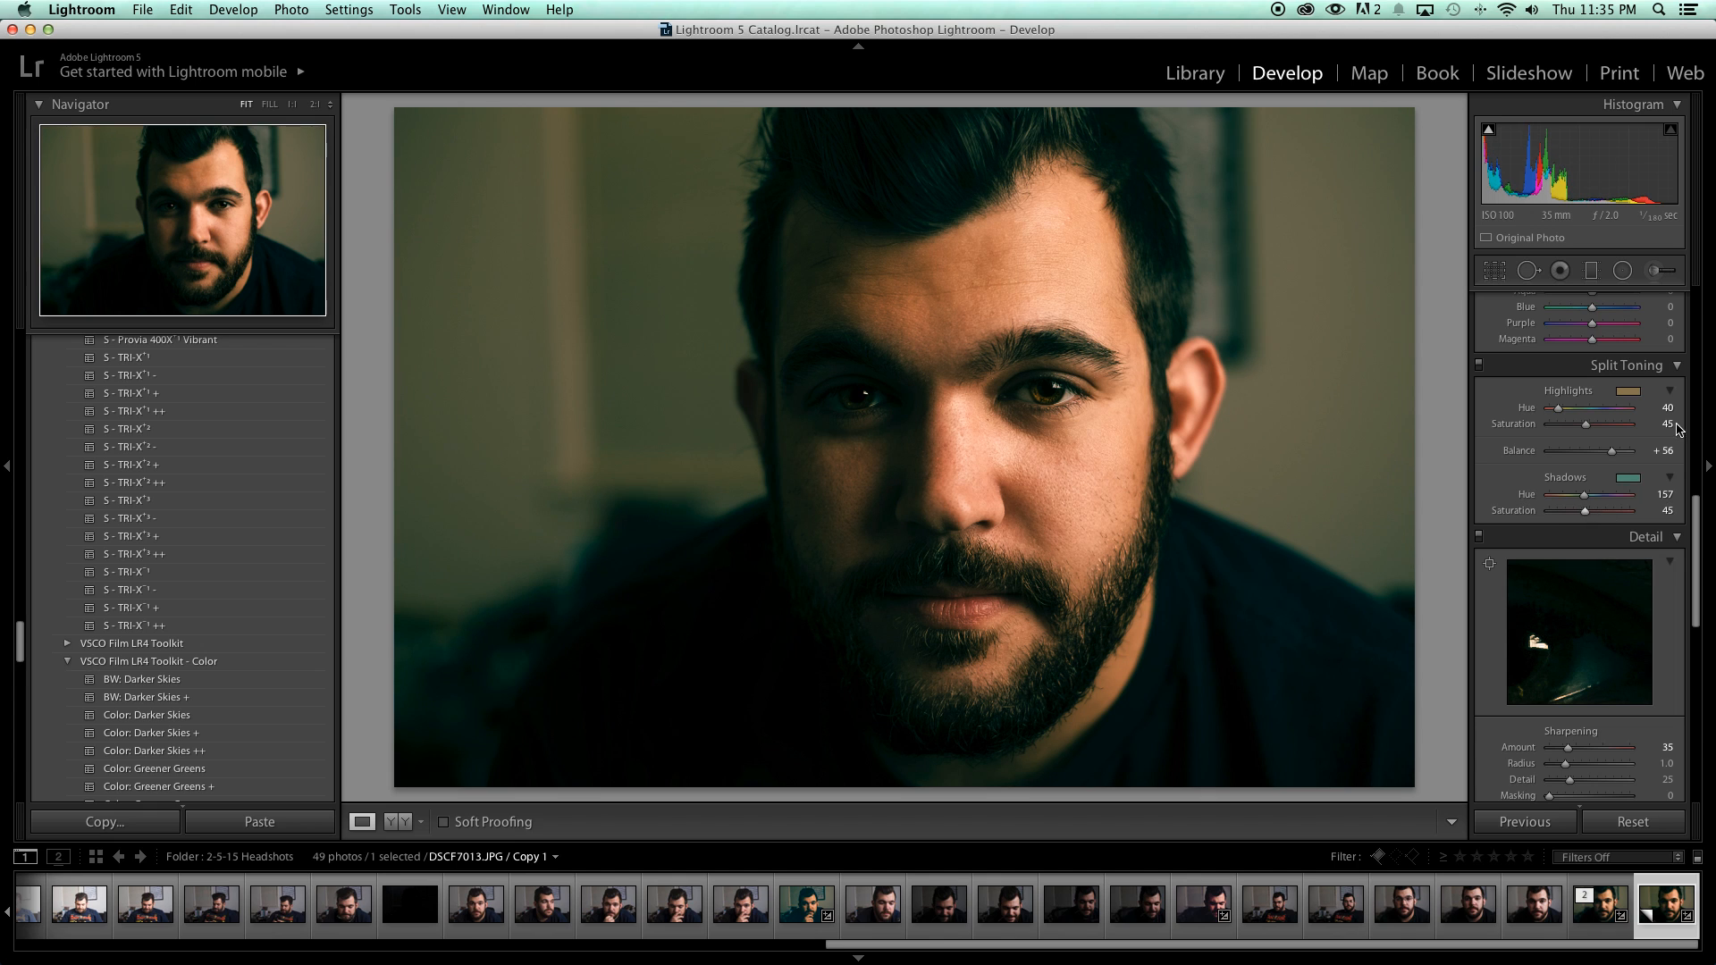
{"action": "left_click_drag", "start_coordinate": [1584, 510], "coordinate": [1589, 510]}
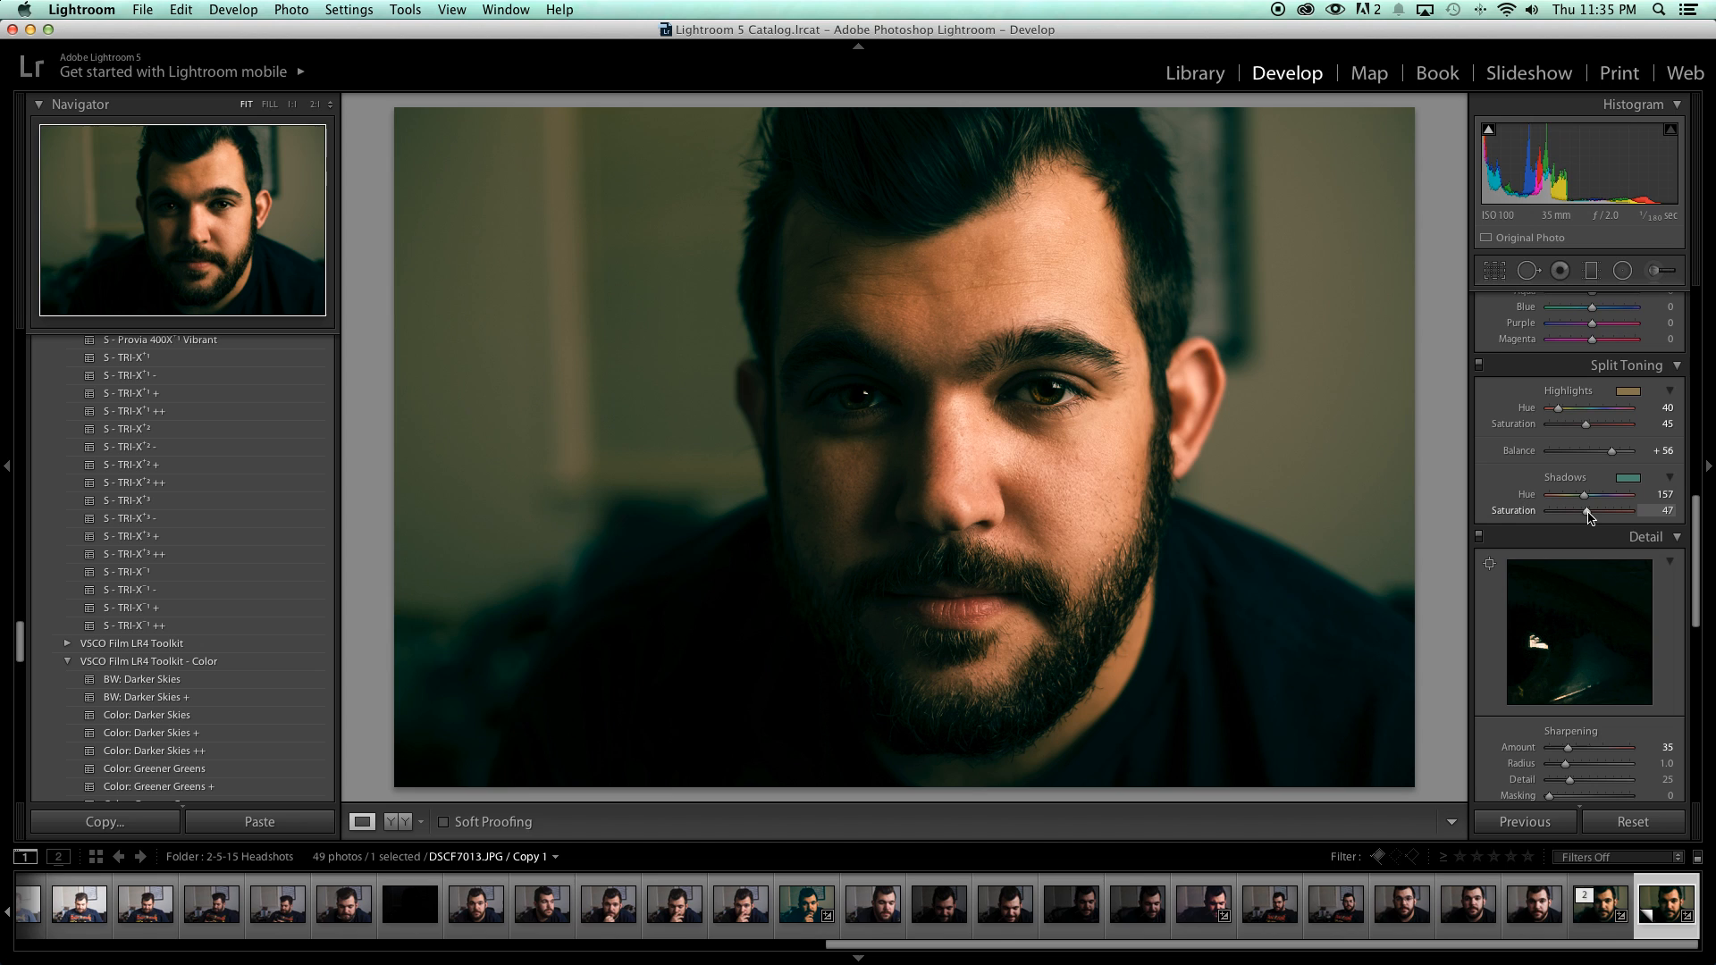
{"action": "left_click_drag", "start_coordinate": [1589, 511], "coordinate": [1617, 511]}
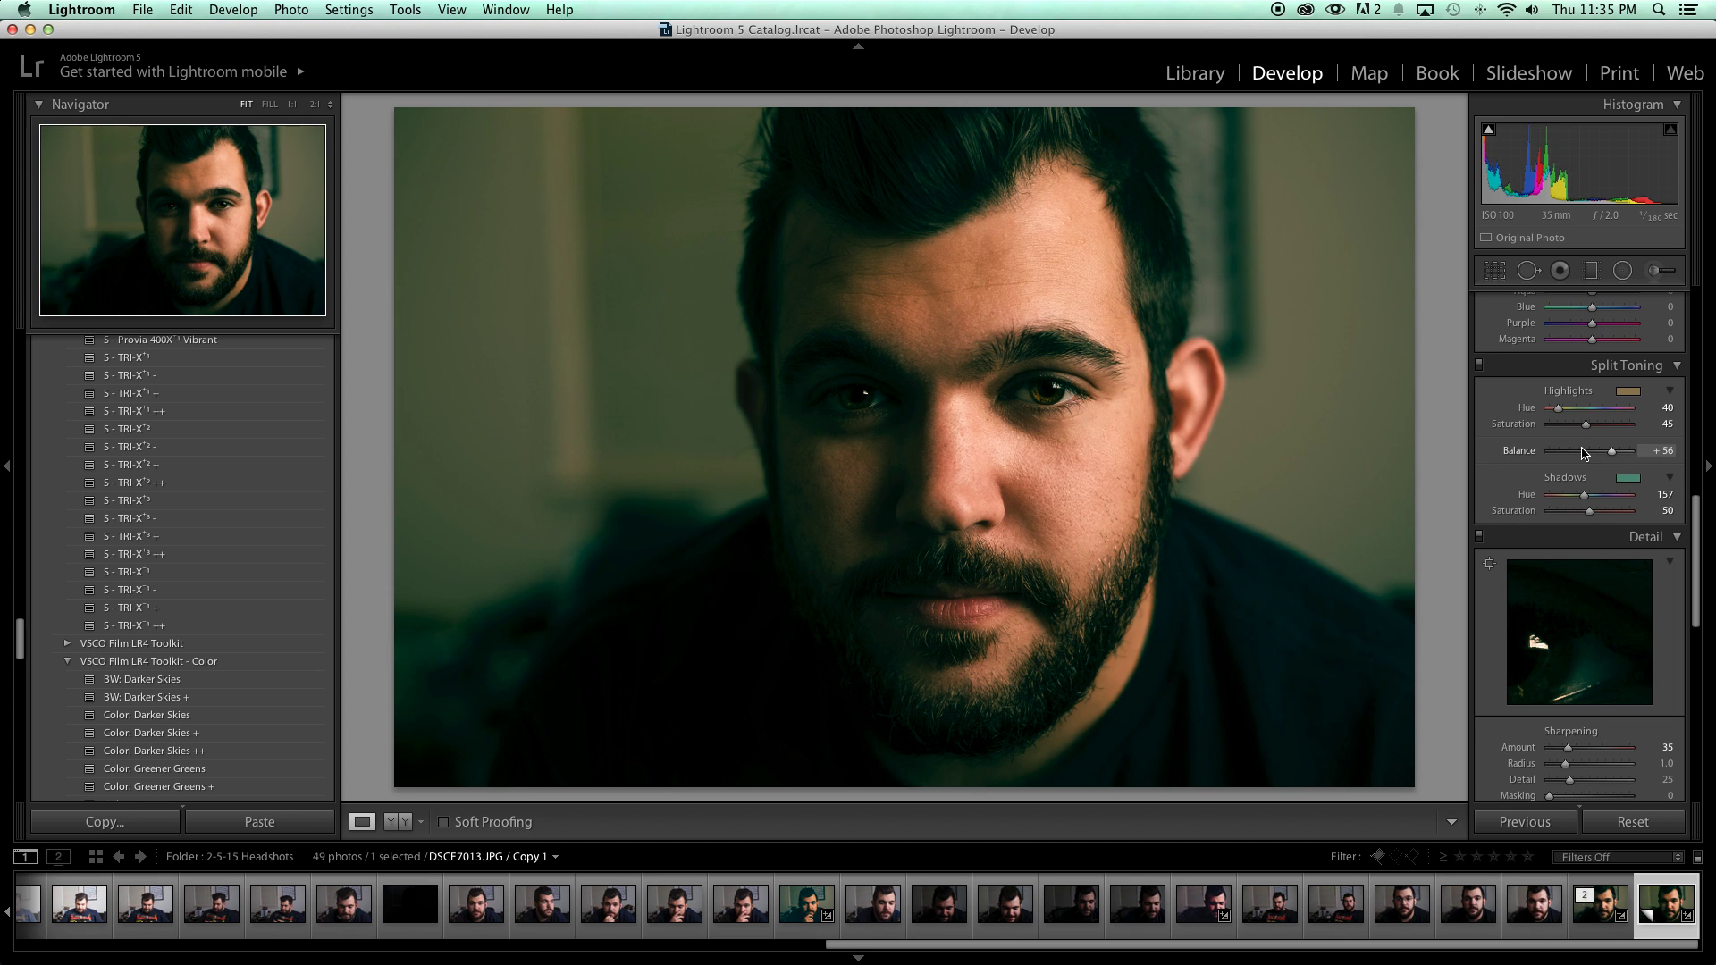
Set the Split Toning Balance to about +73, favouring the golden highlights.
{"action": "left_click_drag", "start_coordinate": [1612, 450], "coordinate": [1616, 450]}
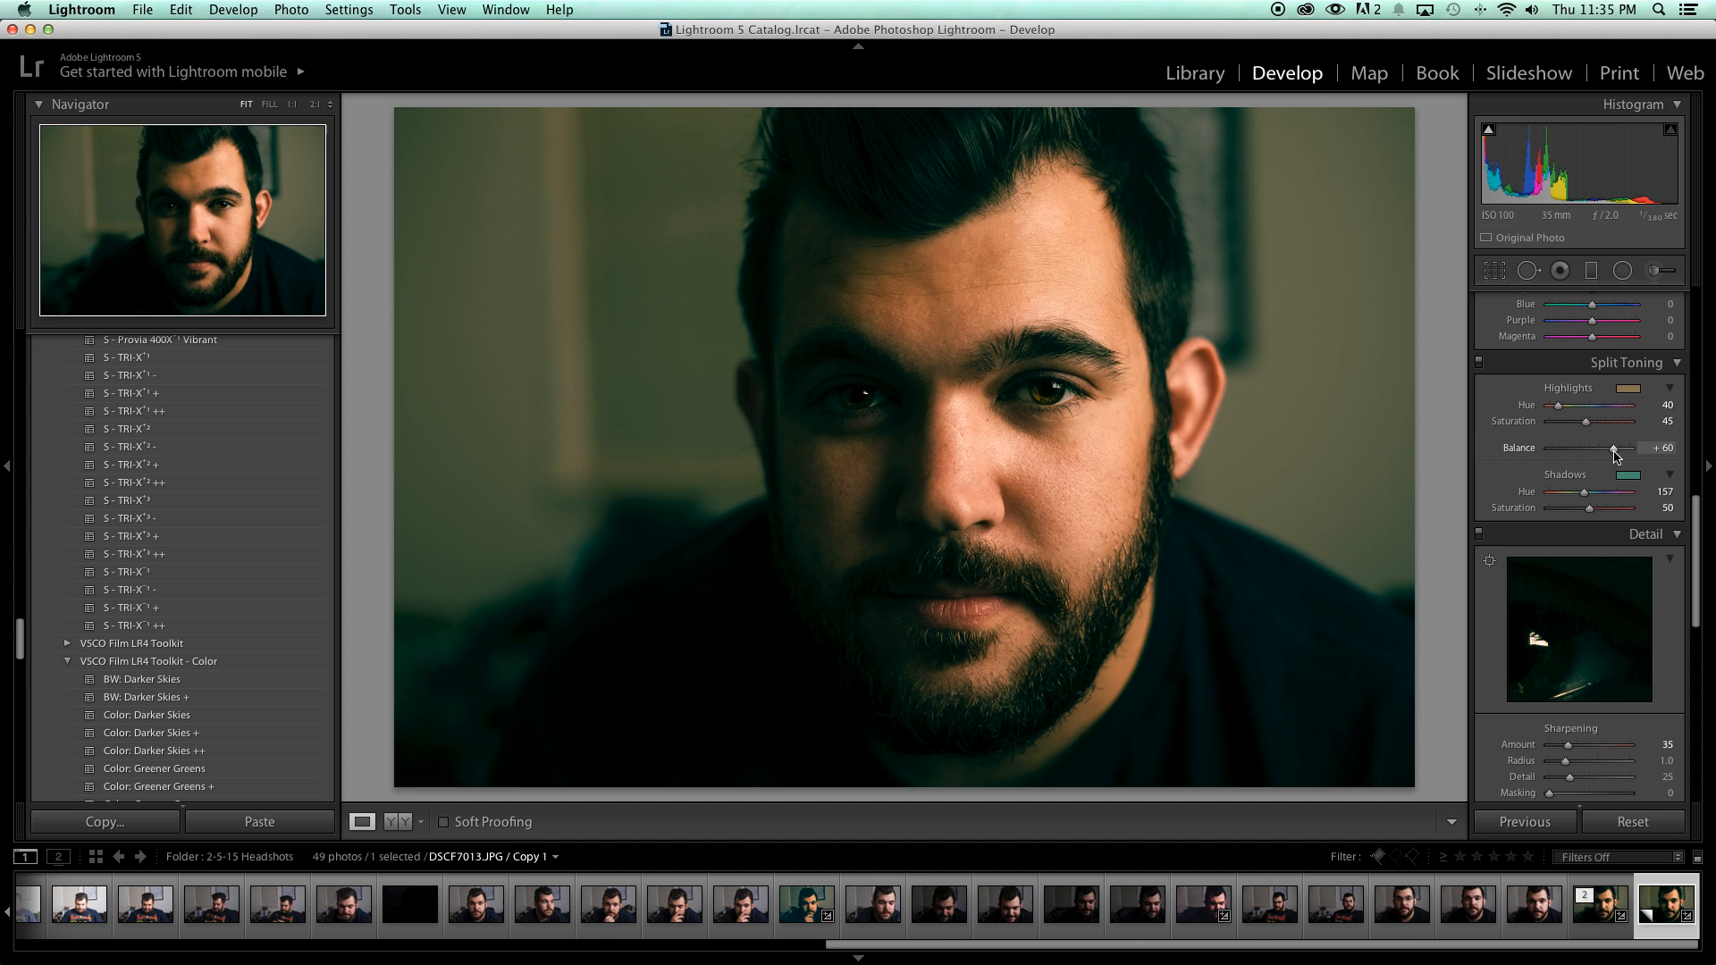
{"action": "left_click_drag", "start_coordinate": [1614, 449], "coordinate": [1592, 448]}
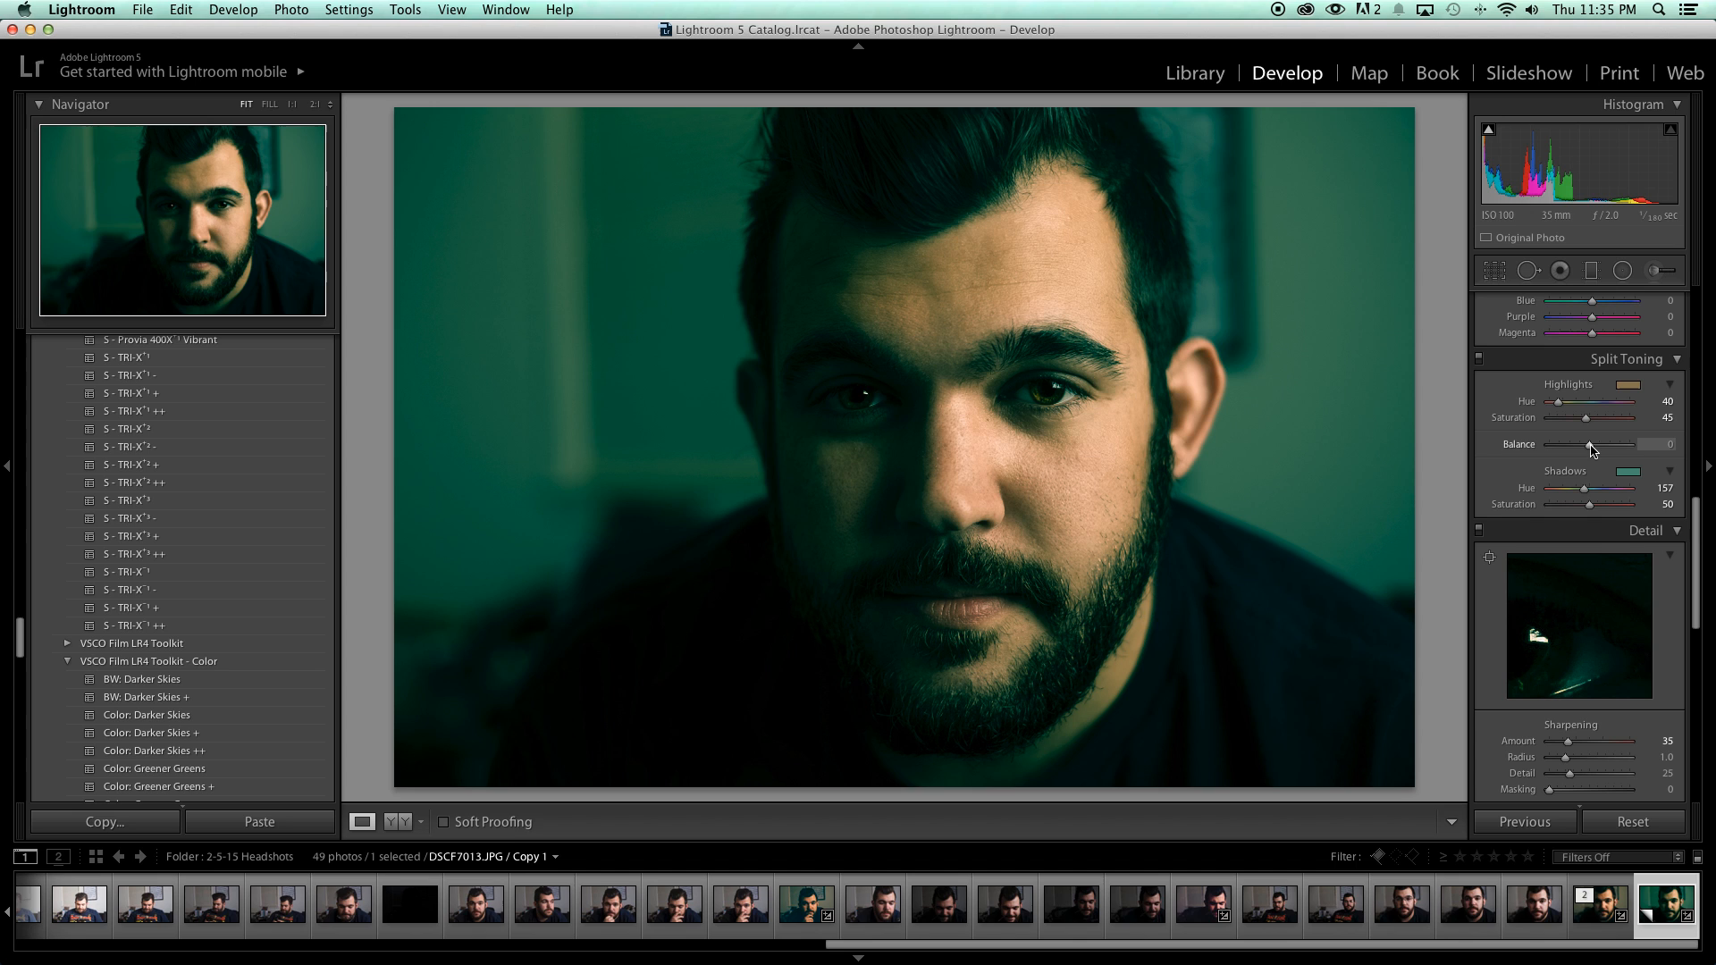
{"action": "left_click_drag", "start_coordinate": [1589, 444], "coordinate": [1546, 444]}
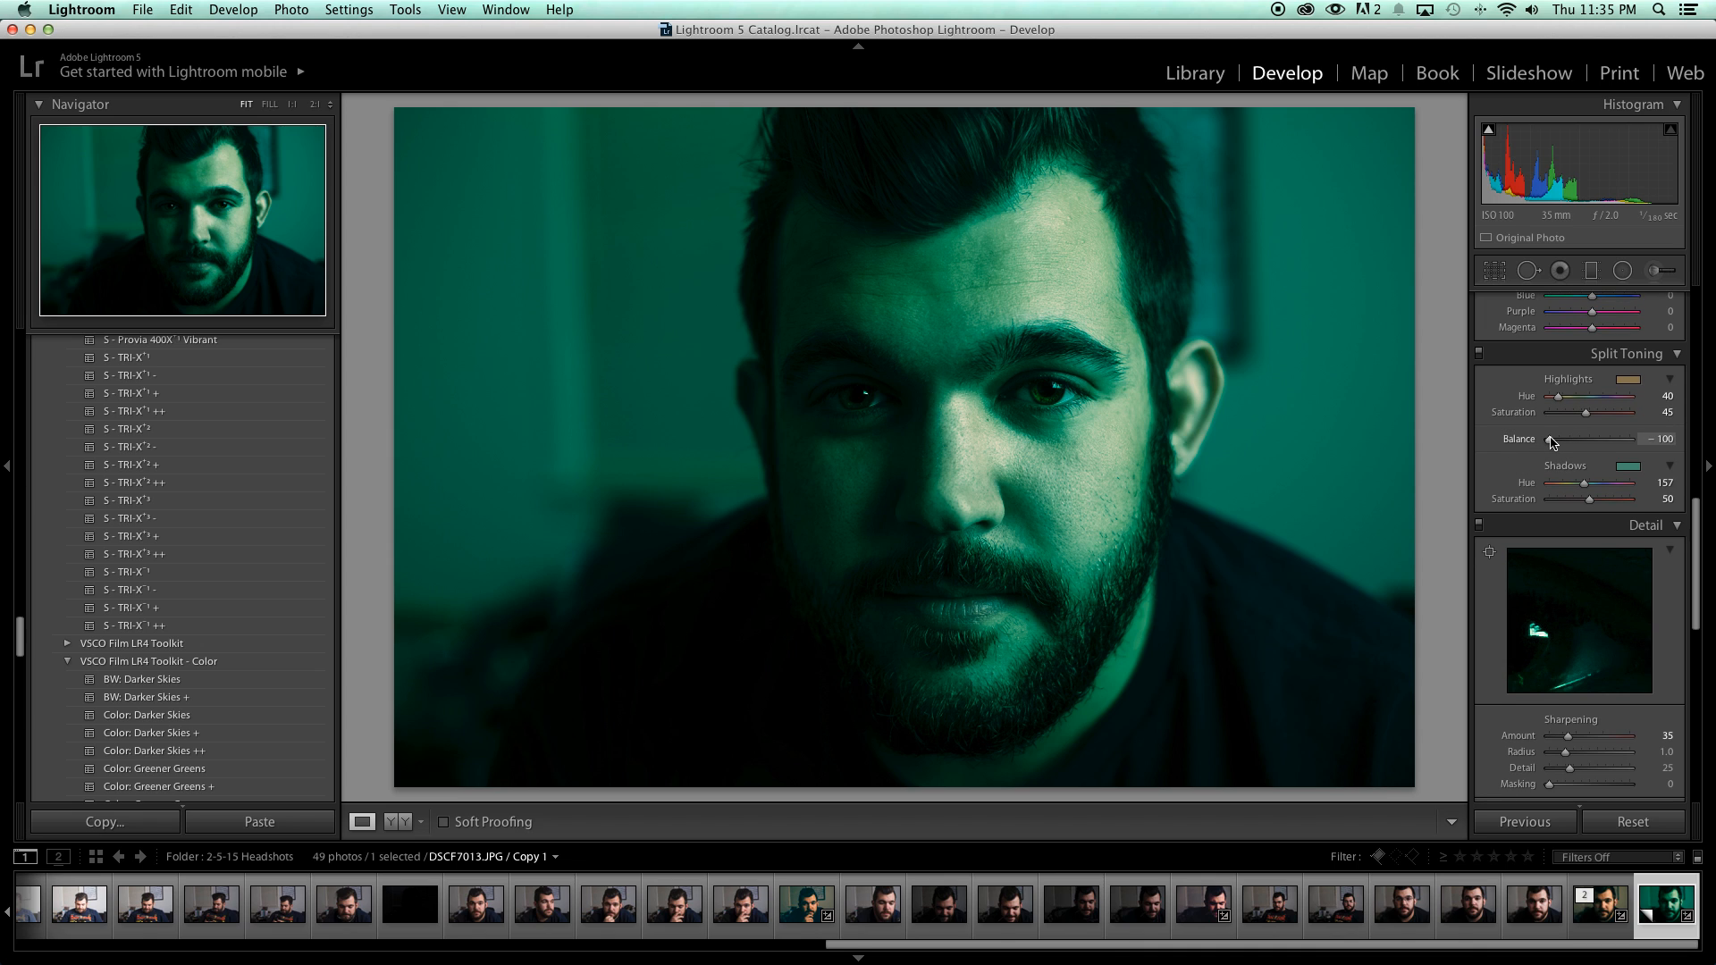
{"action": "left_click_drag", "start_coordinate": [1551, 447], "coordinate": [1559, 447]}
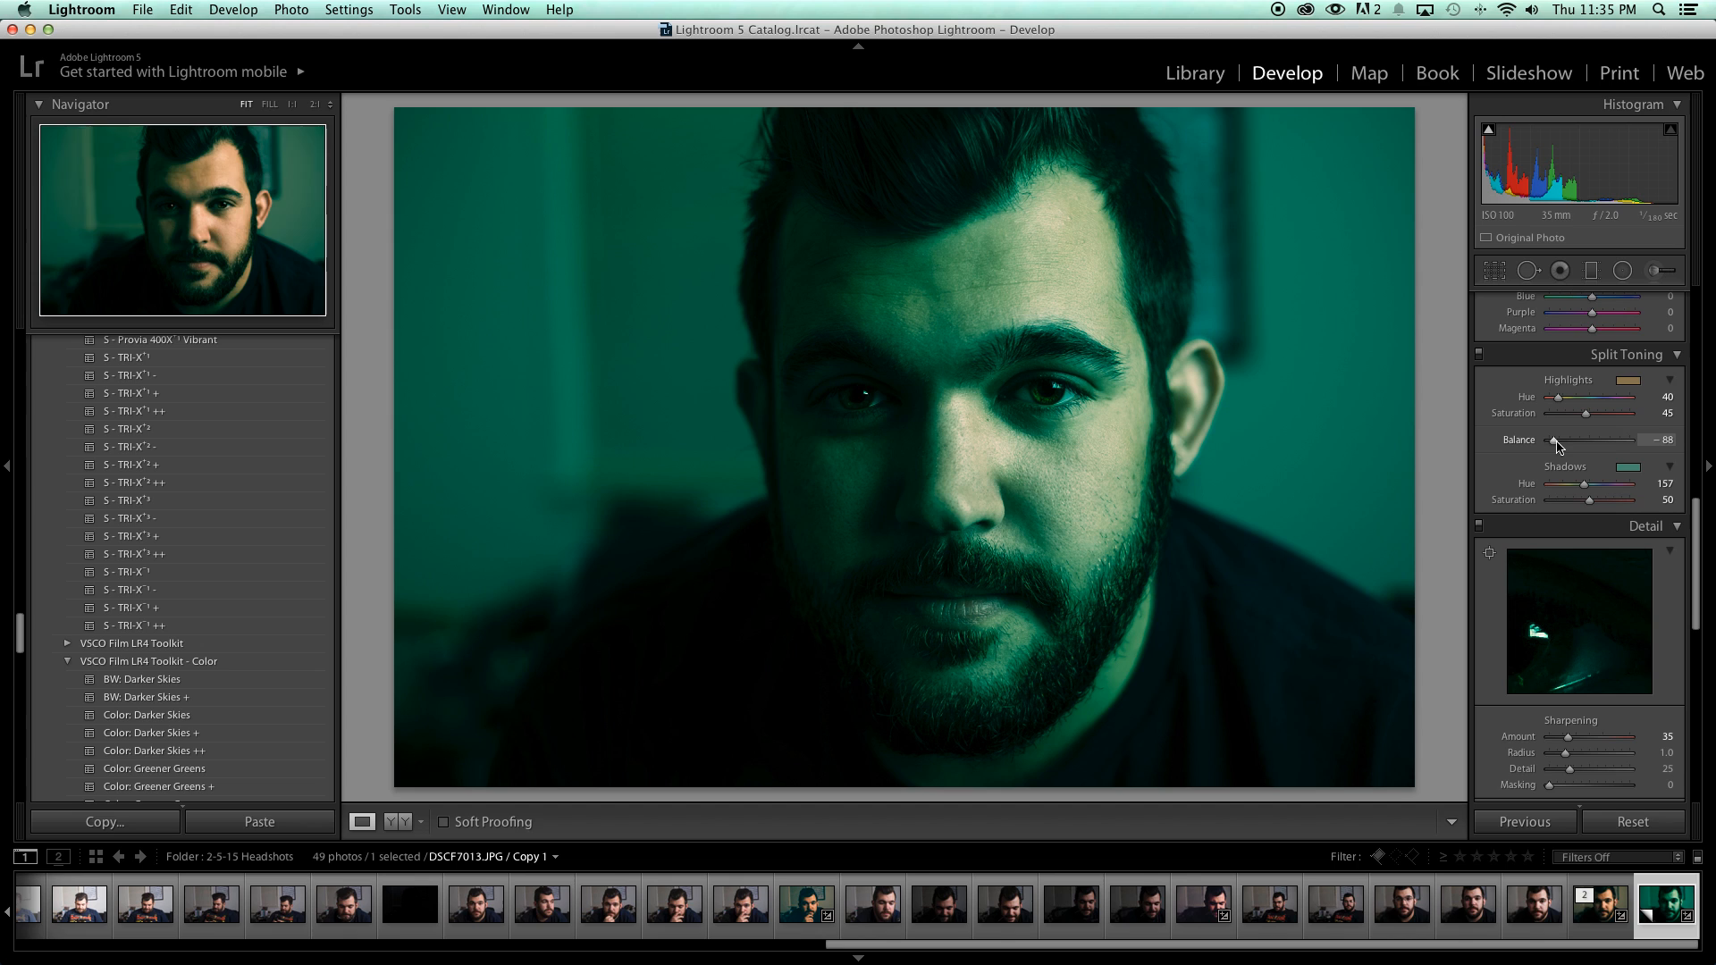
{"action": "left_click_drag", "start_coordinate": [1553, 440], "coordinate": [1588, 439]}
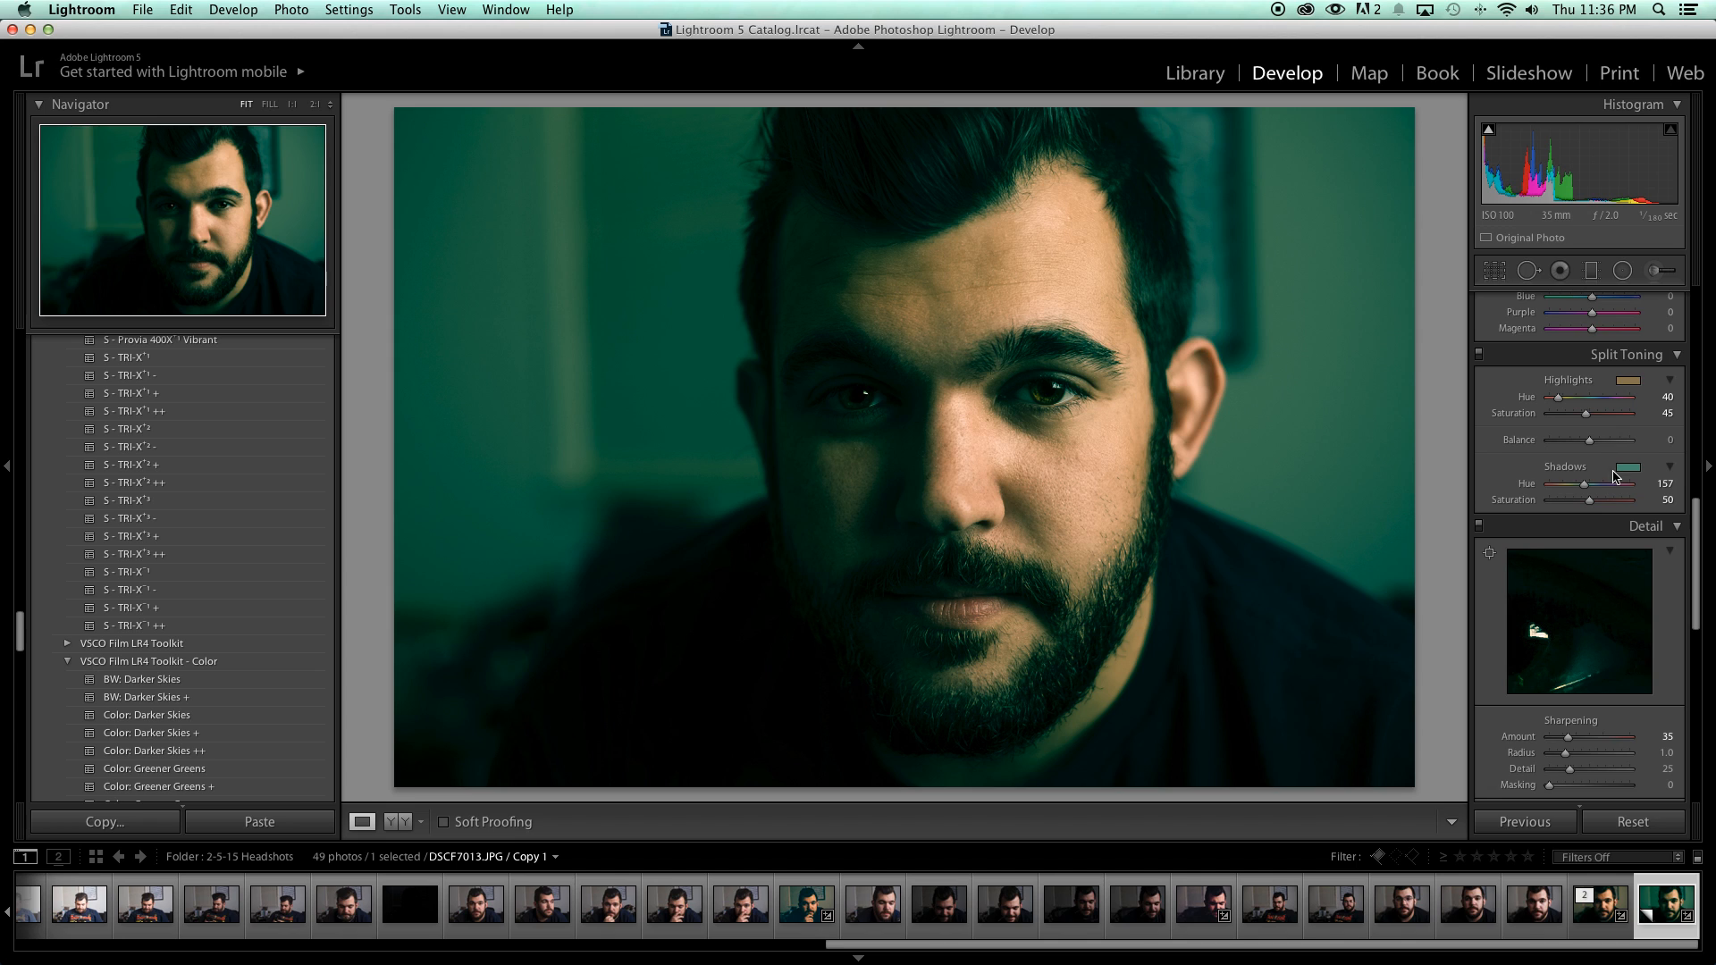
{"action": "mouse_move", "coordinate": [1600, 468]}
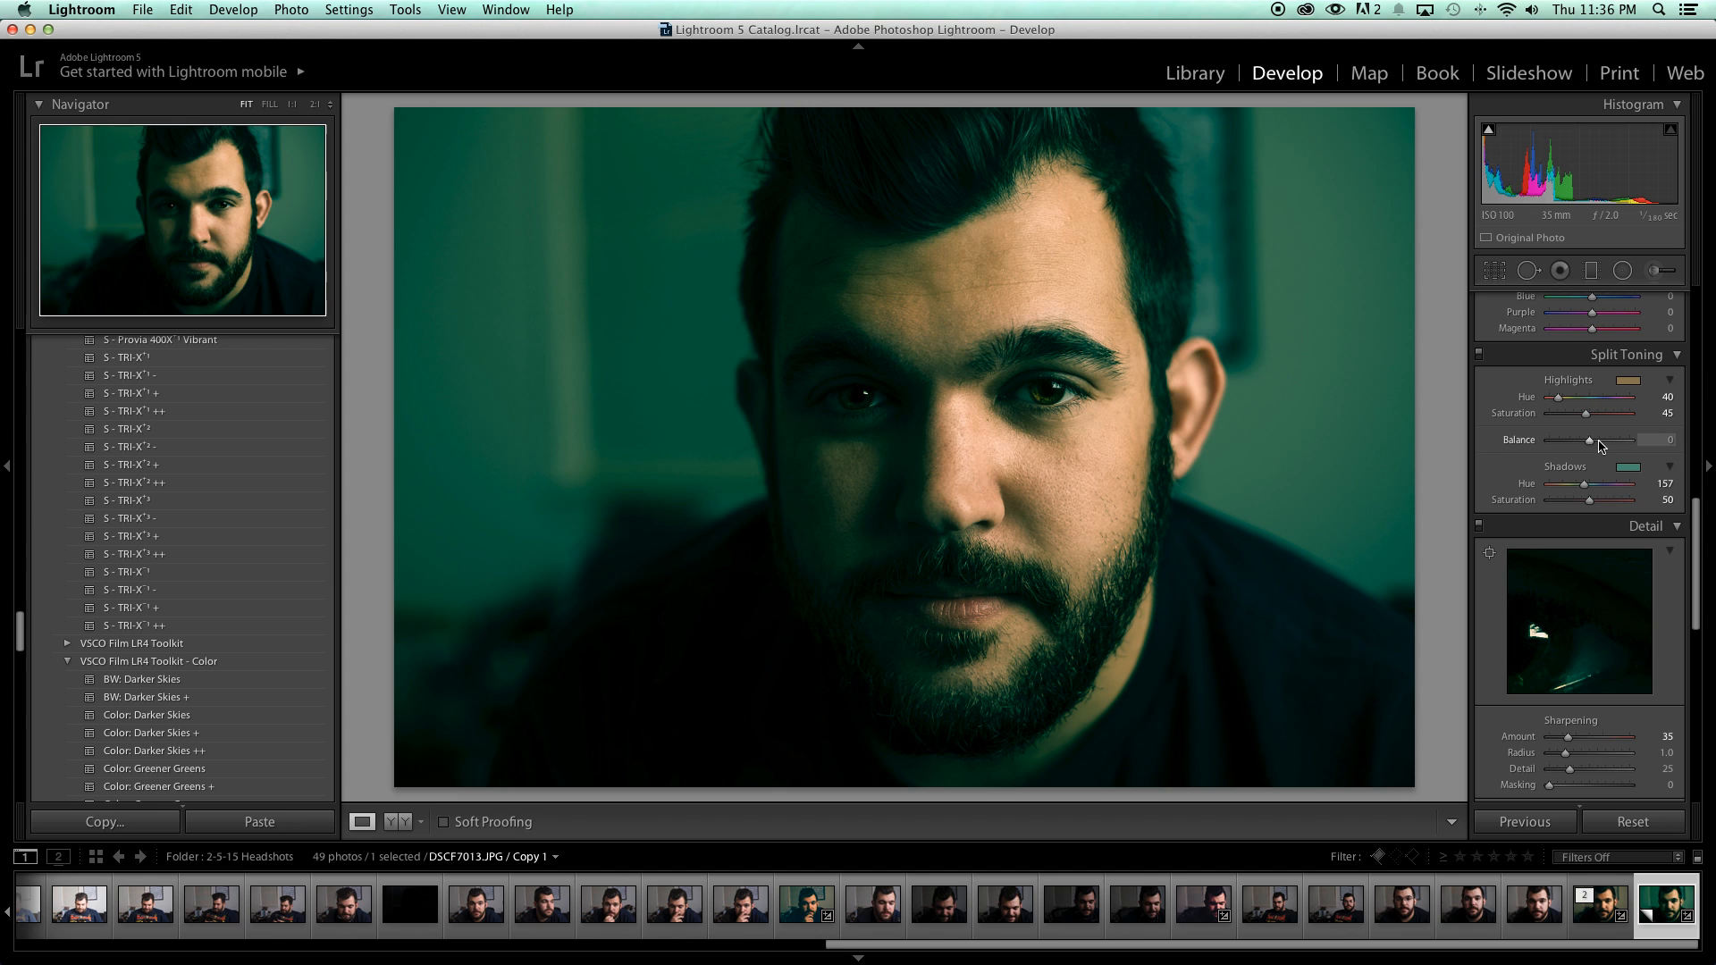
{"action": "left_click_drag", "start_coordinate": [1592, 439], "coordinate": [1619, 438]}
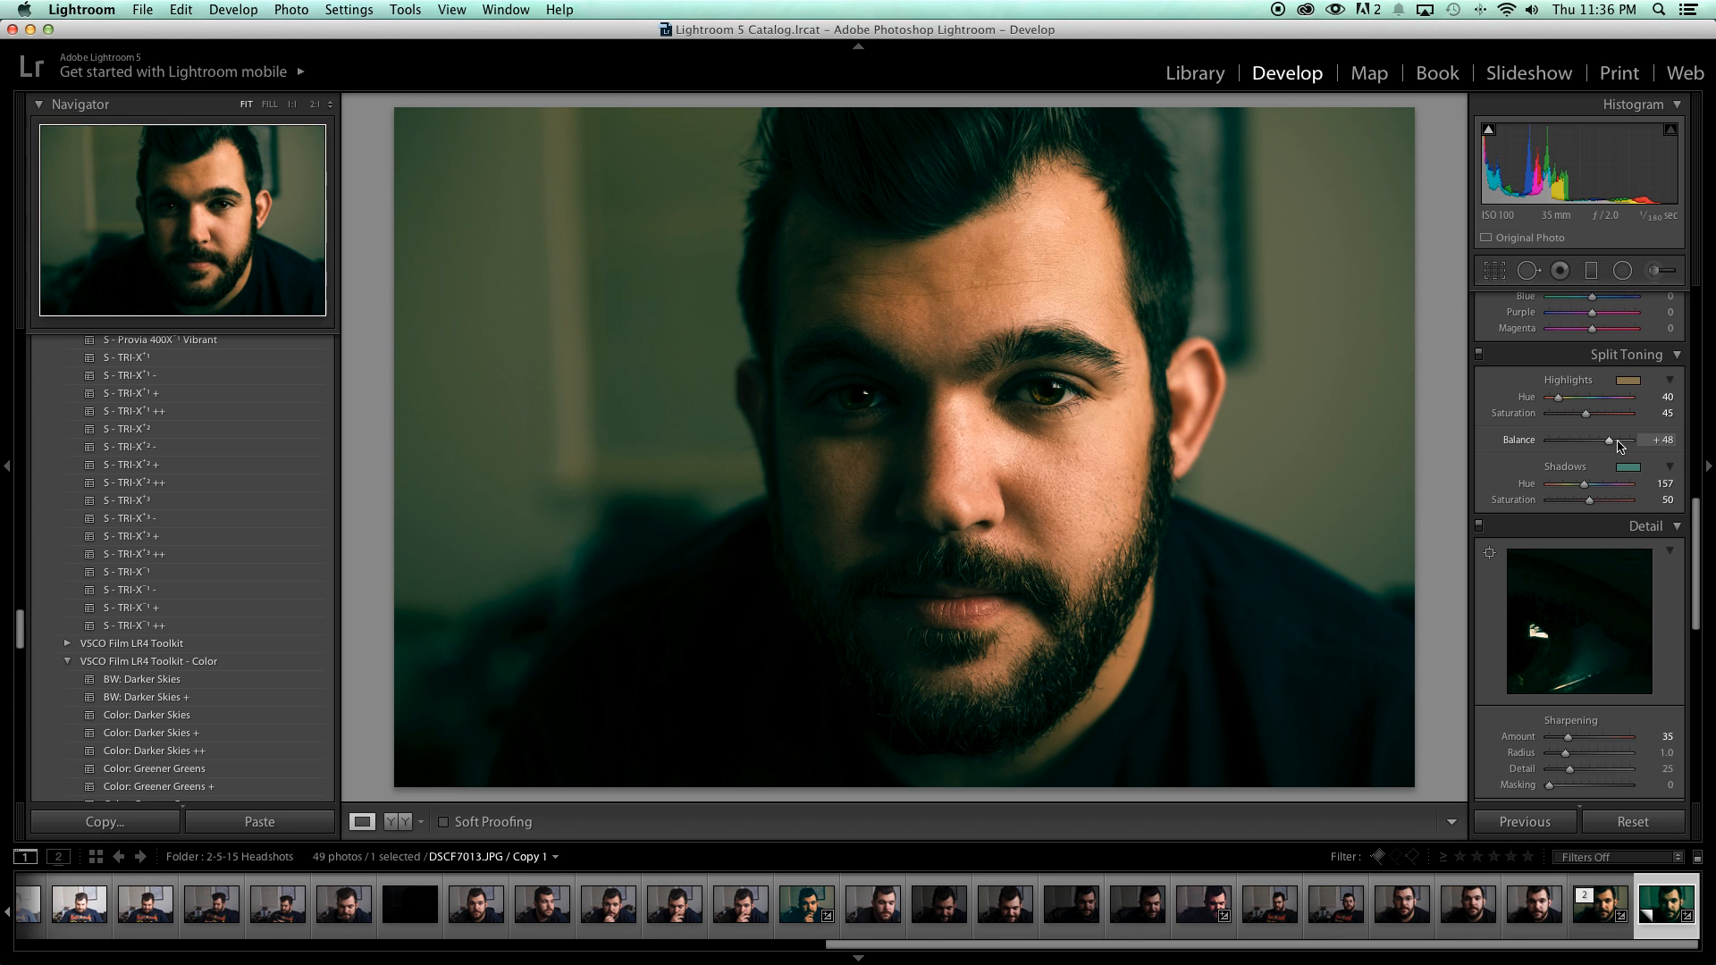
{"action": "left_click_drag", "start_coordinate": [1611, 447], "coordinate": [1619, 447]}
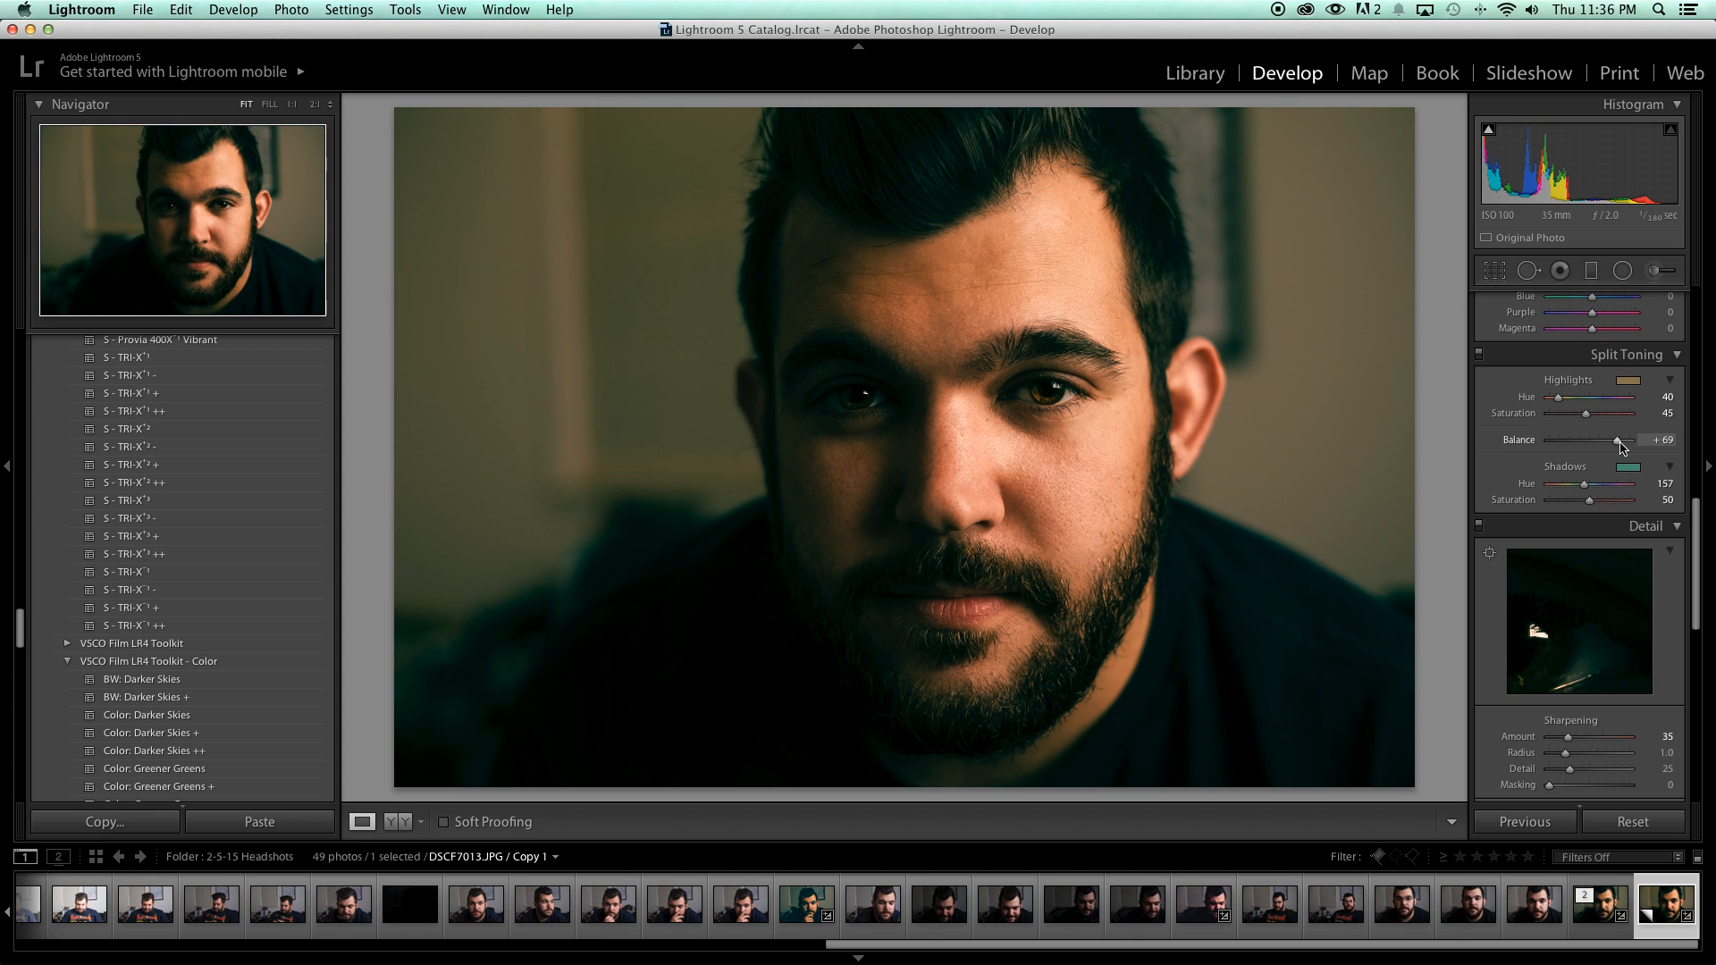
{"action": "left_click_drag", "start_coordinate": [1618, 440], "coordinate": [1630, 440]}
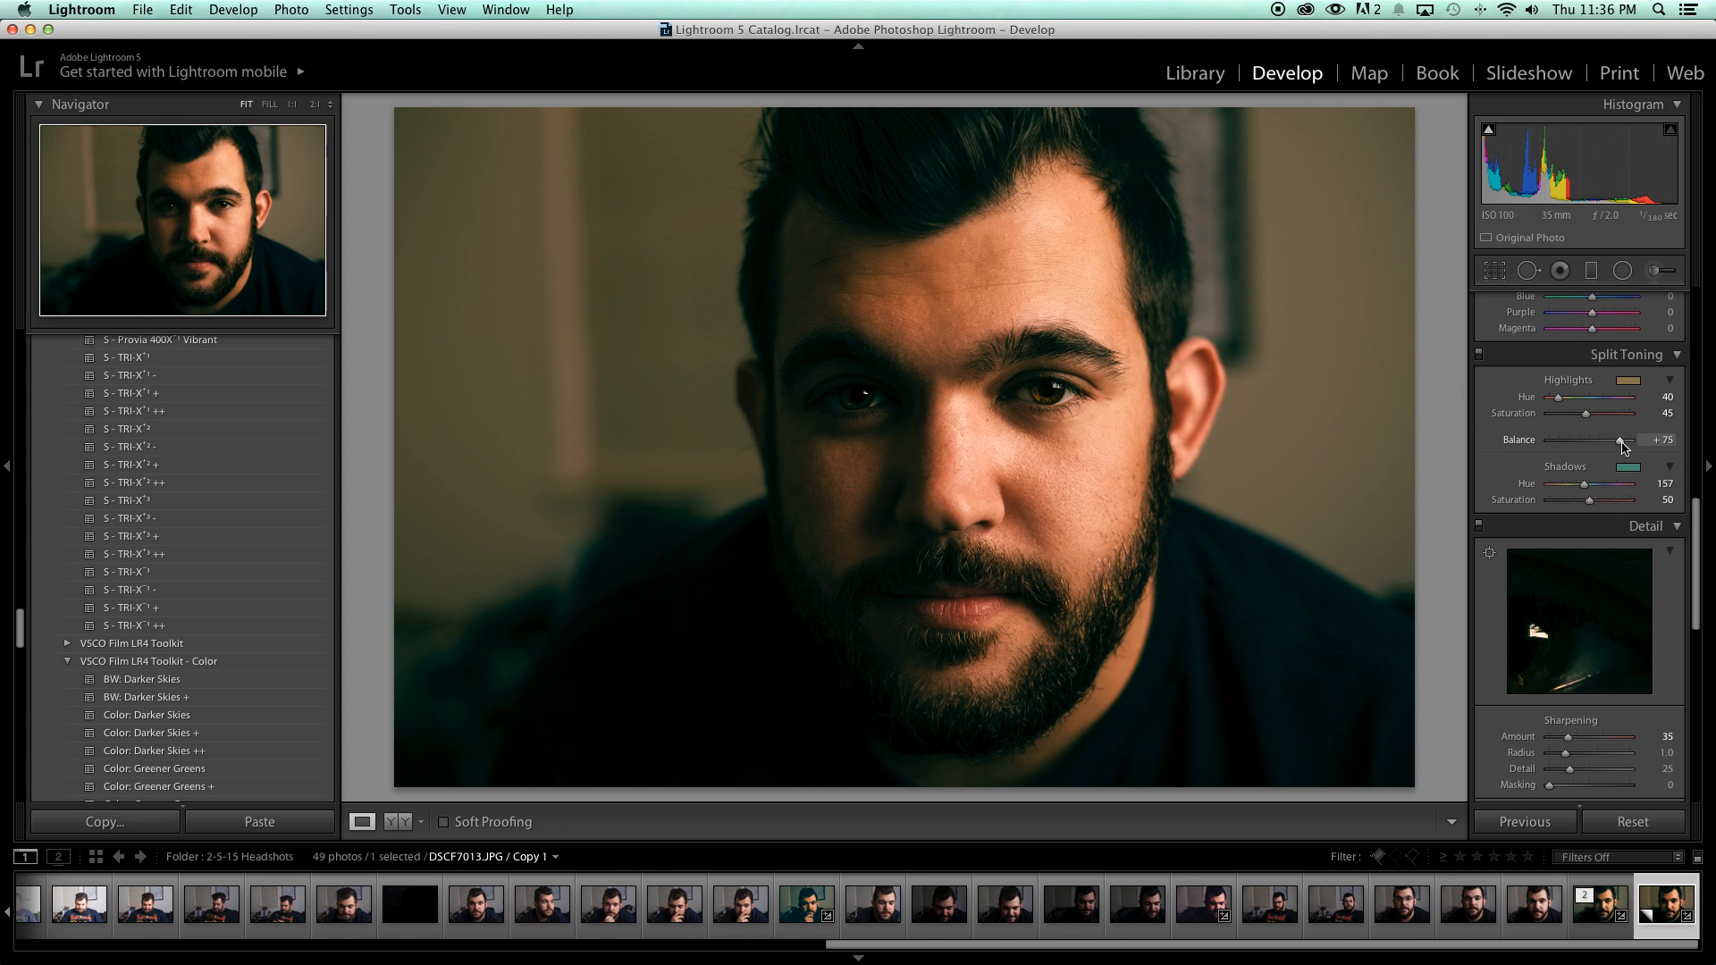
{"action": "left_click_drag", "start_coordinate": [1620, 439], "coordinate": [1630, 440]}
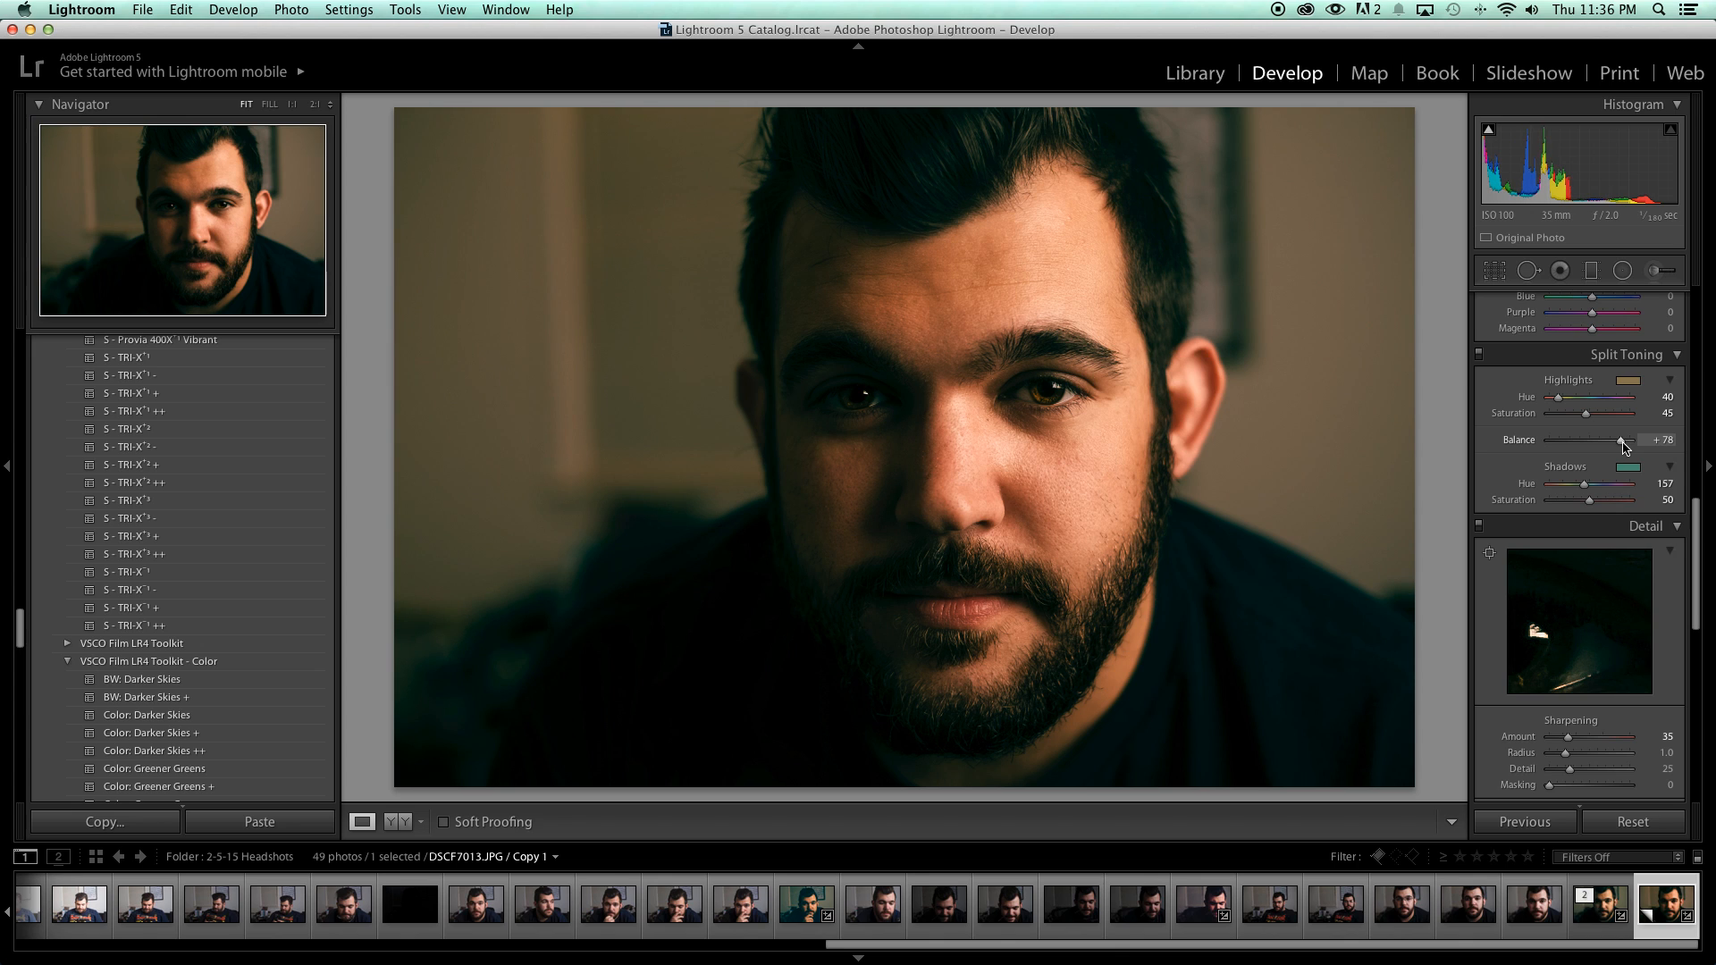
{"action": "left_click_drag", "start_coordinate": [1622, 443], "coordinate": [1618, 443]}
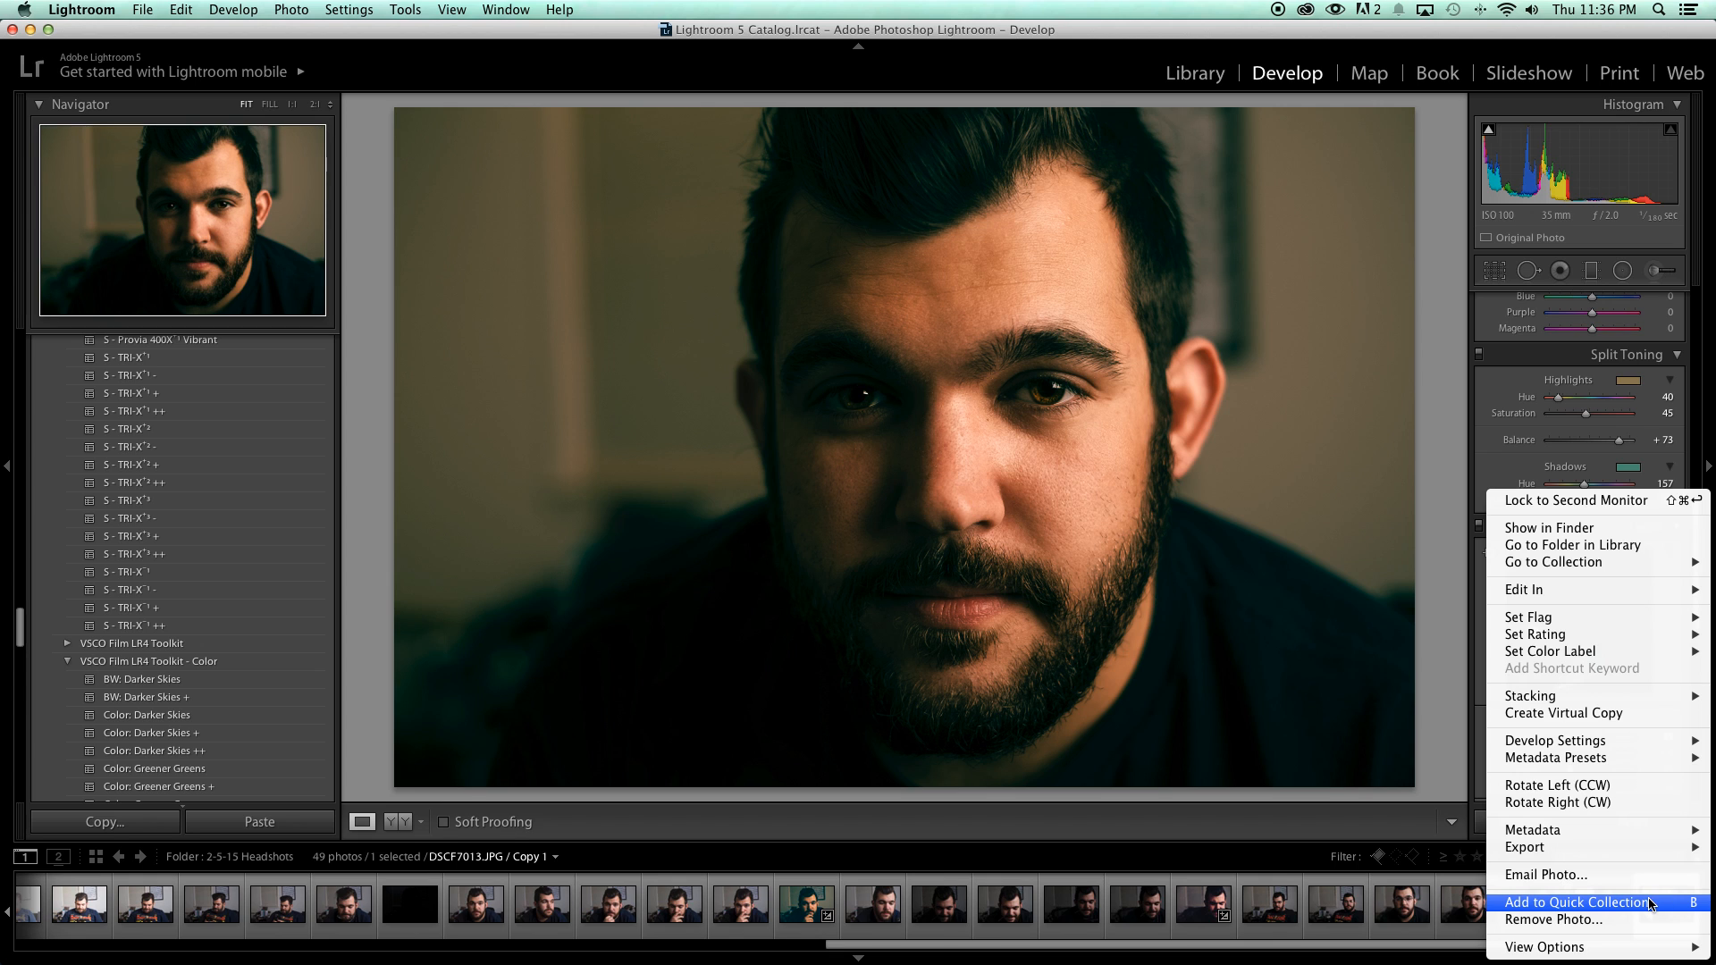
{"action": "mouse_move", "coordinate": [1597, 715]}
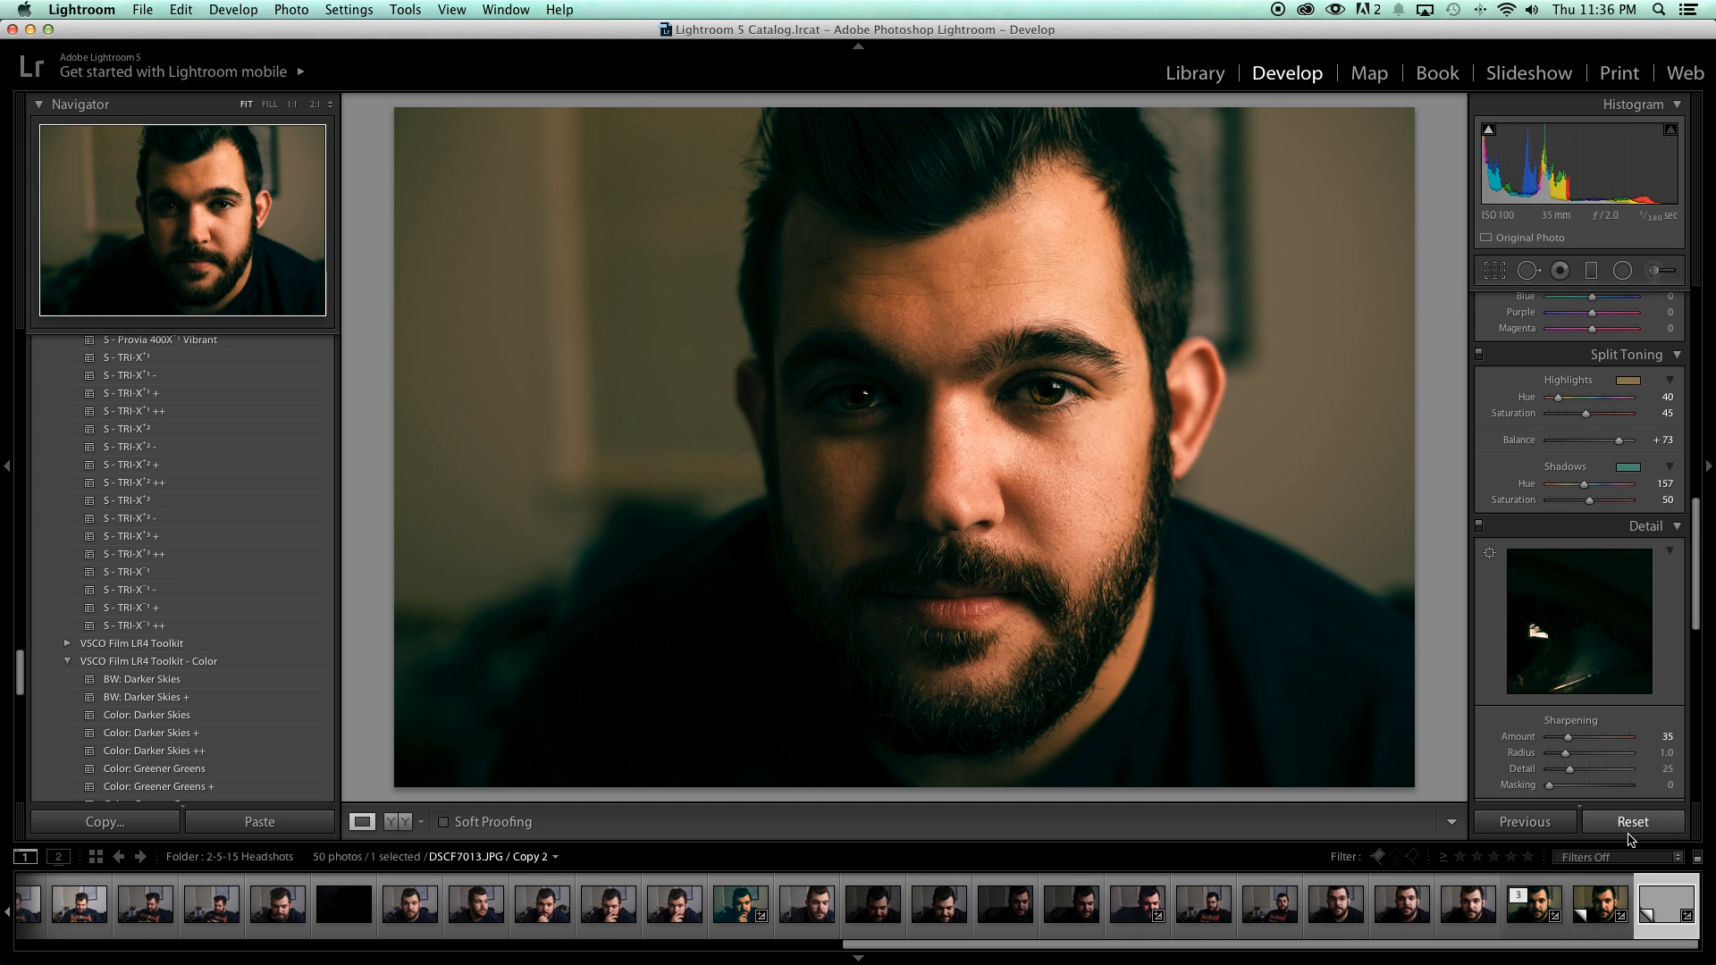
Create a second virtual copy of the split-toned headshot.
{"action": "left_click", "coordinate": [1632, 821]}
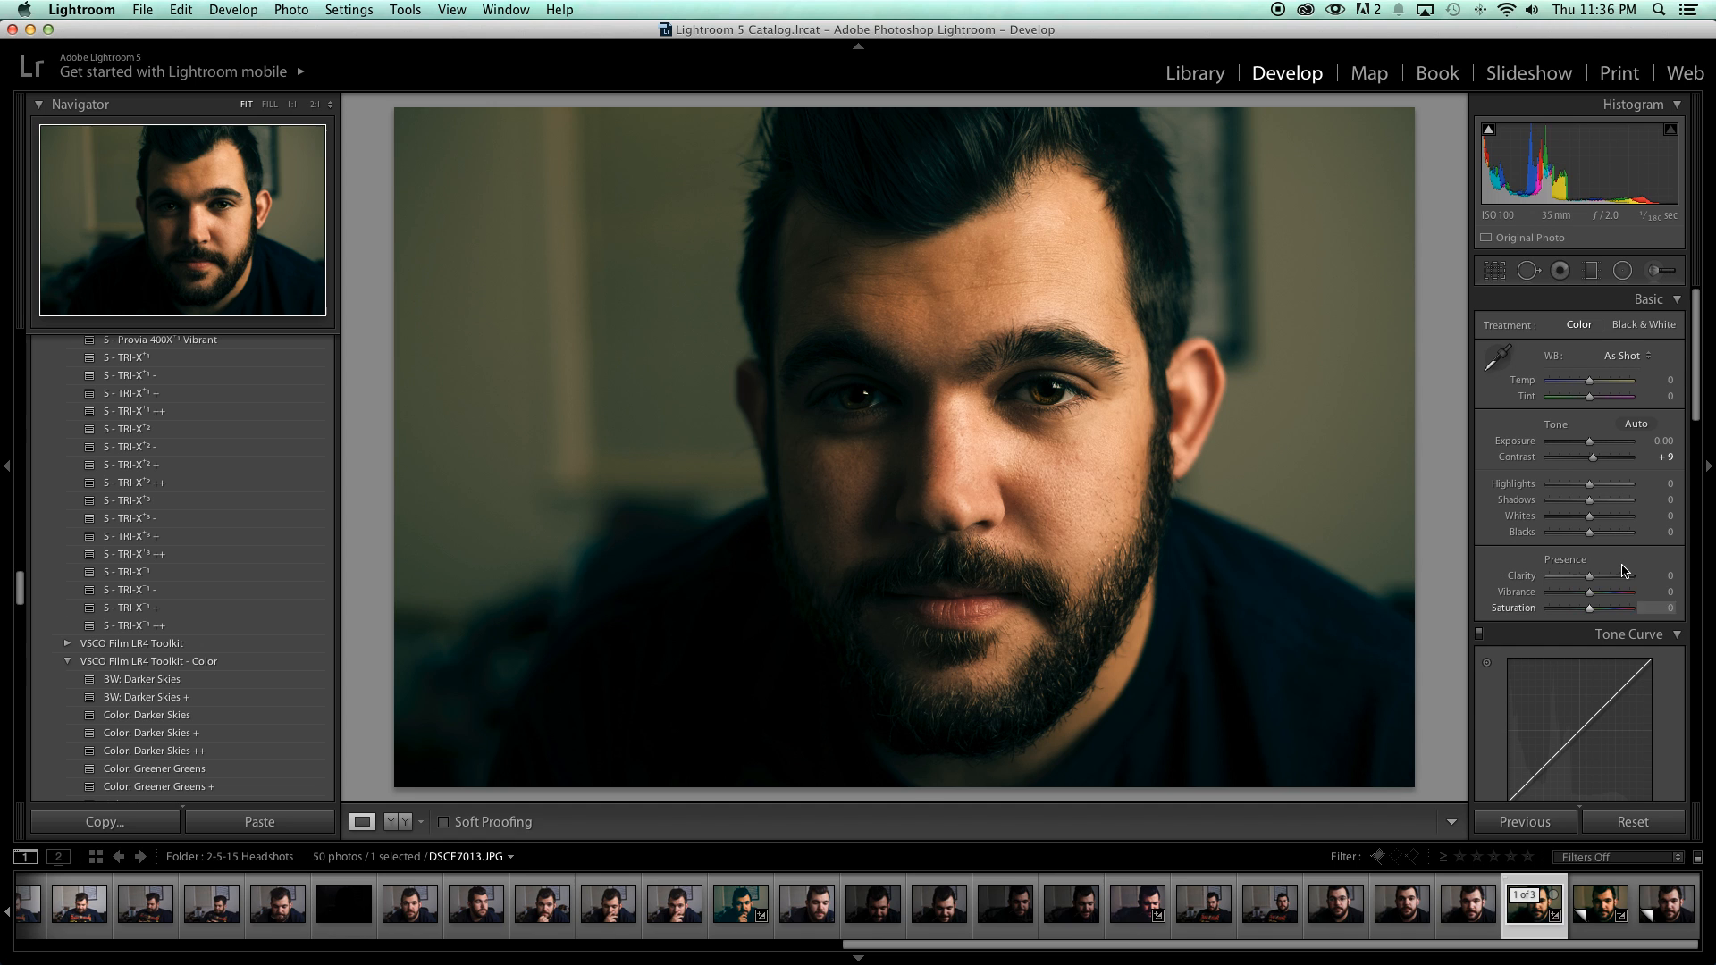
On Copy 1, lower Highlights Saturation to 29 and Shadows Saturation to 45.
{"action": "left_click", "coordinate": [1620, 915]}
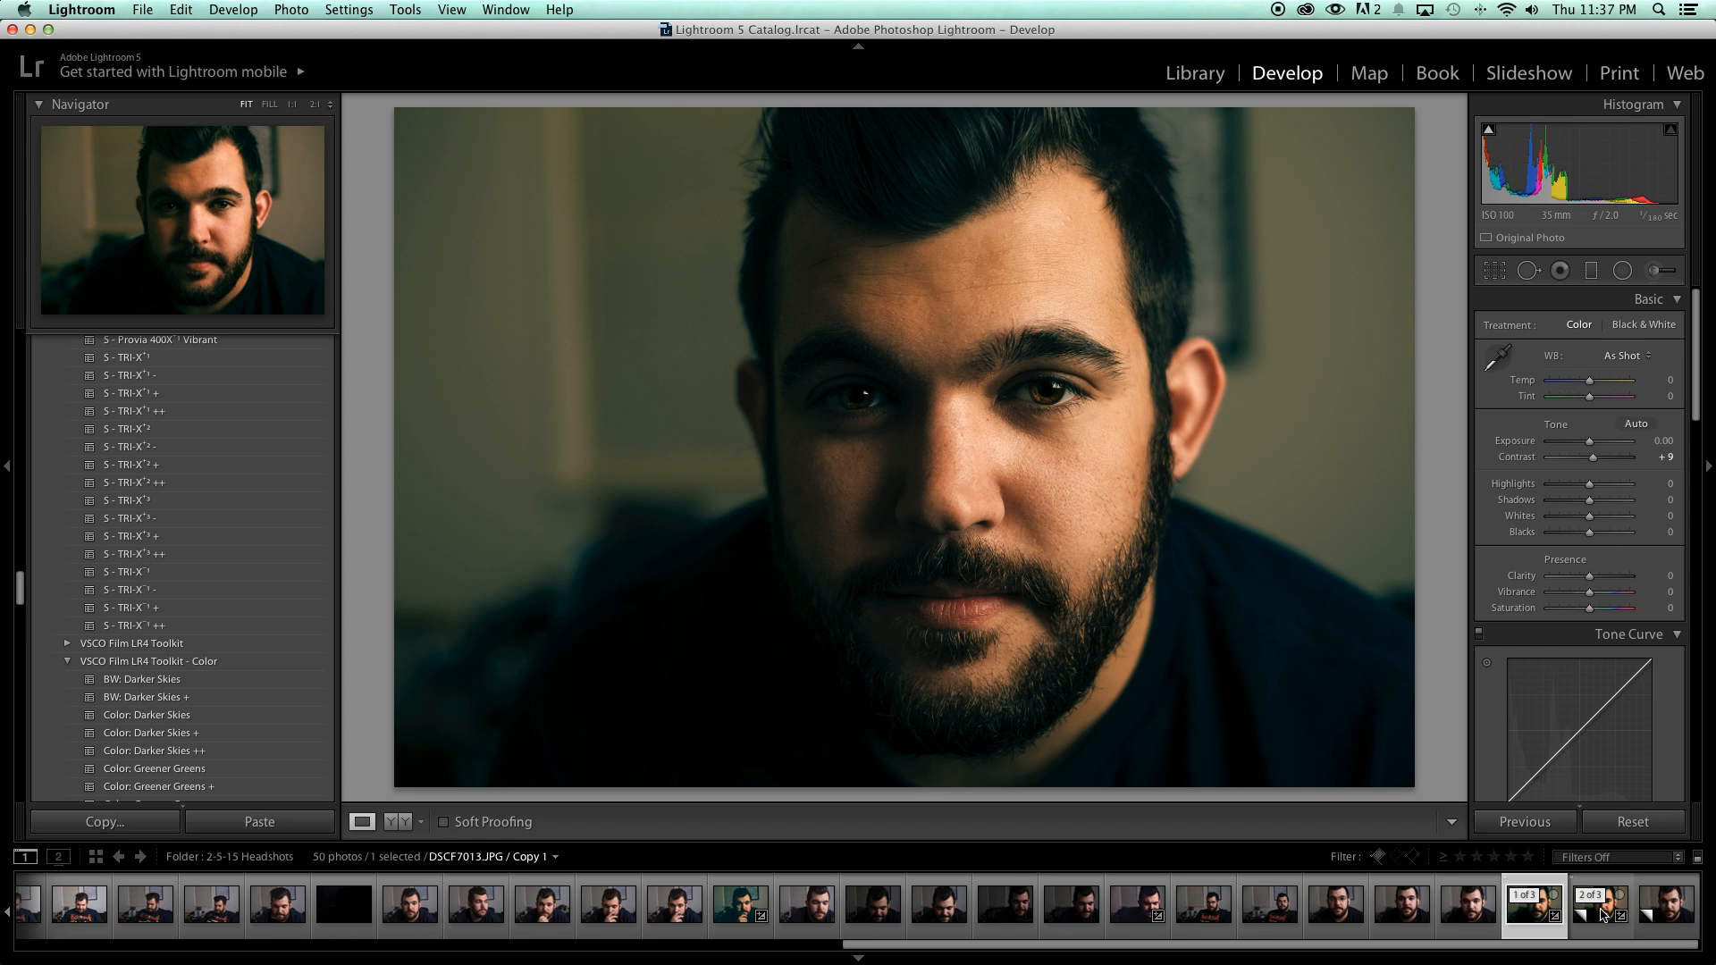
{"action": "left_click", "coordinate": [1608, 915]}
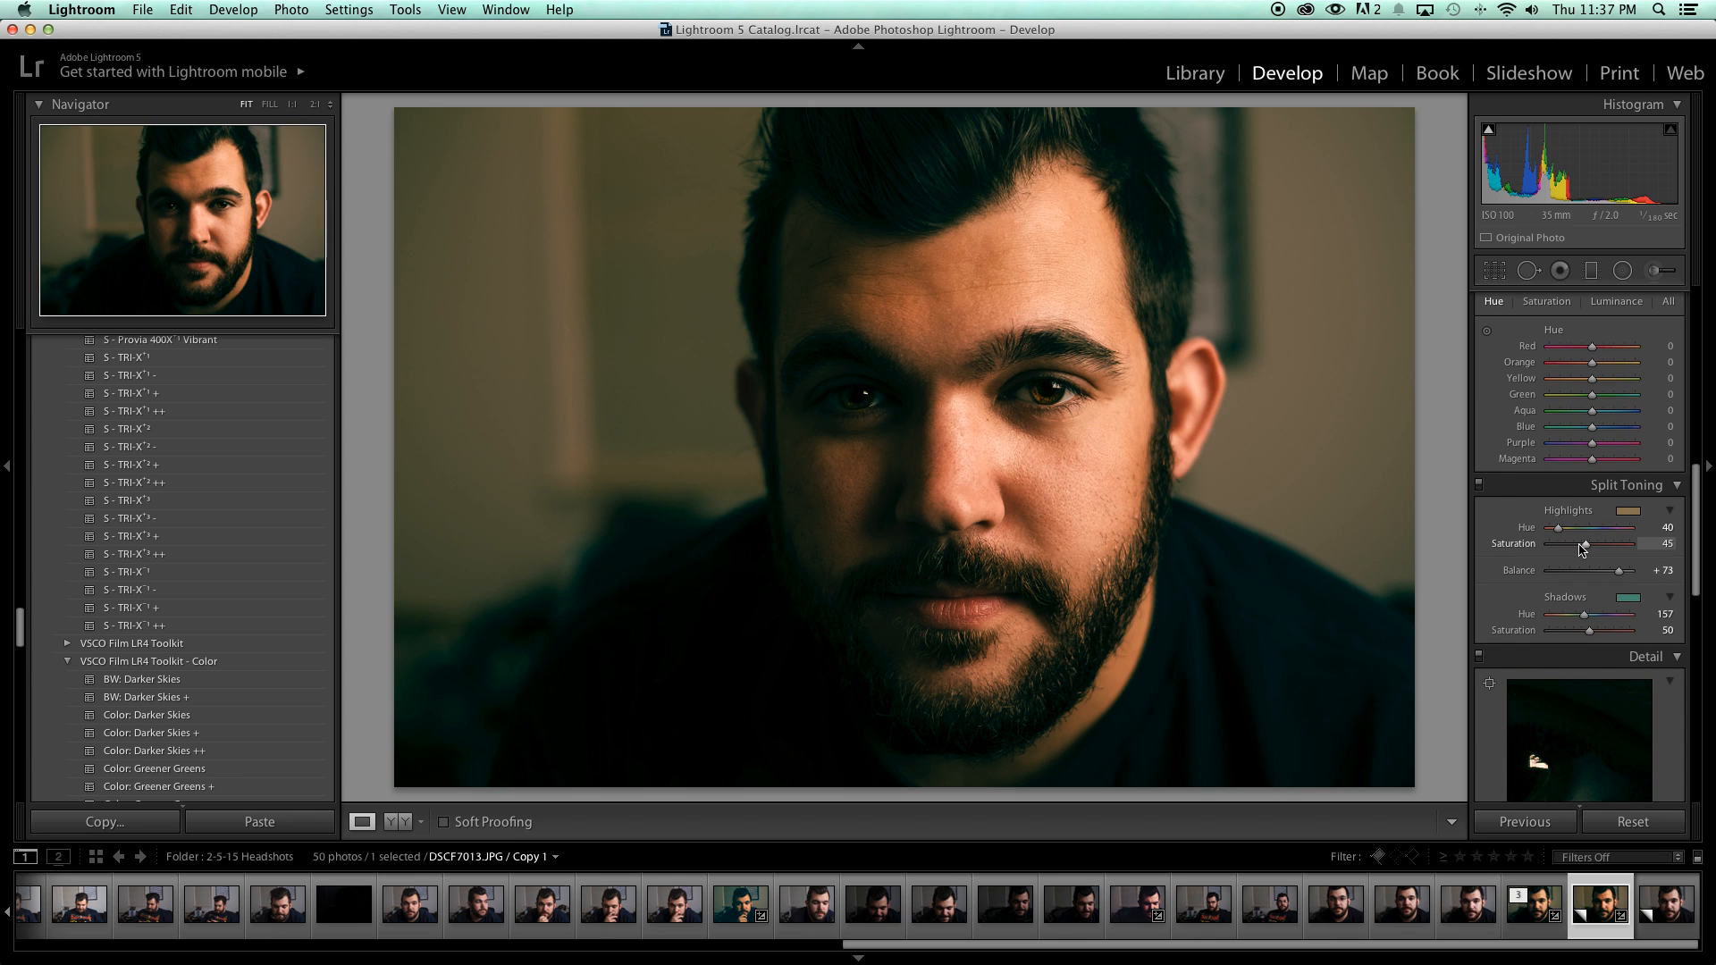
{"action": "left_click_drag", "start_coordinate": [1609, 544], "coordinate": [1592, 544]}
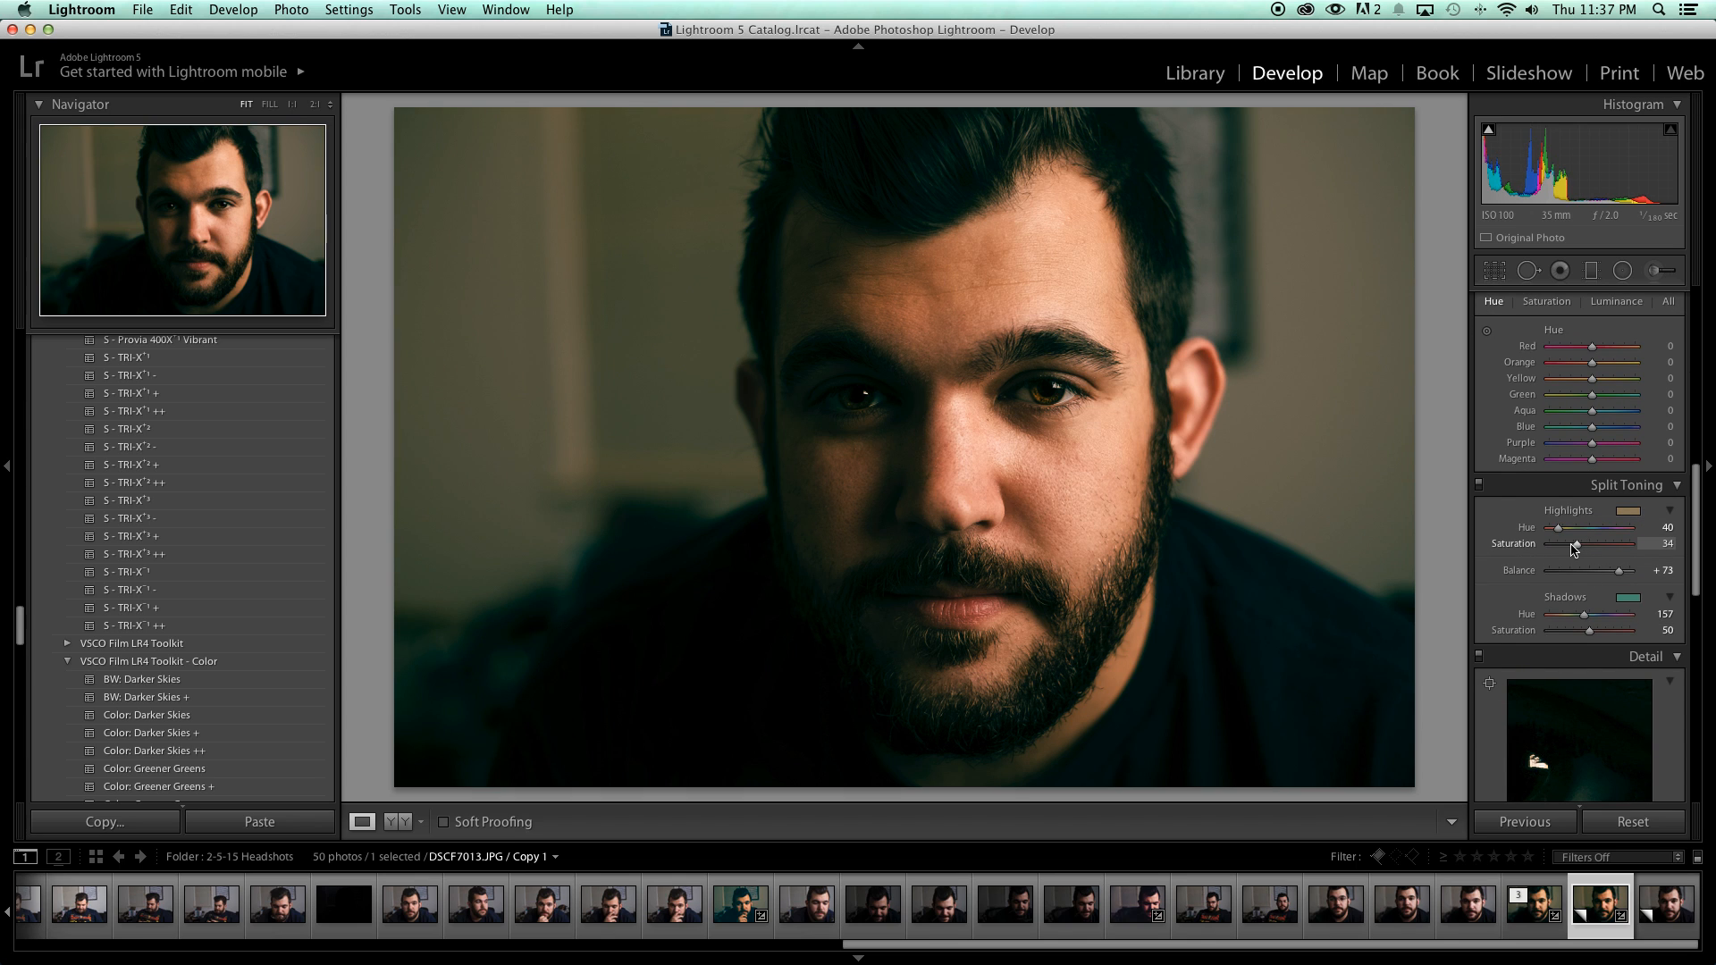
{"action": "left_click_drag", "start_coordinate": [1614, 544], "coordinate": [1592, 544]}
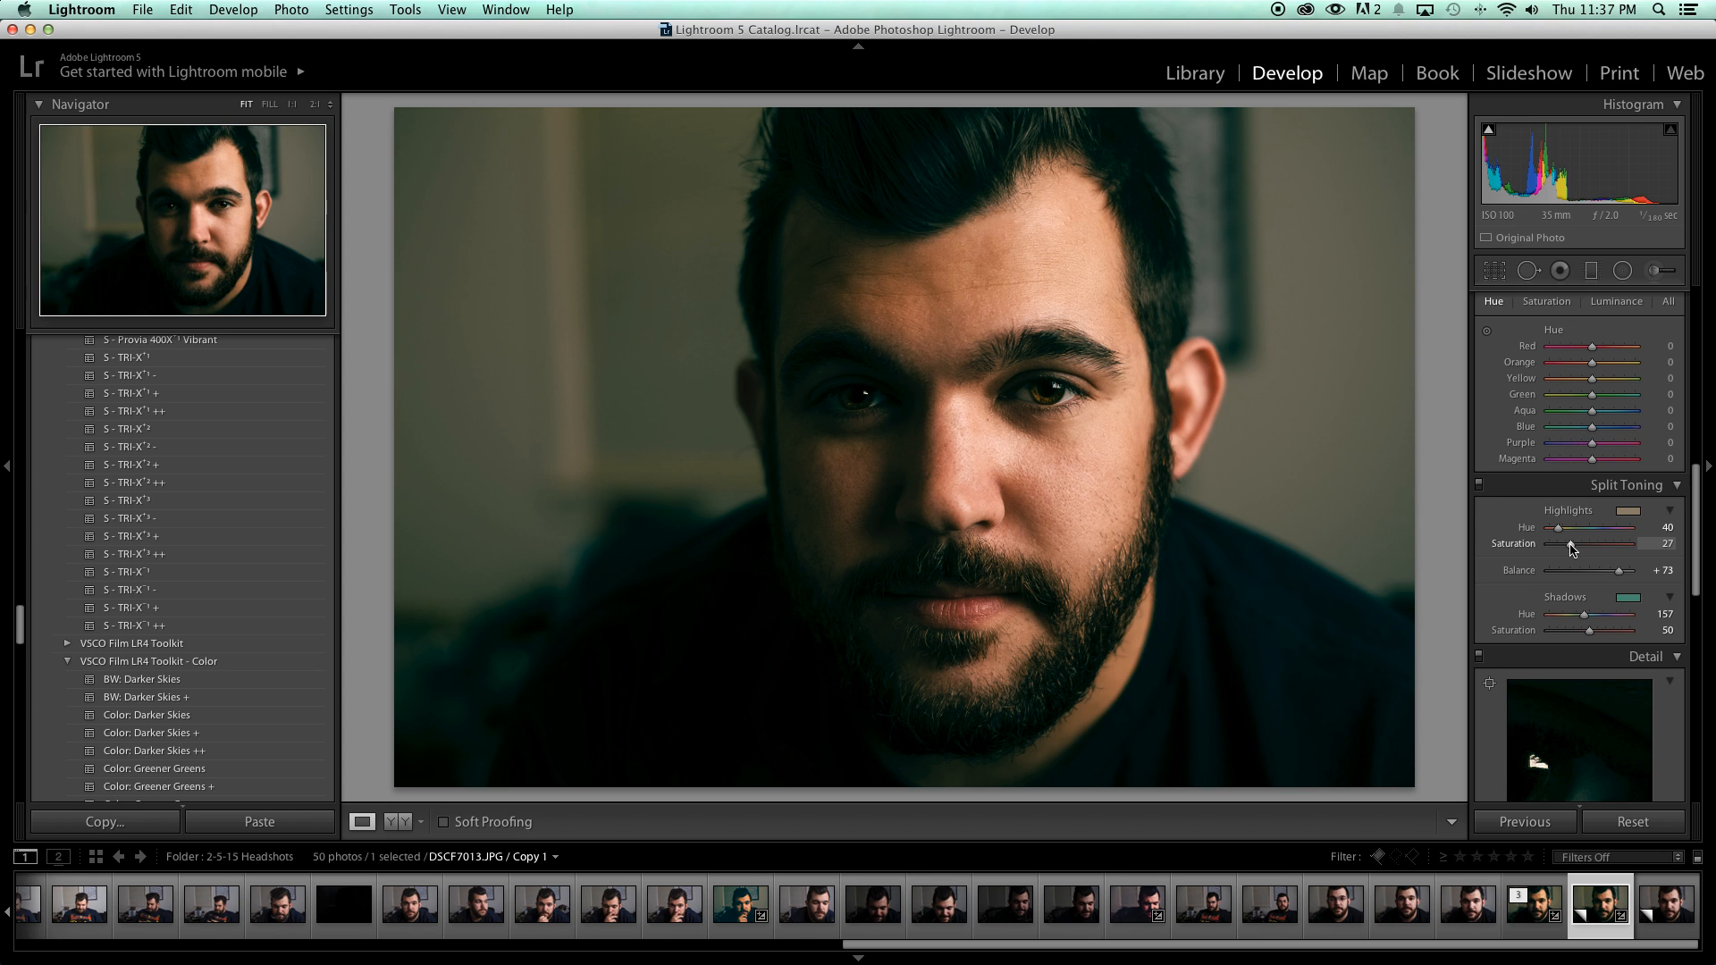
{"action": "left_click_drag", "start_coordinate": [1573, 545], "coordinate": [1584, 544]}
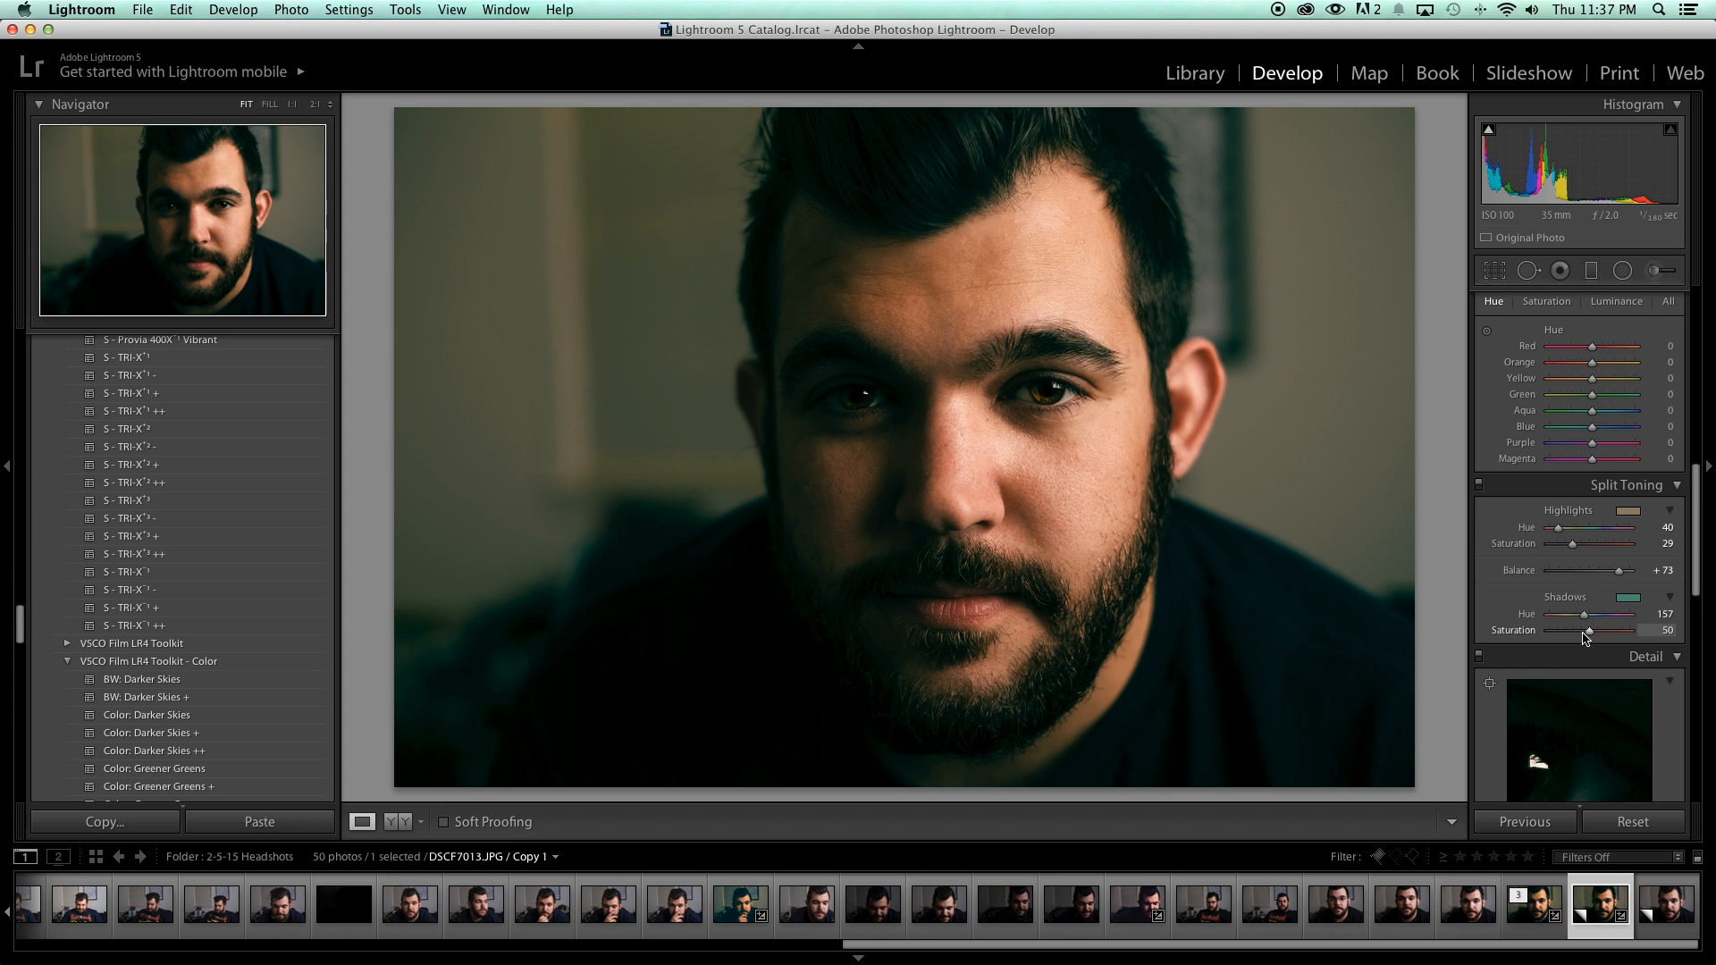
{"action": "left_click_drag", "start_coordinate": [1588, 630], "coordinate": [1584, 630]}
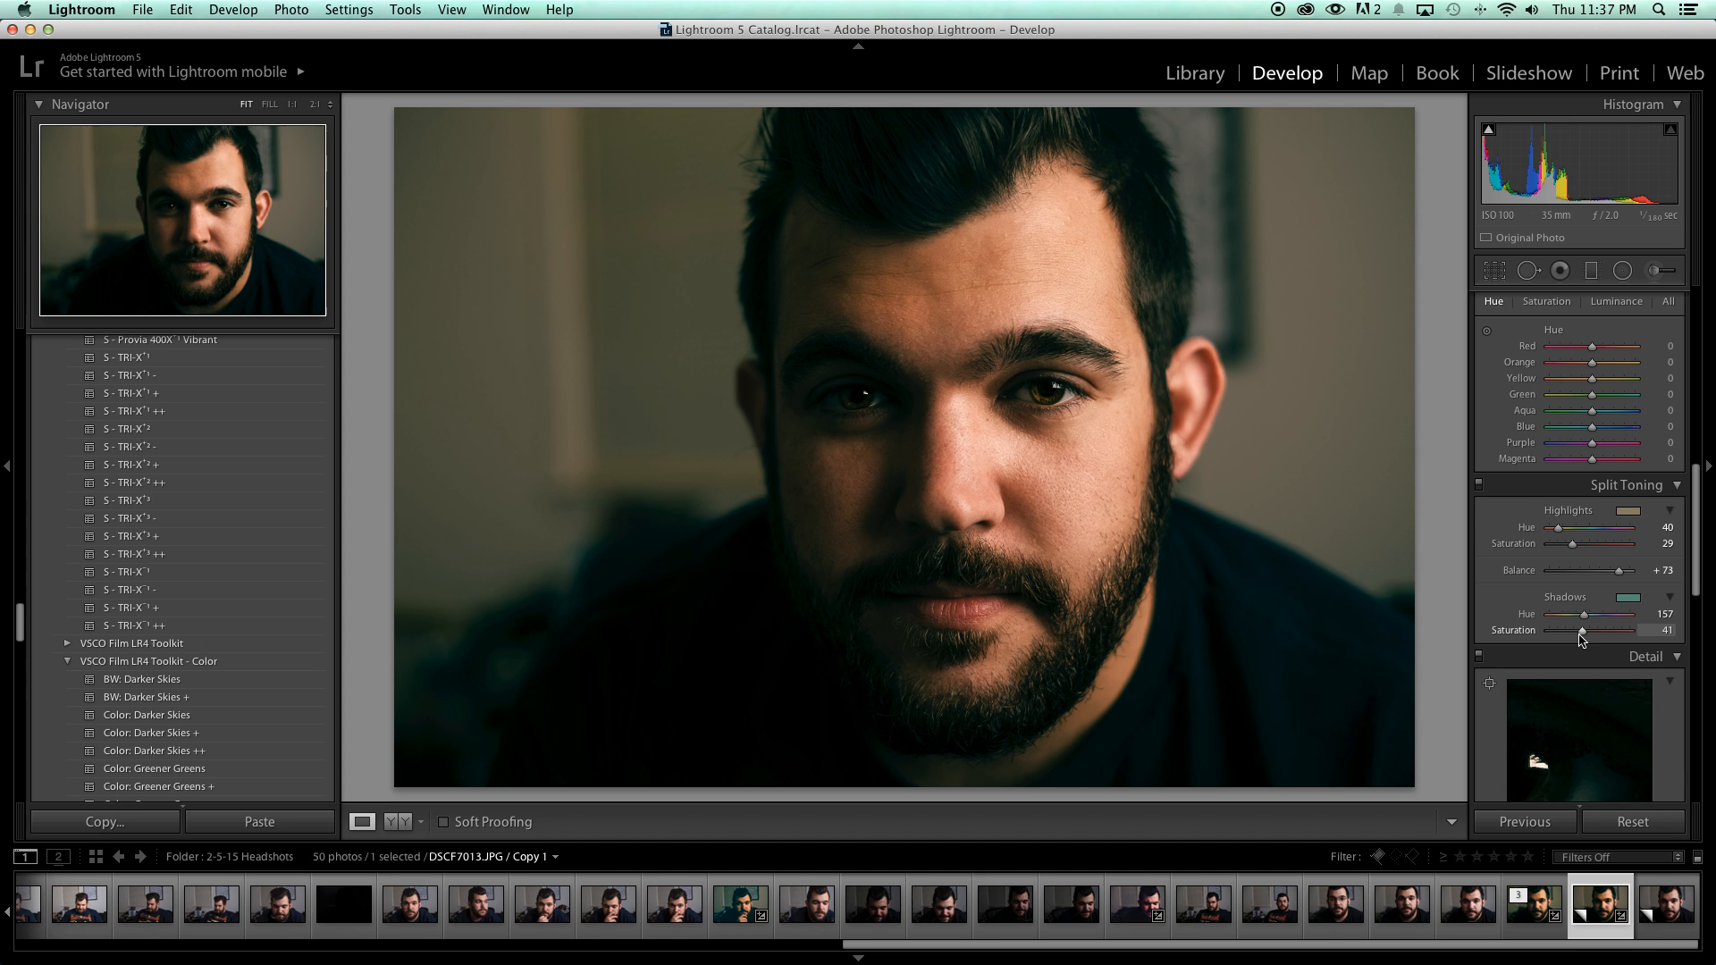
{"action": "left_click_drag", "start_coordinate": [1578, 630], "coordinate": [1588, 630]}
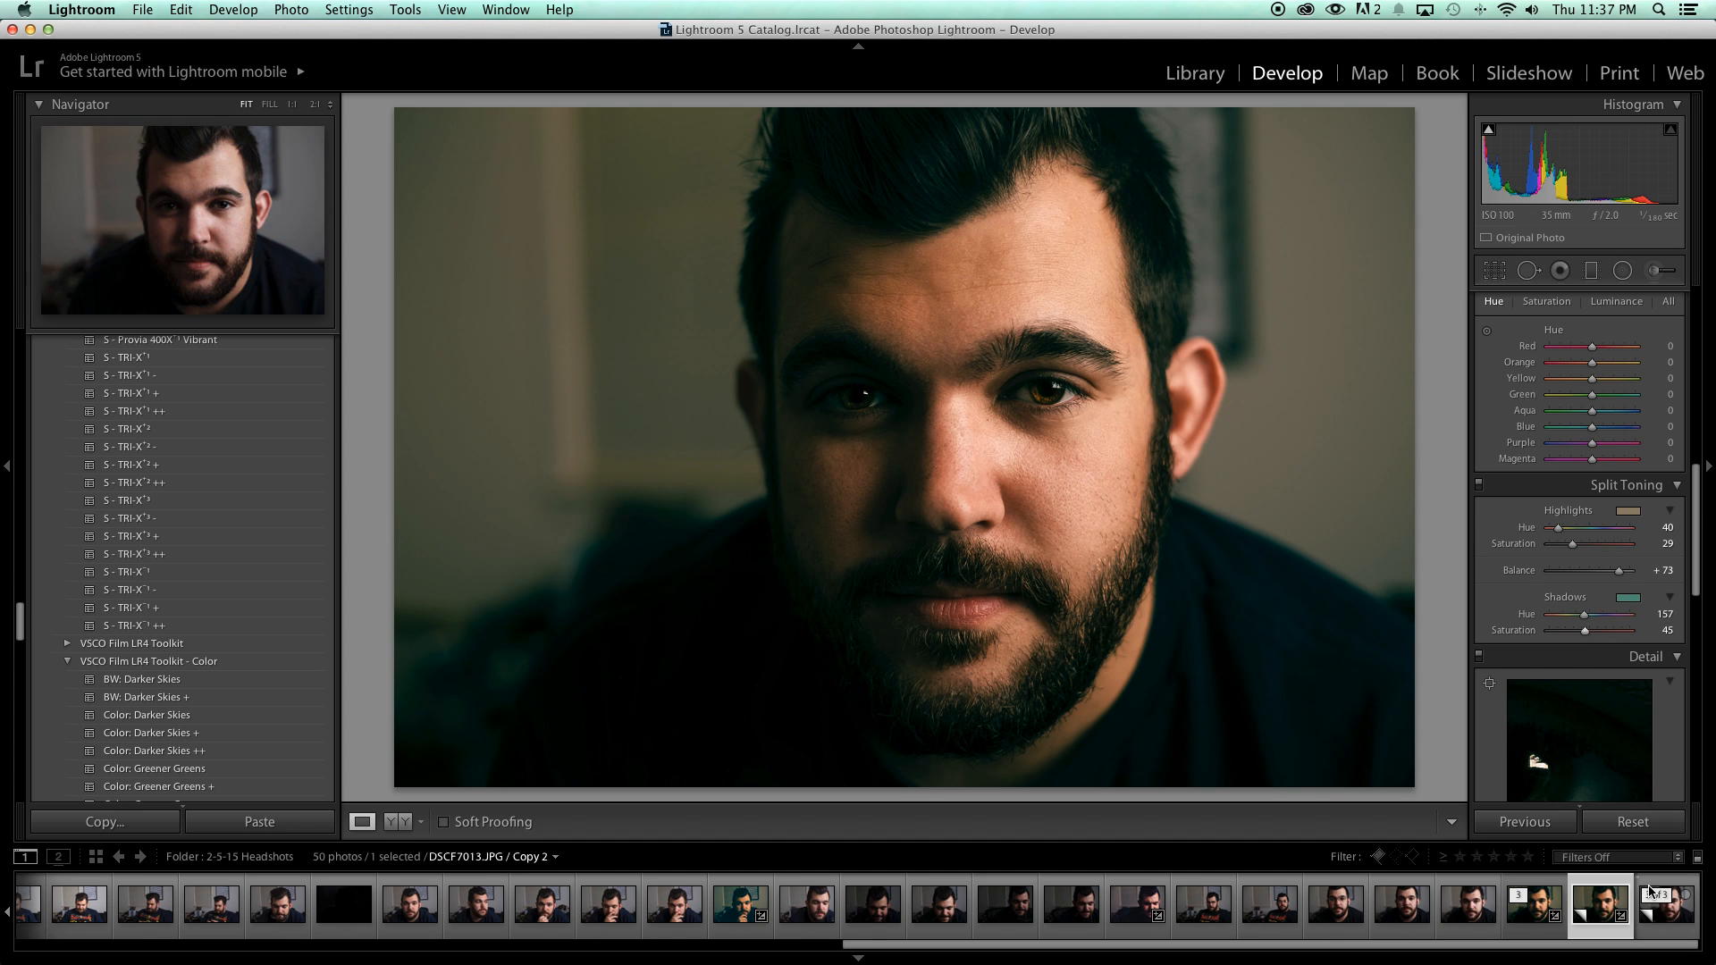
{"action": "left_click", "coordinate": [1632, 821]}
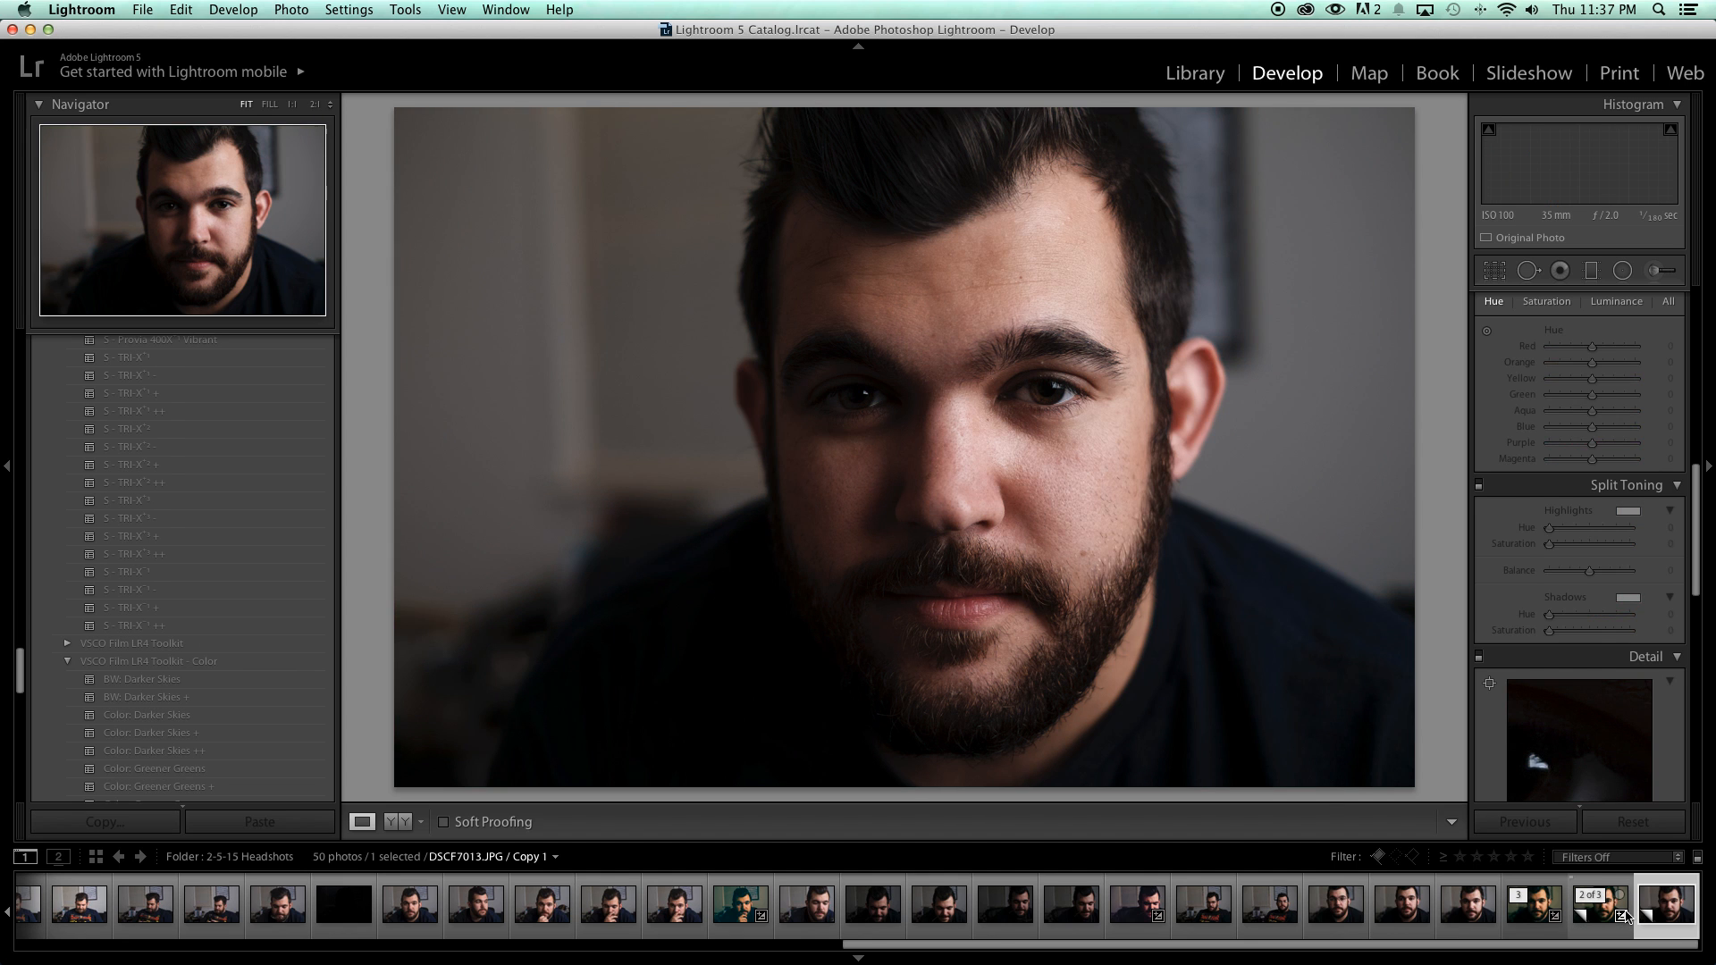
{"action": "left_click", "coordinate": [1616, 917]}
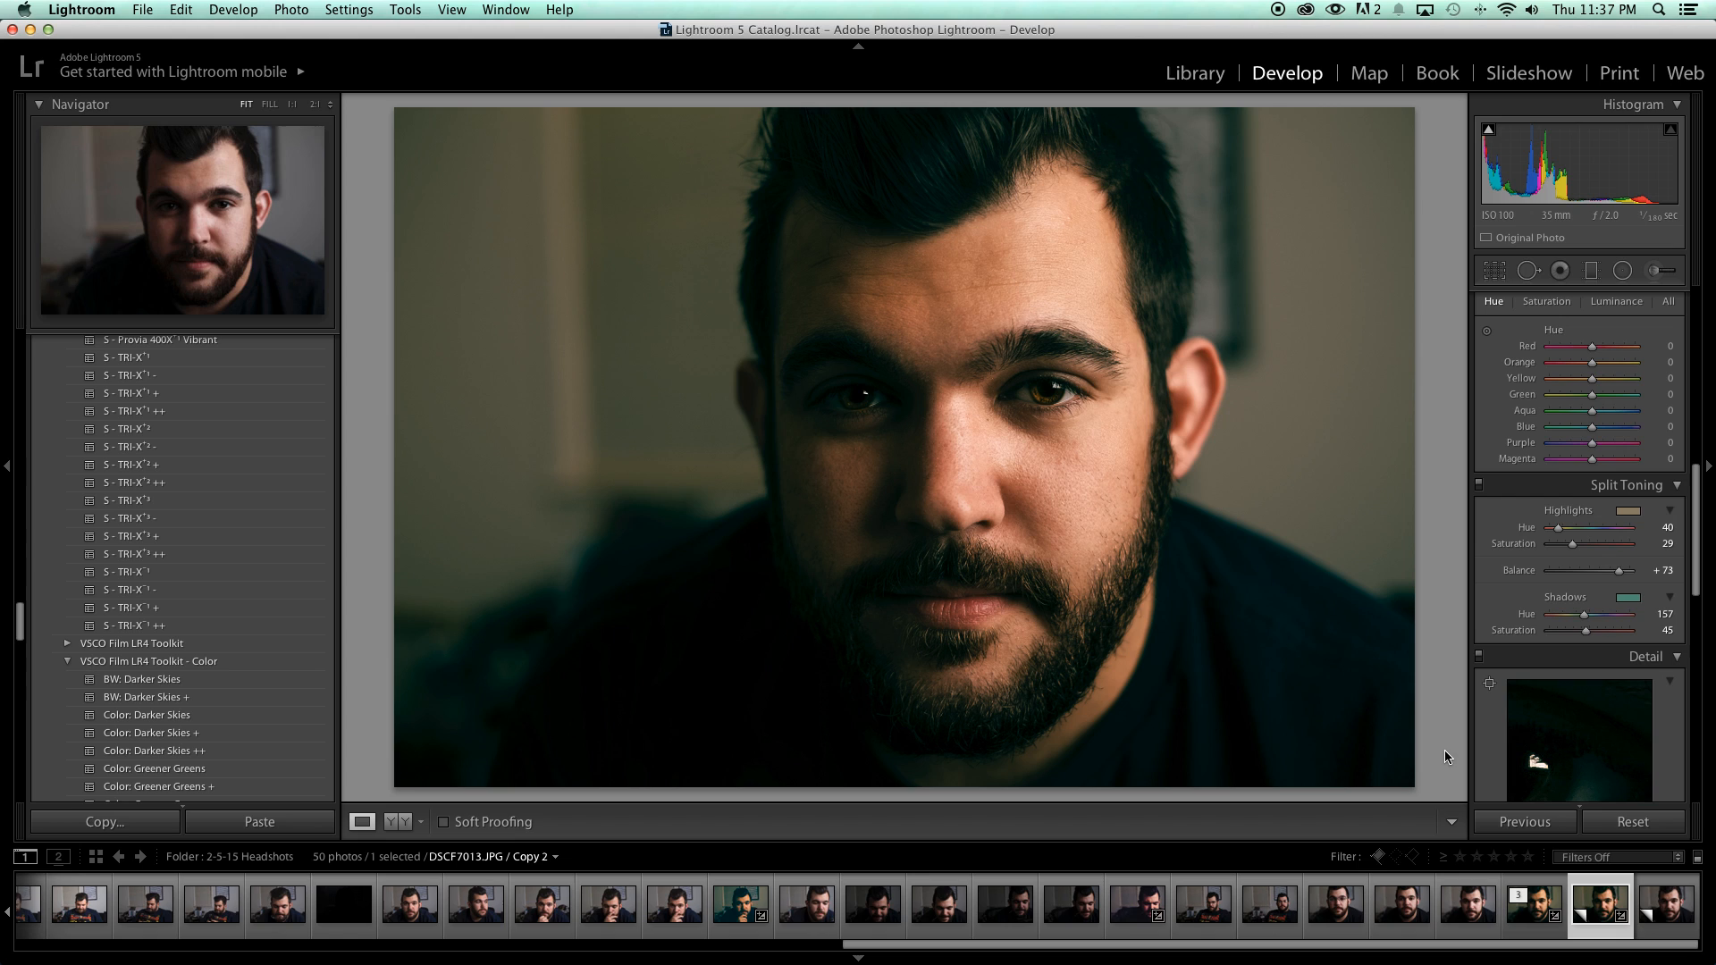
{"action": "mouse_move", "coordinate": [1517, 632]}
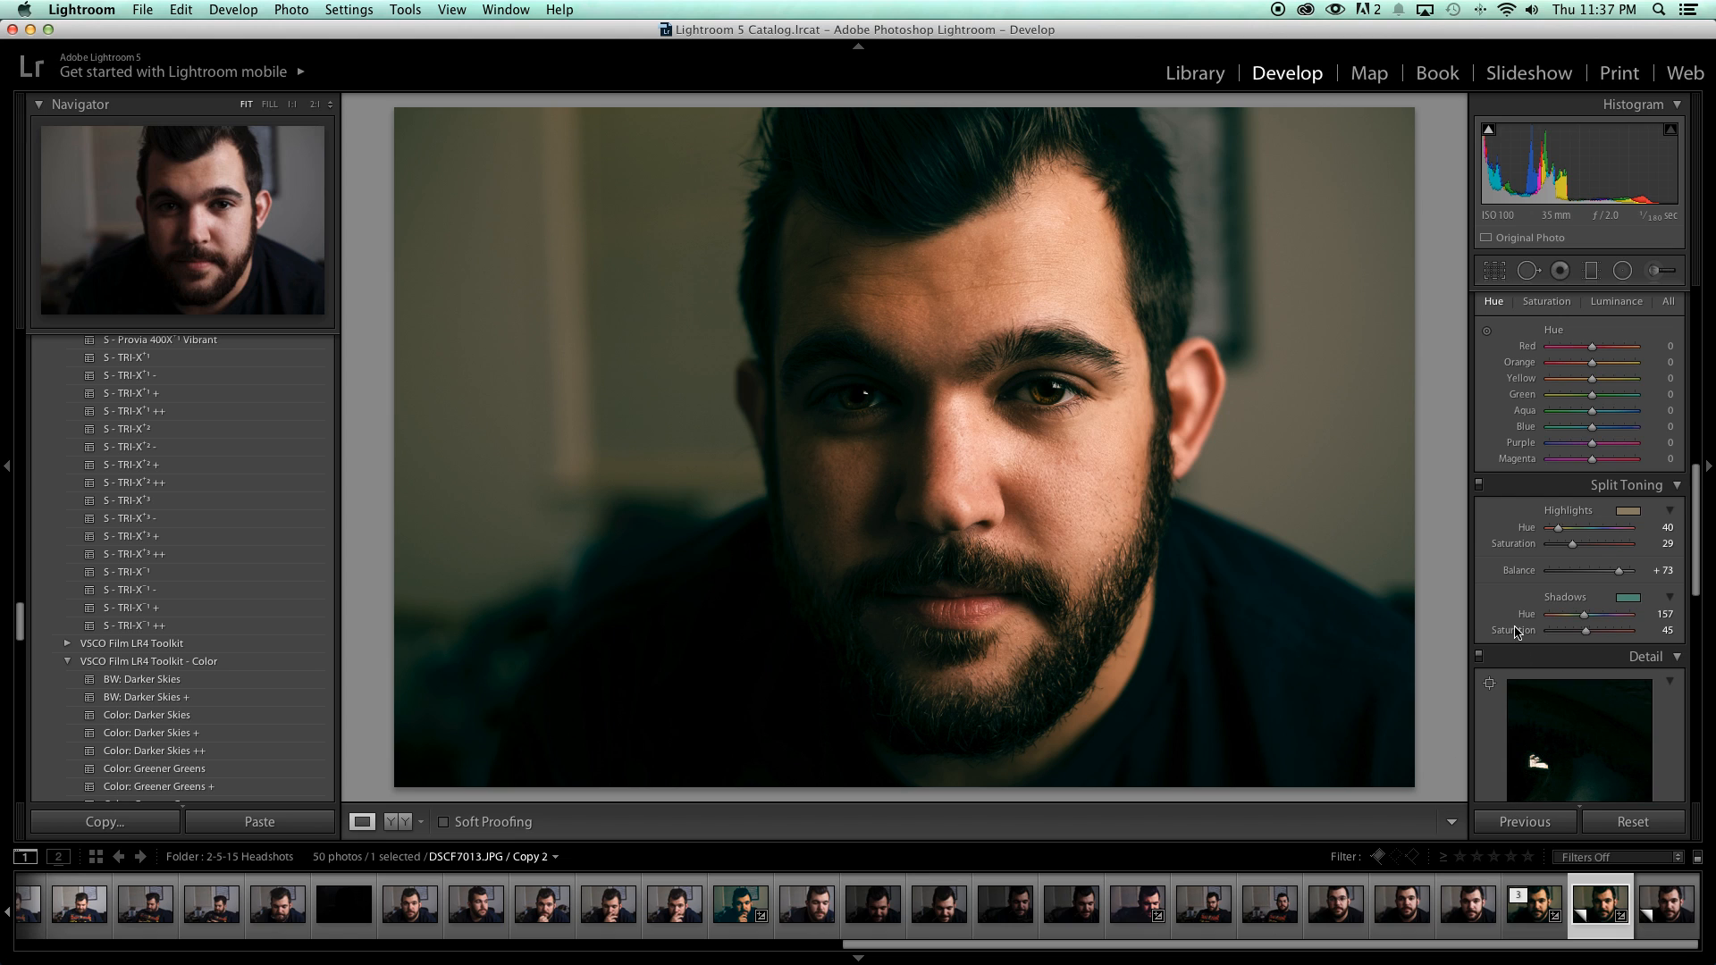
{"action": "mouse_move", "coordinate": [1499, 640]}
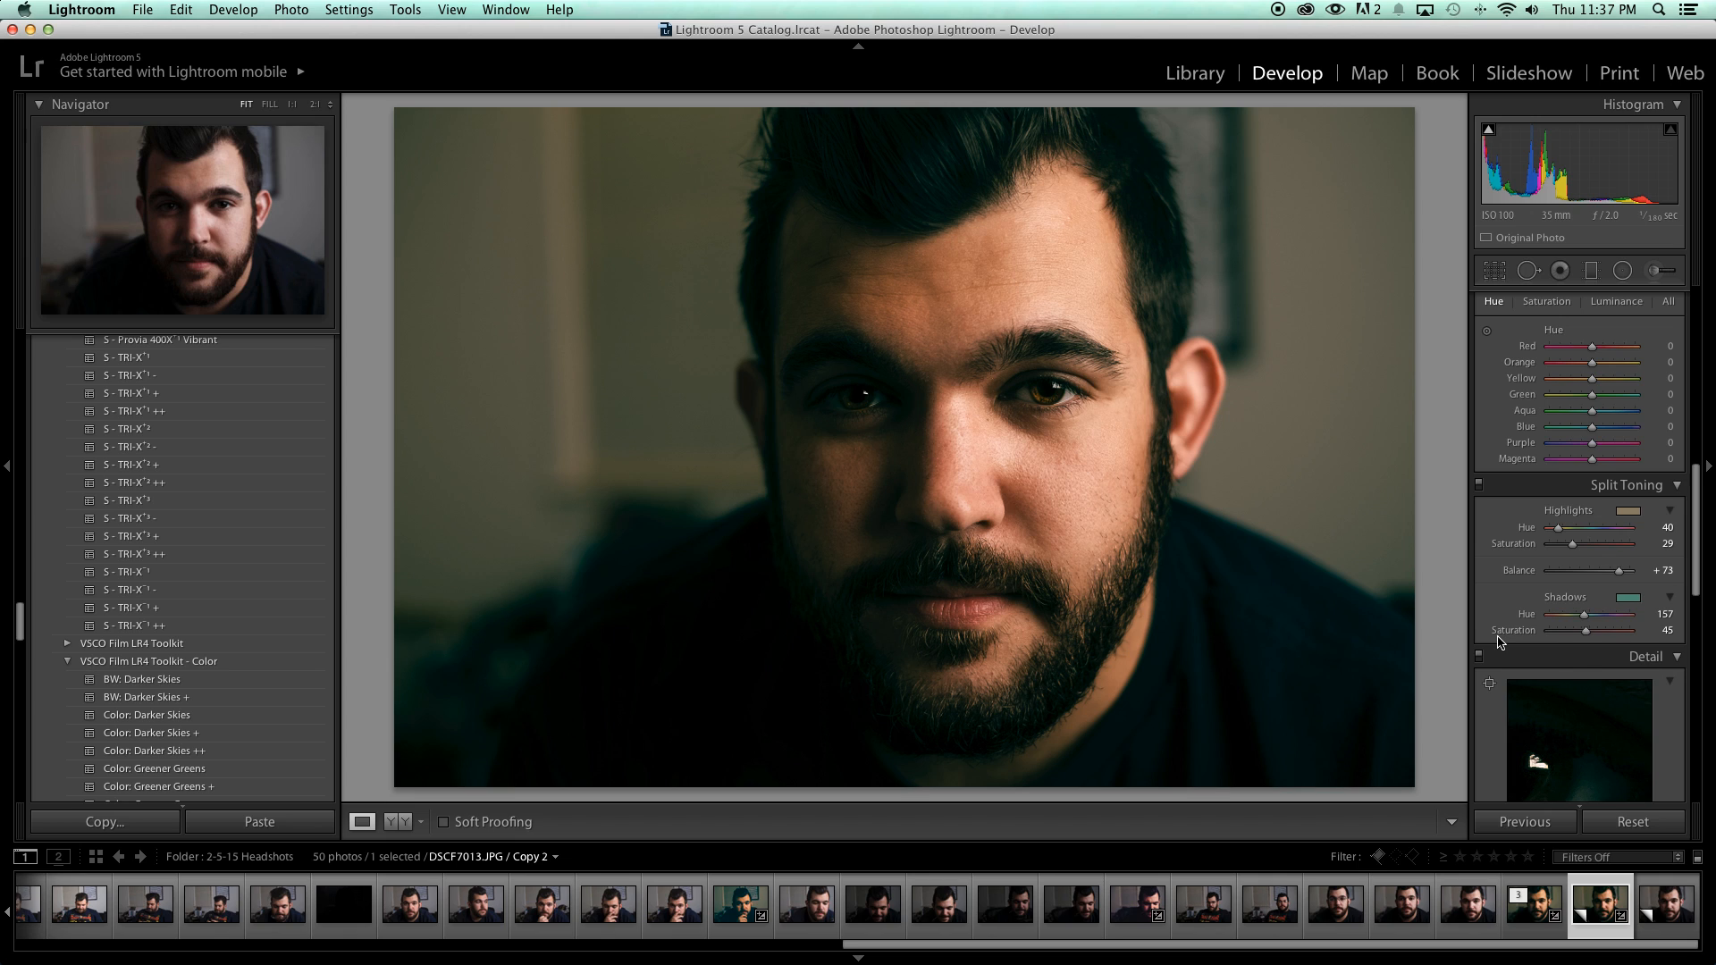
{"action": "mouse_move", "coordinate": [1478, 657]}
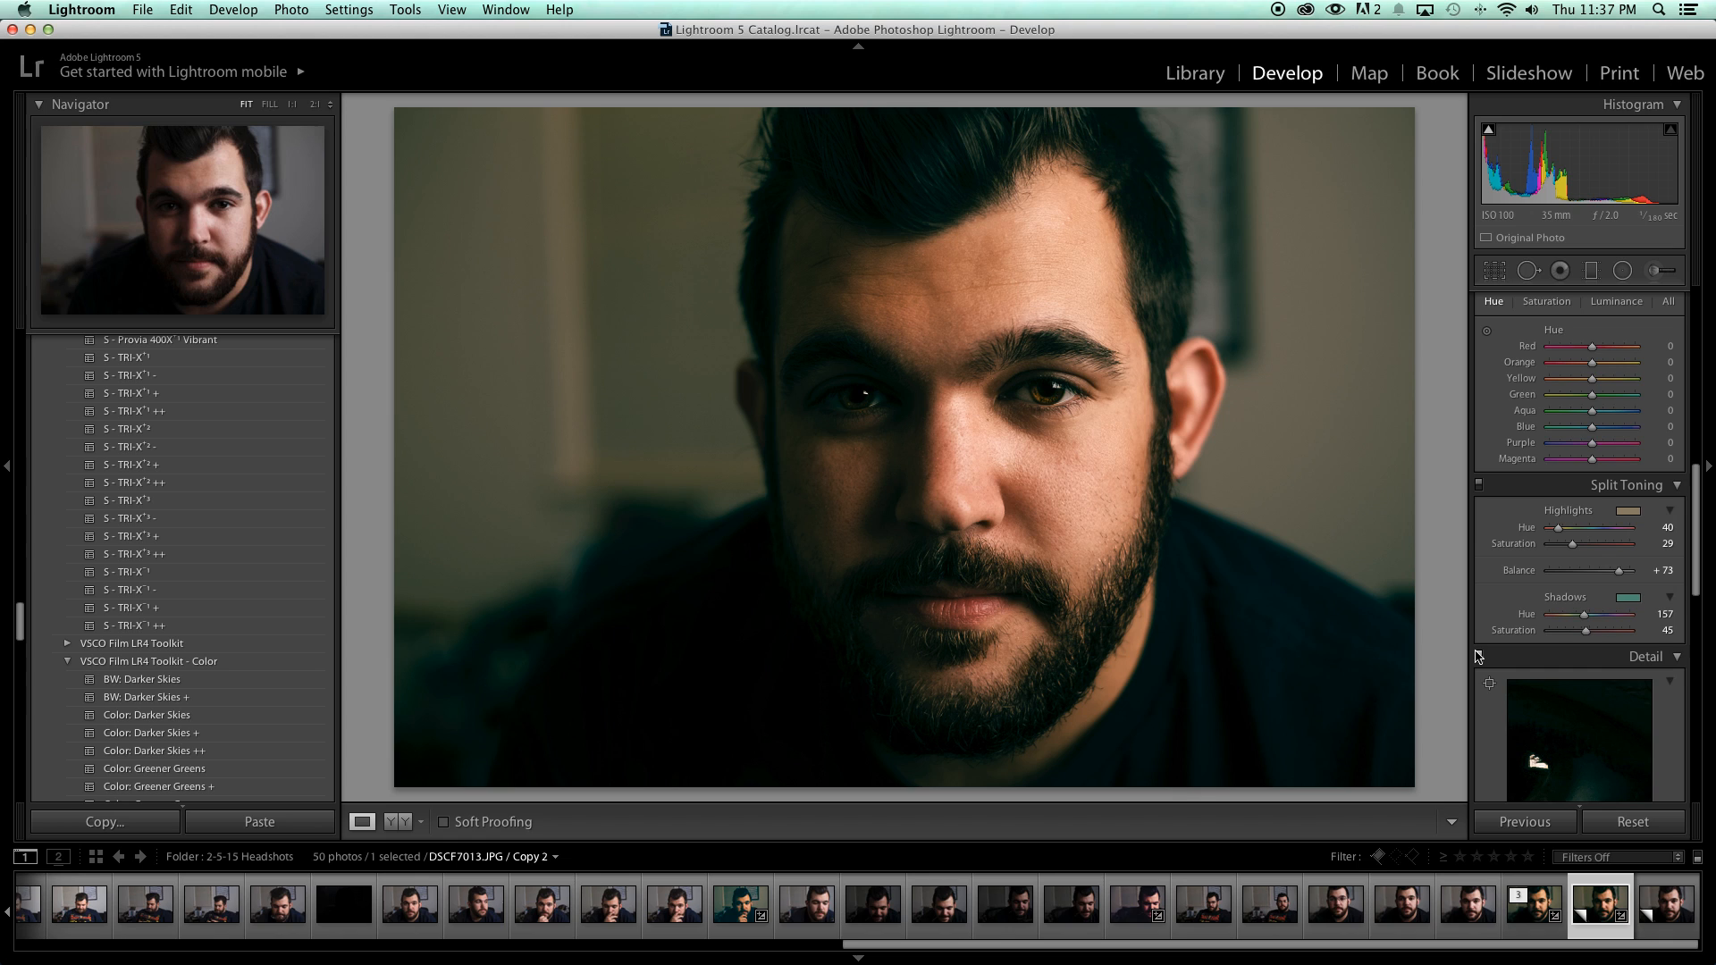
{"action": "mouse_move", "coordinate": [1489, 683]}
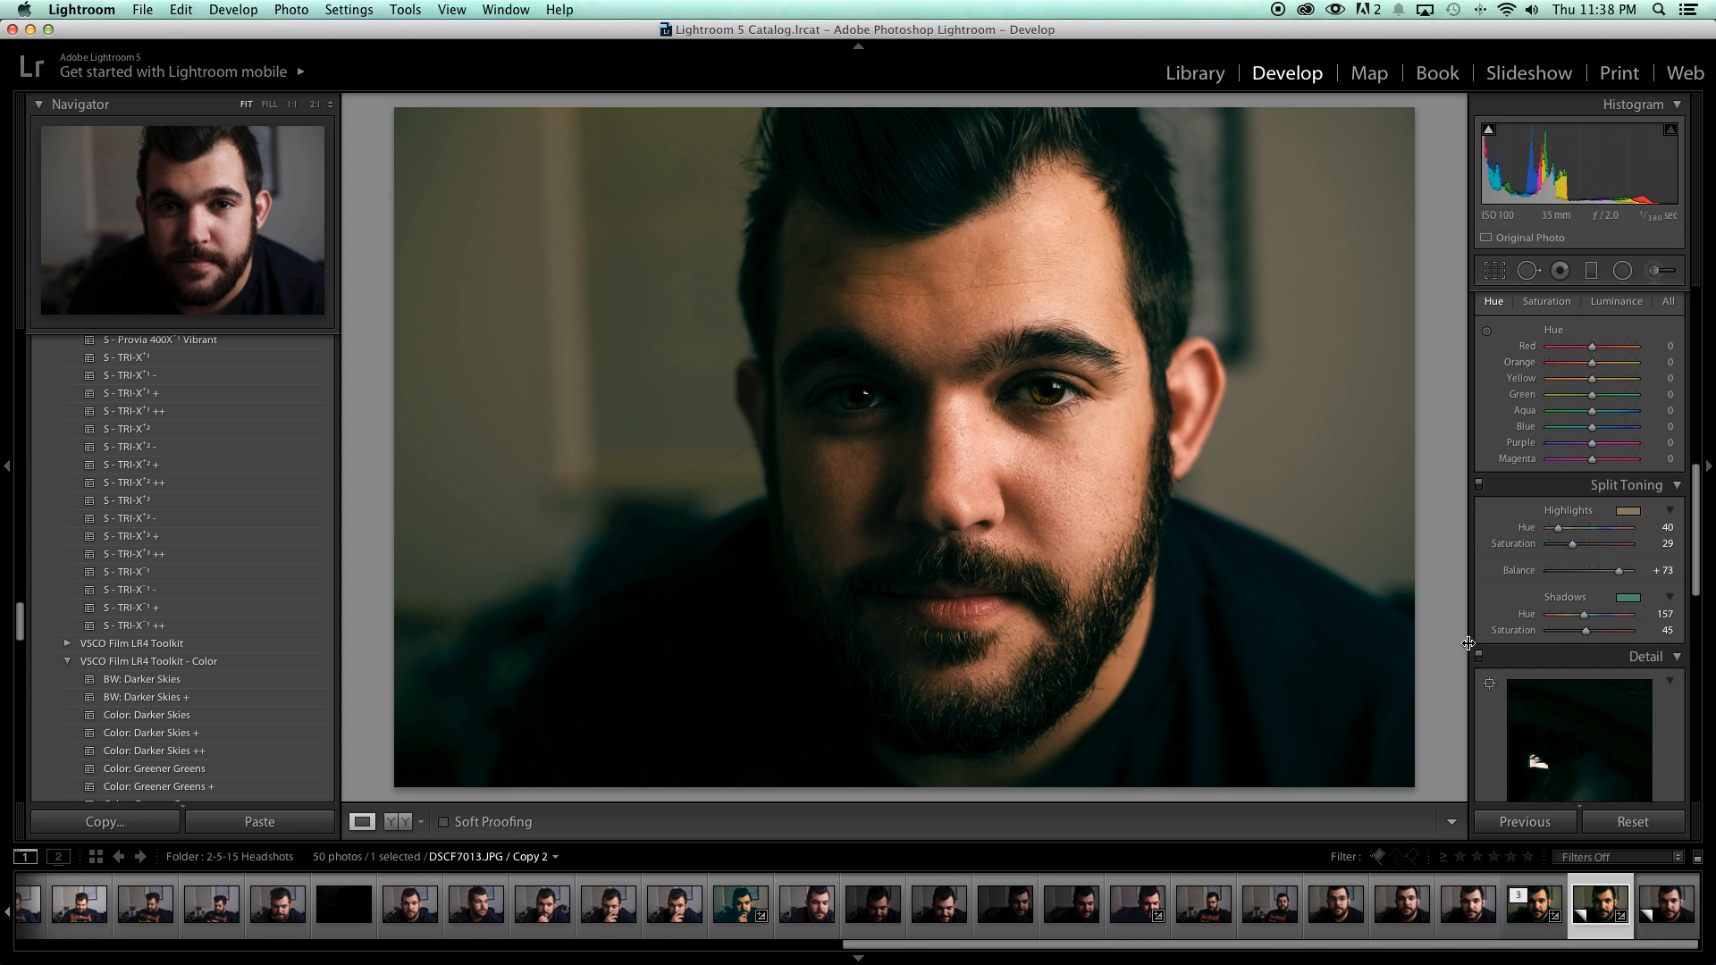
{"action": "mouse_move", "coordinate": [1573, 617]}
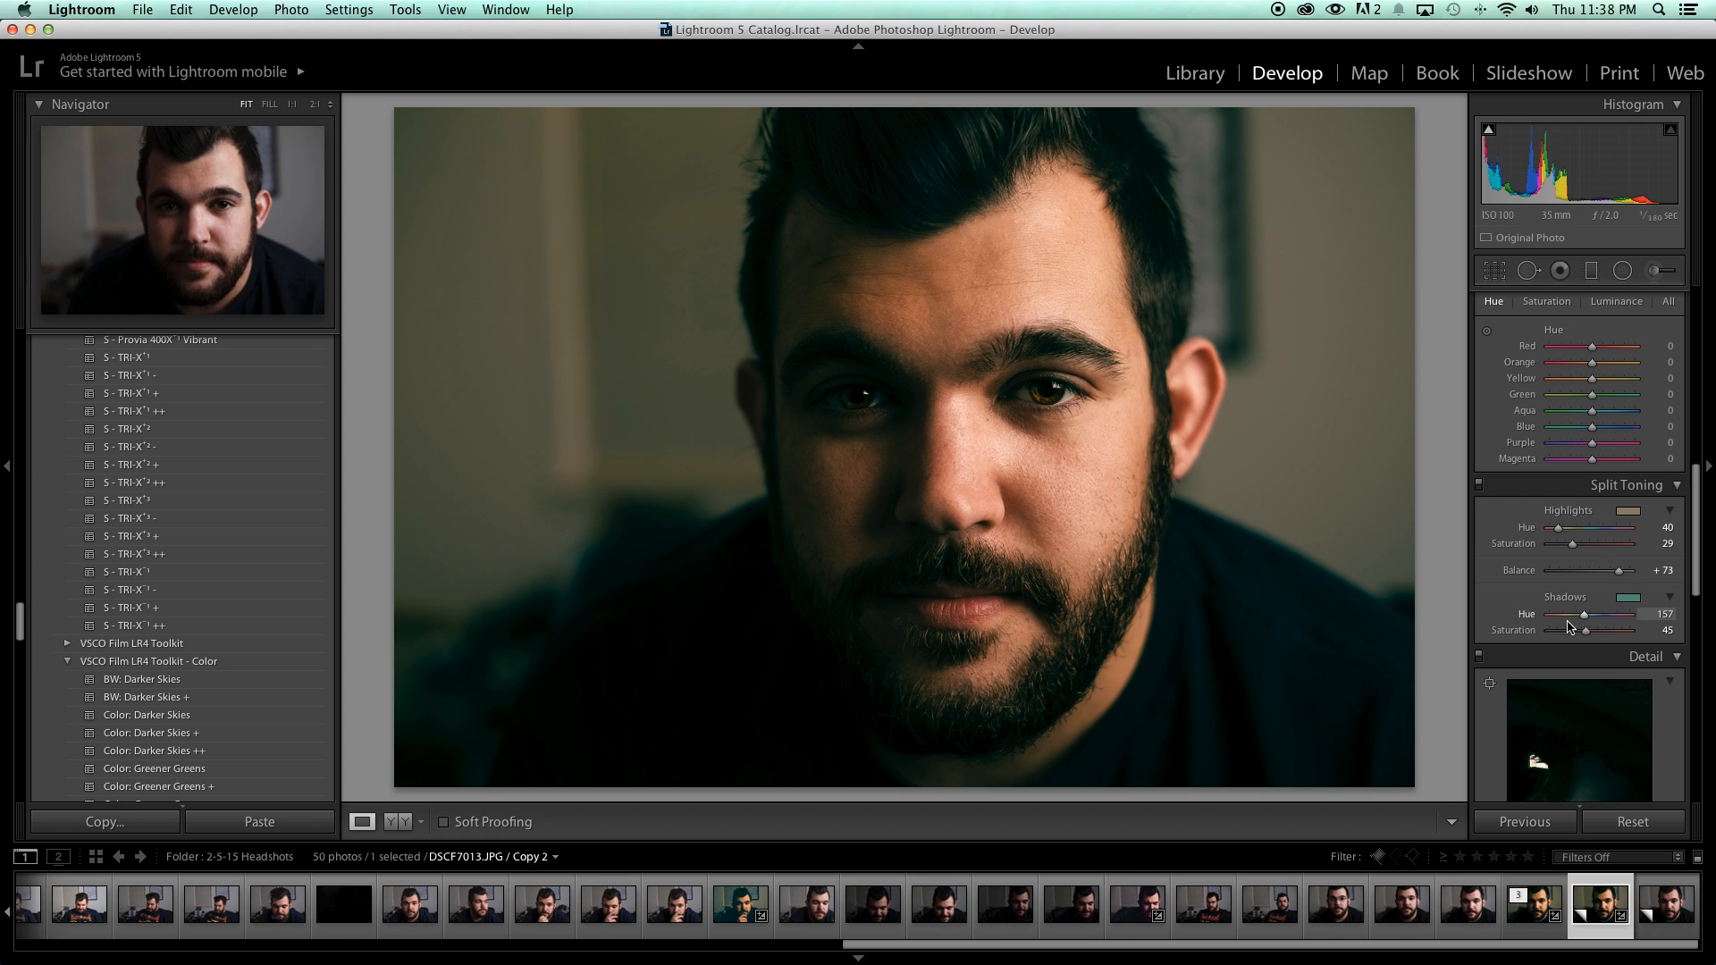
{"action": "mouse_move", "coordinate": [1584, 809]}
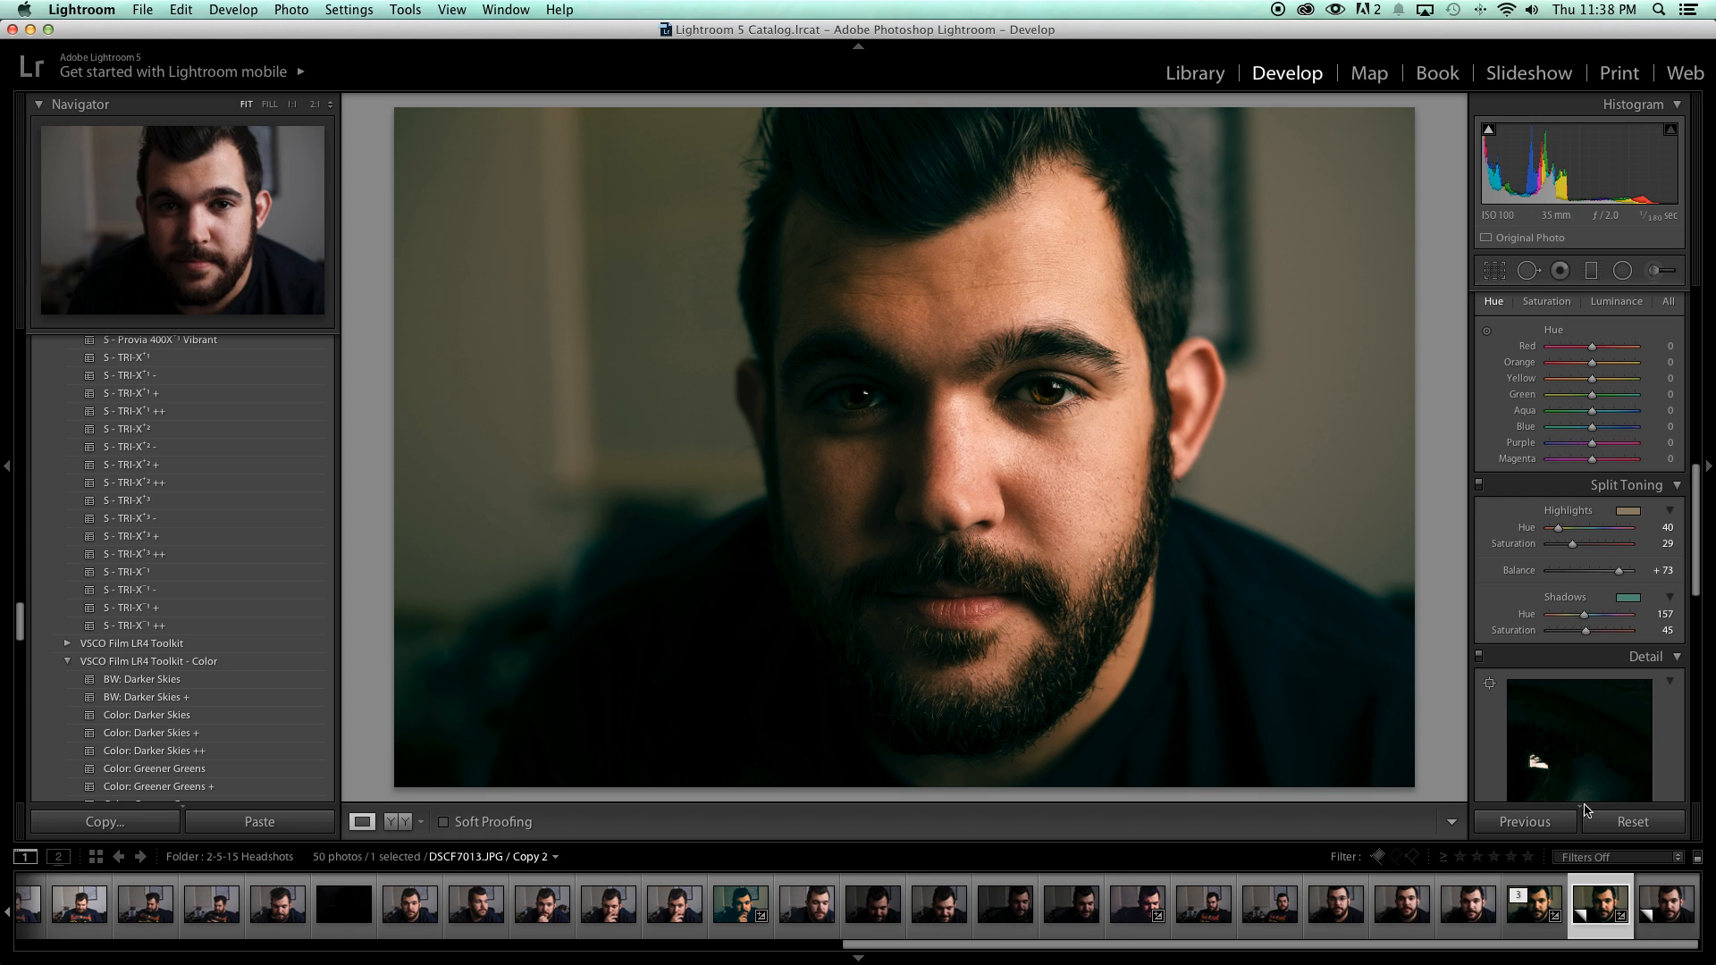
{"action": "mouse_move", "coordinate": [1585, 809]}
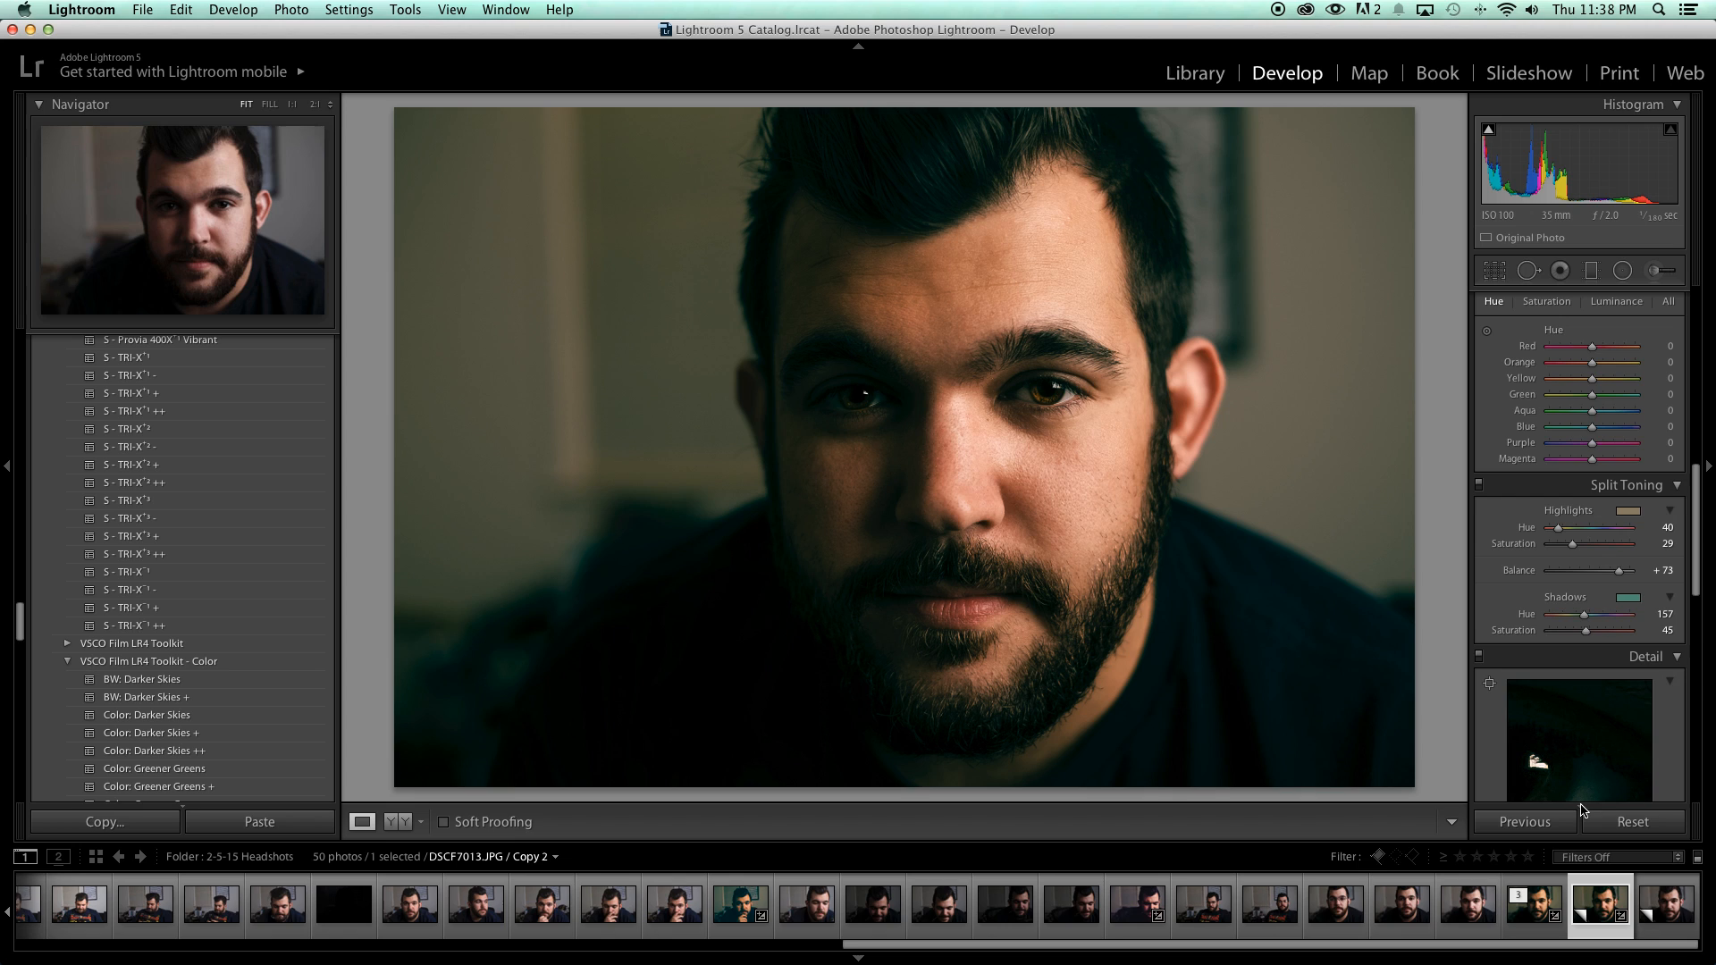
{"action": "mouse_move", "coordinate": [1572, 808]}
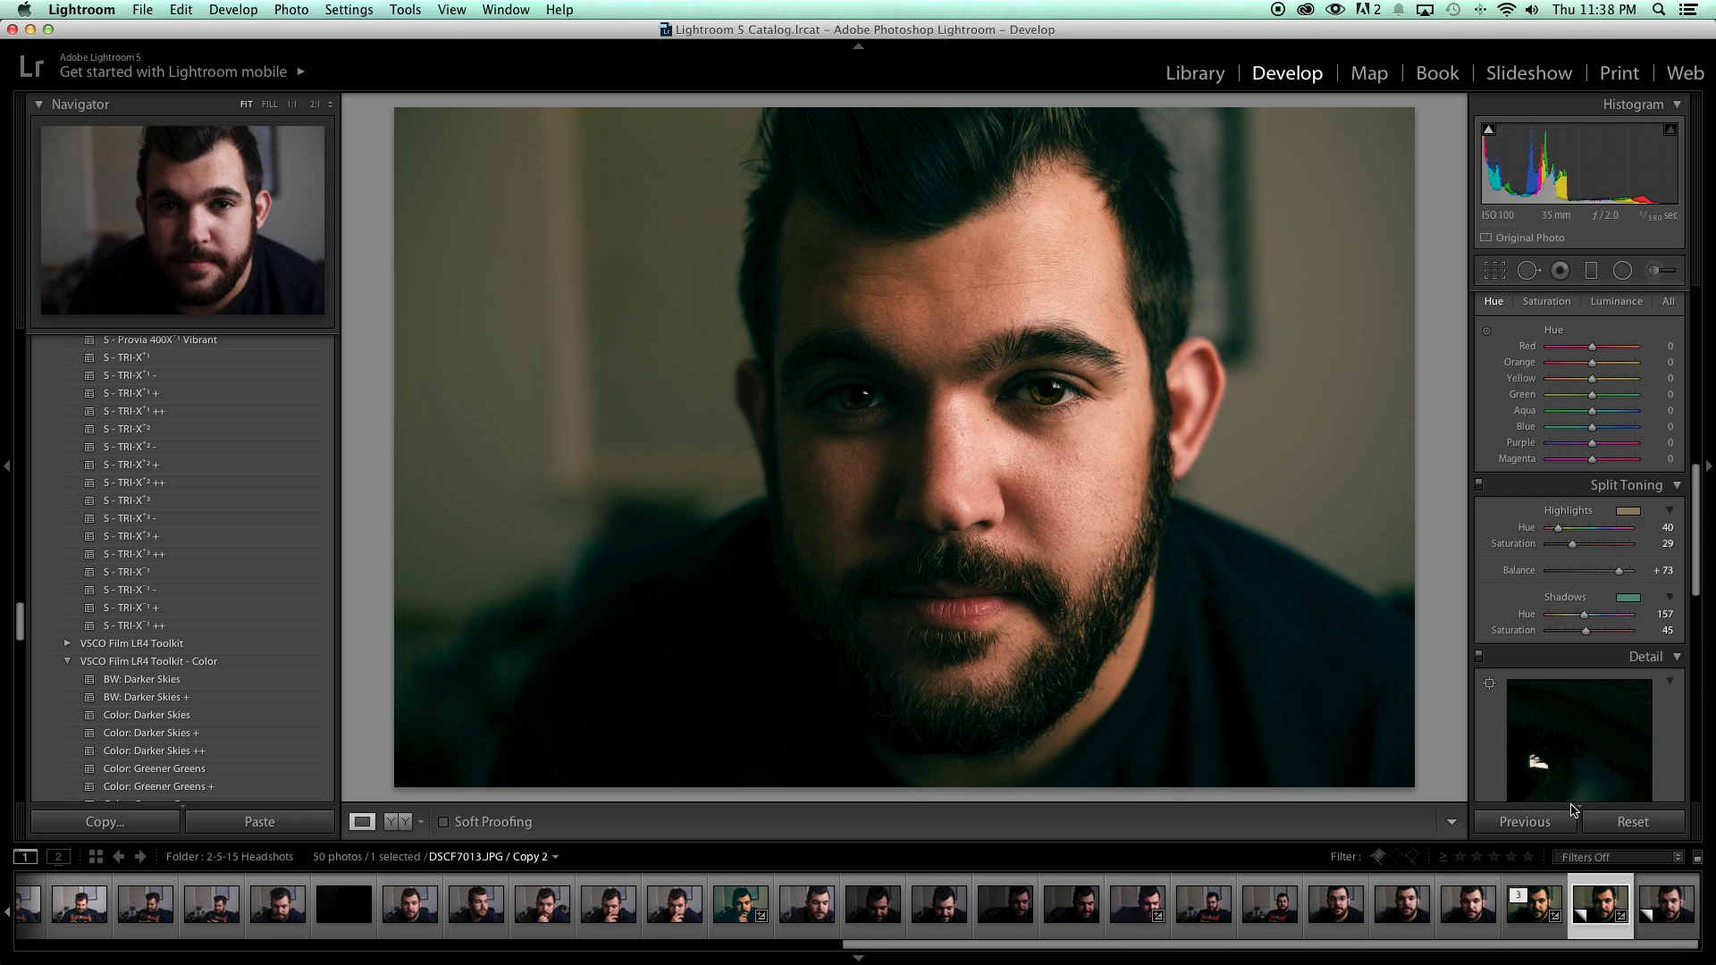